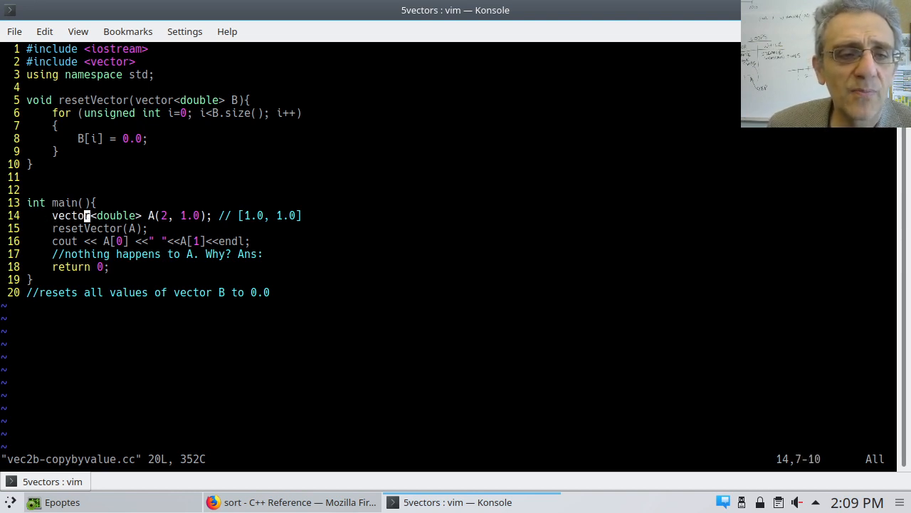
Insert a space after 'vector' so line 14 reads vector <double> A(2, 1.0)
{"action": "key", "text": "i"}
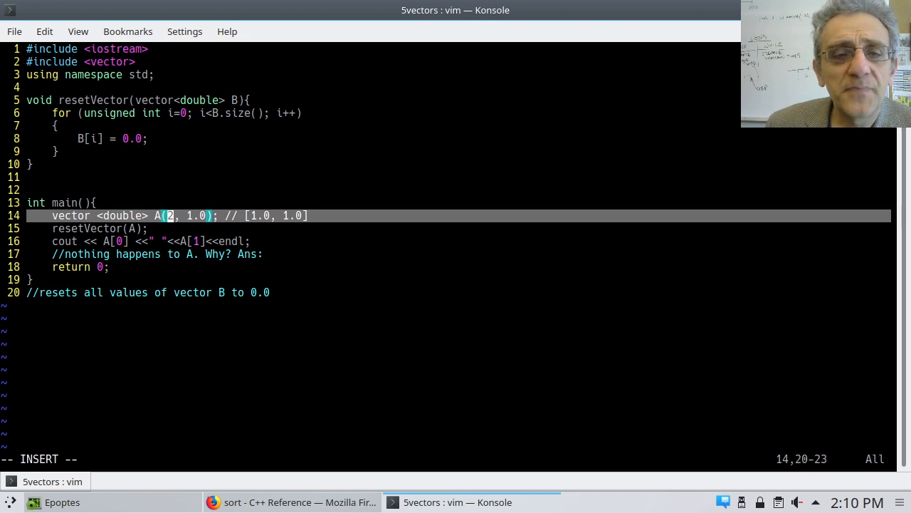
{"action": "key", "text": "Right"}
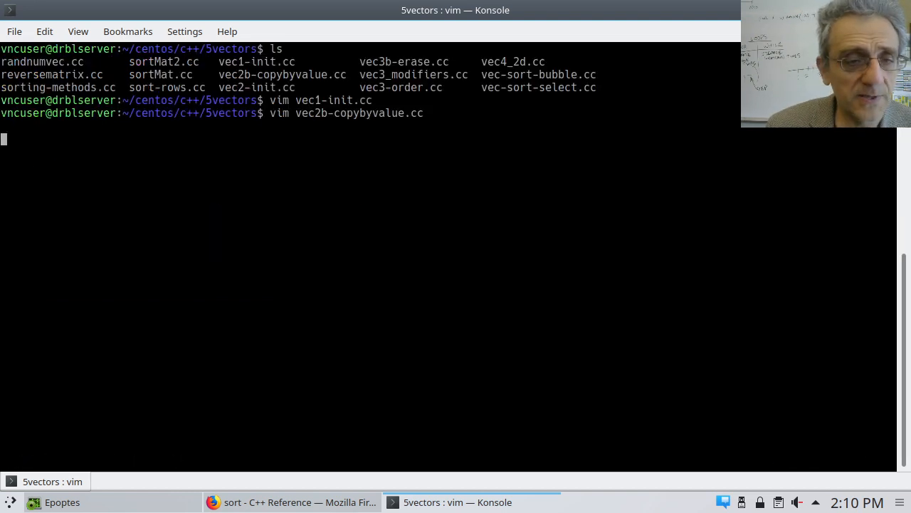
View the program's 1 1 output, return to the code, and go to resetVector's parameter on line 5
{"action": "key", "text": "Return"}
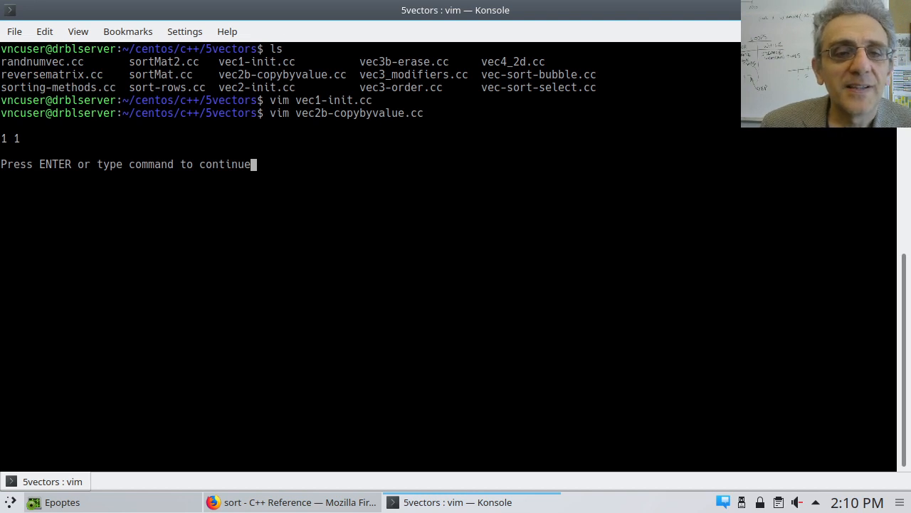
{"action": "key", "text": "Return"}
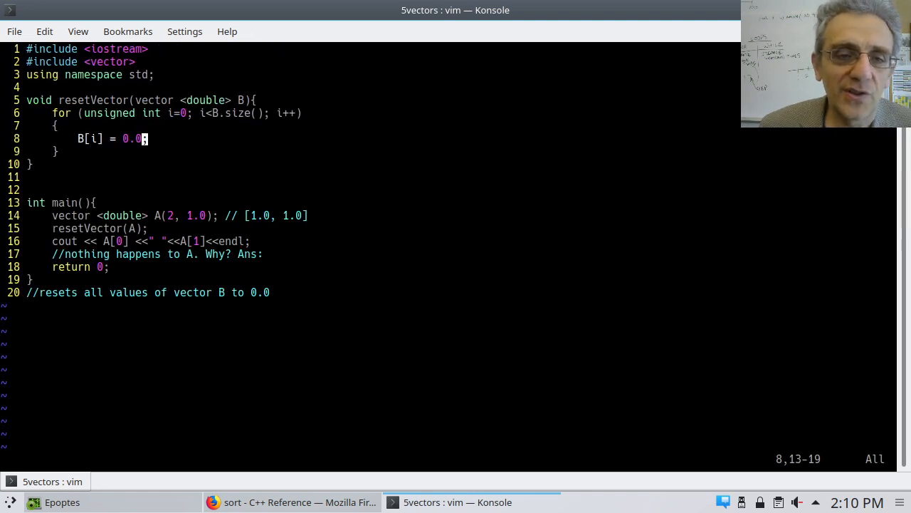
{"action": "key", "text": "Up"}
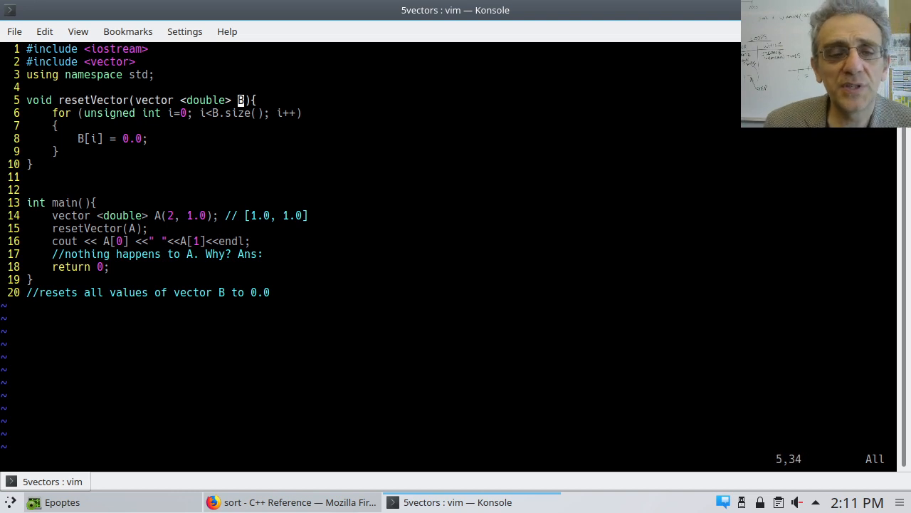
Pass B by reference with &, run to see 0 0, and return to the code
{"action": "key", "text": "i"}
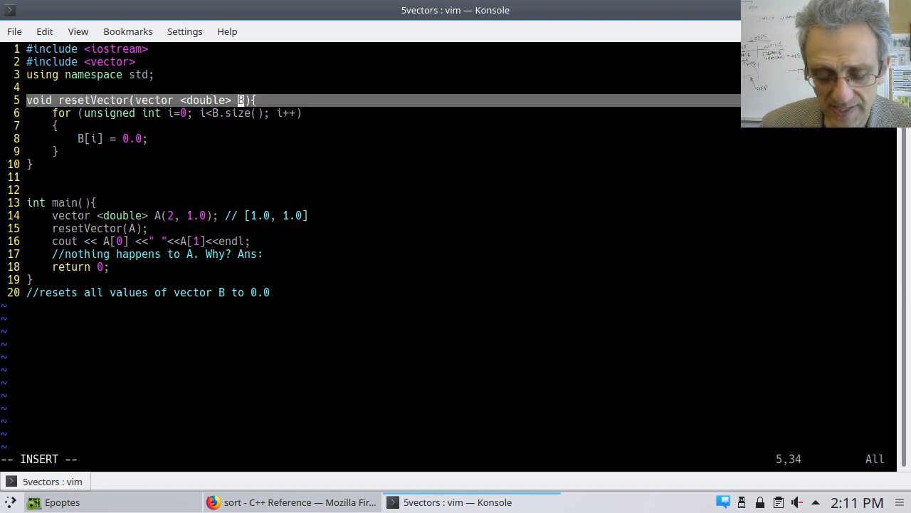
{"action": "type", "text": "&"}
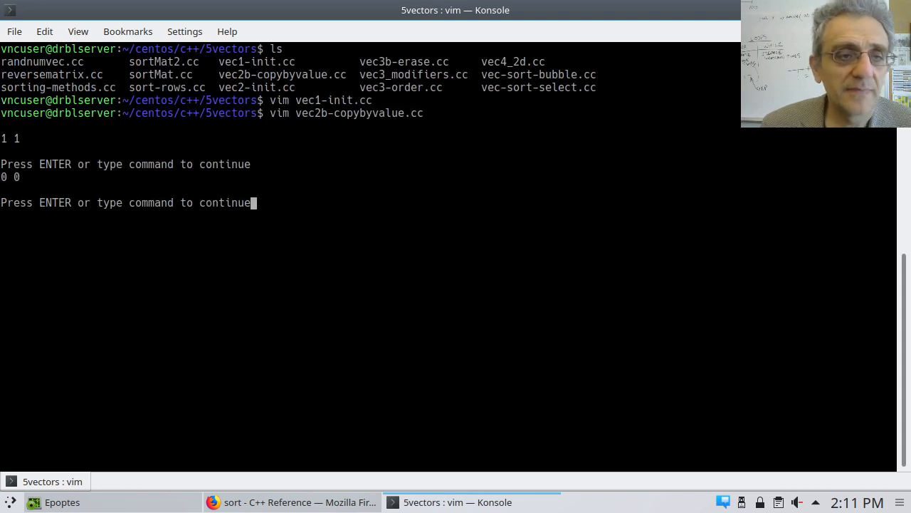
{"action": "key", "text": "Return"}
{"action": "type", "text": ":"}
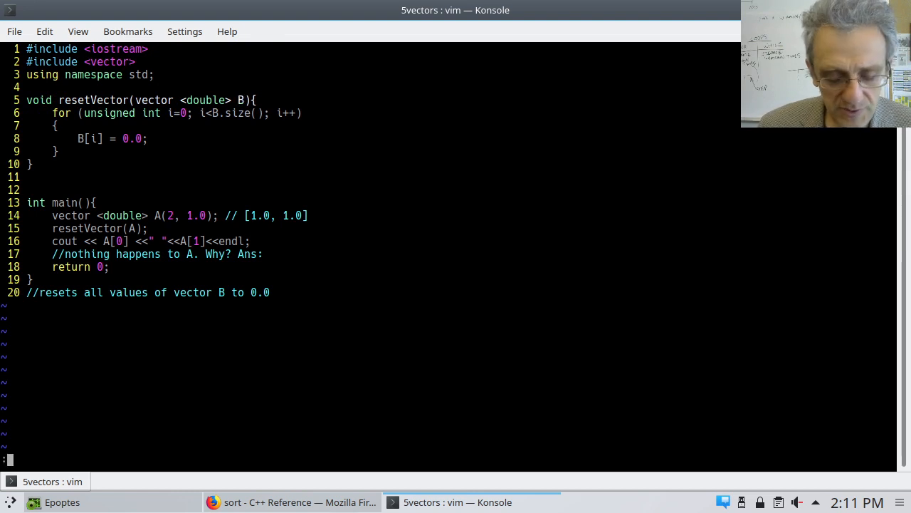
Save and quit vec2b-copybyvalue.cc with :wq, then open the vector erase/insert examples file
{"action": "type", "text": "wq"}
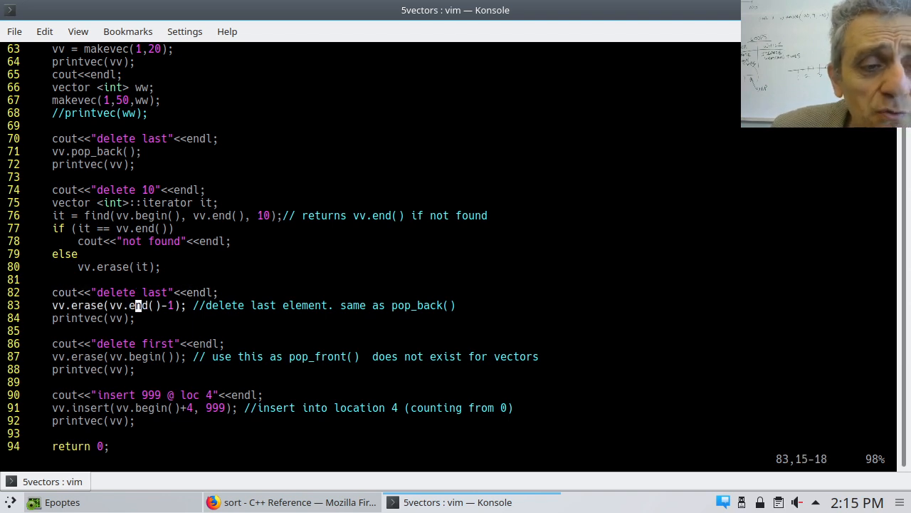
Move the cursor to line 91's insert of 999 at location 4
{"action": "key", "text": "l"}
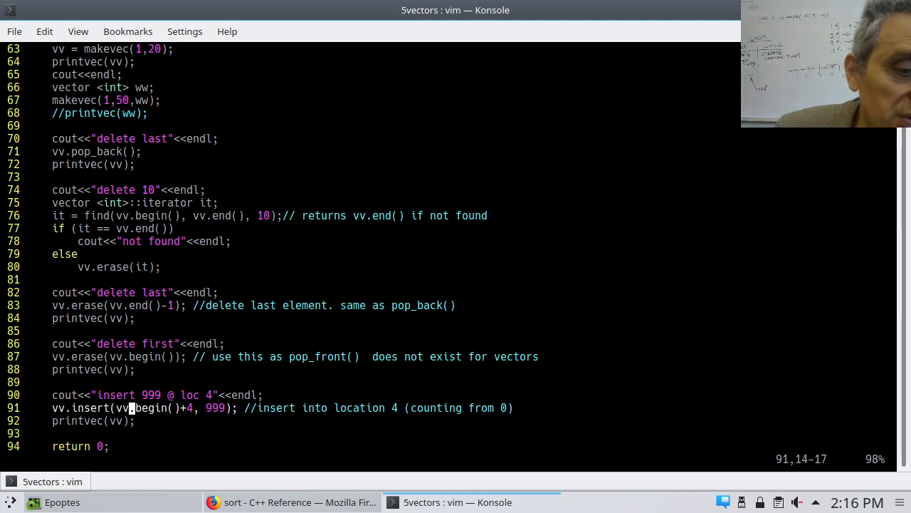
{"action": "mouse_move", "coordinate": [158, 408]}
{"action": "type", "text": "vim vec3b-erase.cc A"}
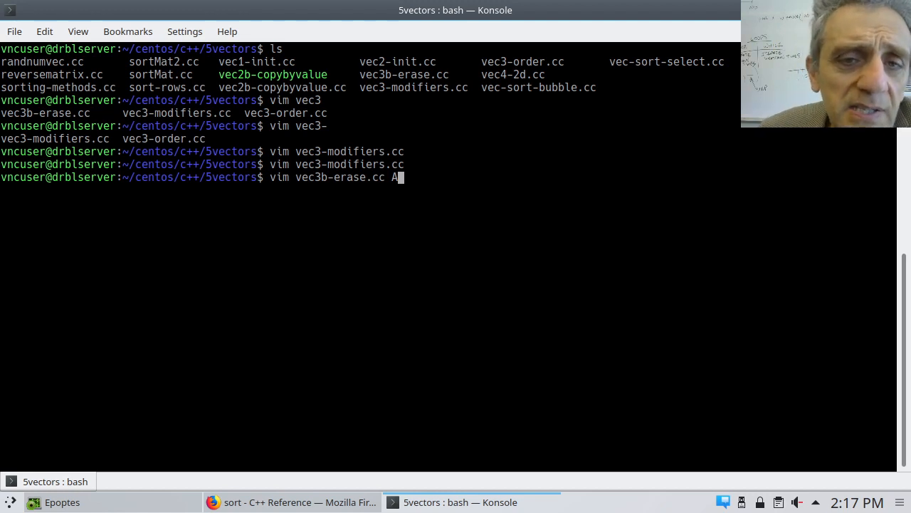
Remove the stray 'A' from the shell command and launch vim vec3b-erase.cc
{"action": "key", "text": "BackSpace"}
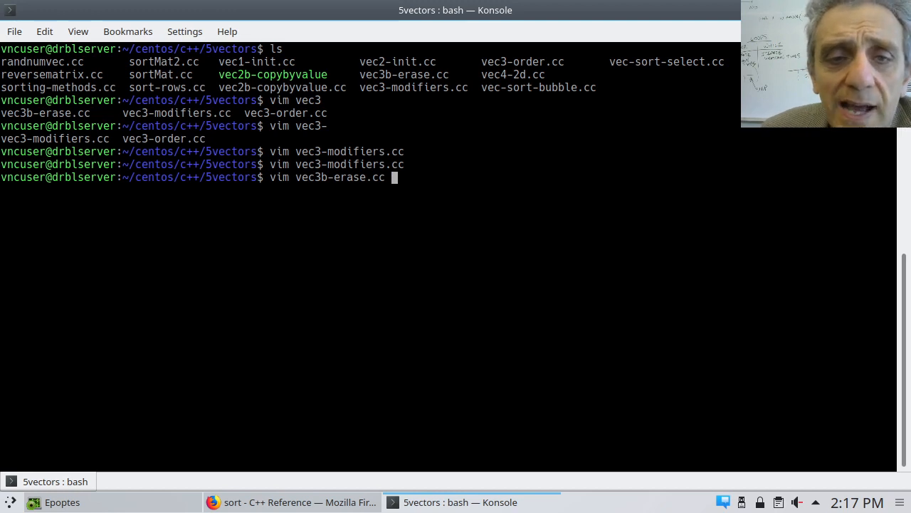
{"action": "key", "text": "Return"}
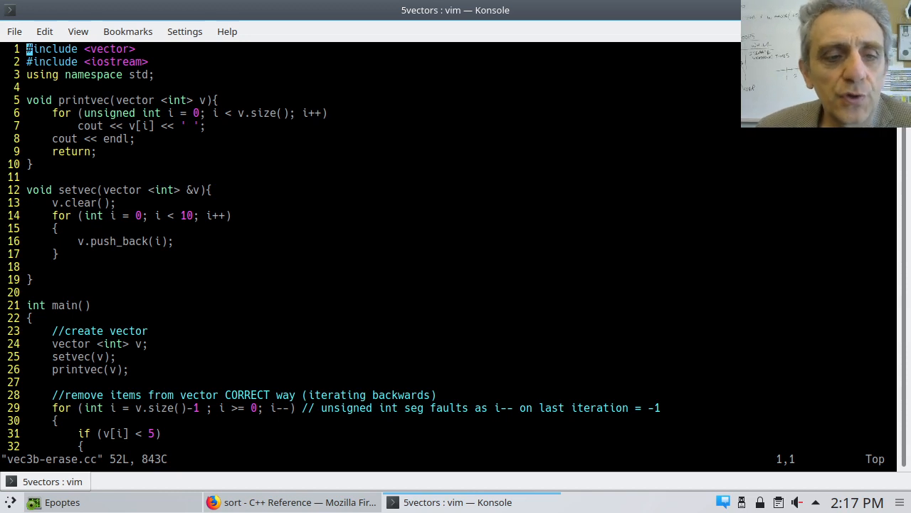
{"action": "key", "text": "j"}
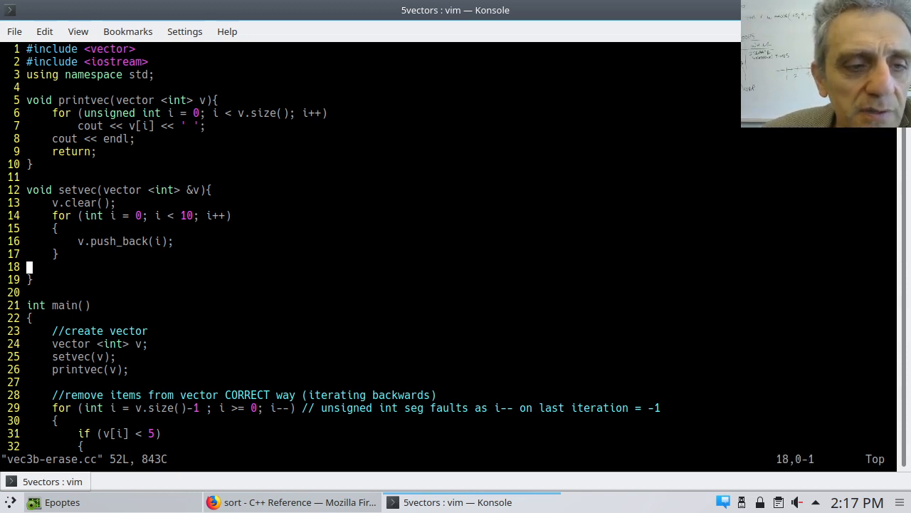
{"action": "scroll", "scroll_direction": "down", "scroll_amount": 3}
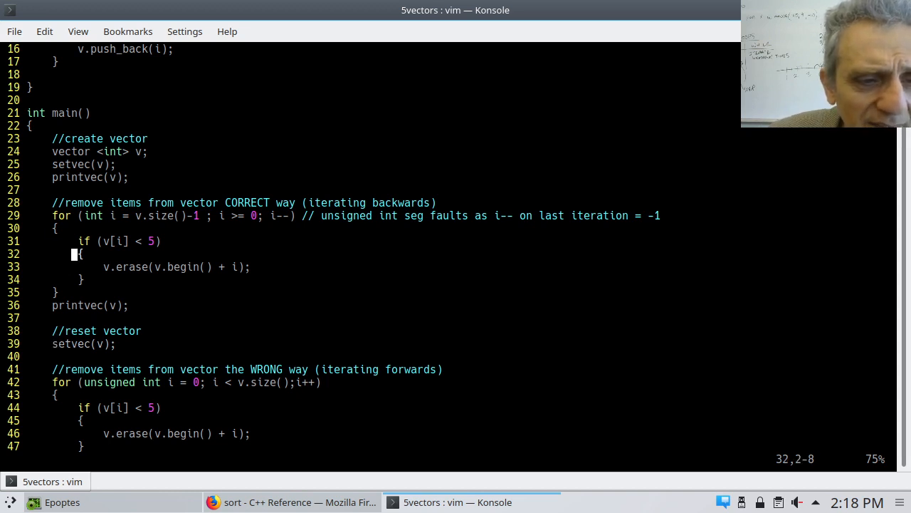
Shrink the line selection to end at line 47, then switch to the MyPaint number-column sketch
{"action": "scroll", "scroll_direction": "up", "scroll_amount": 3}
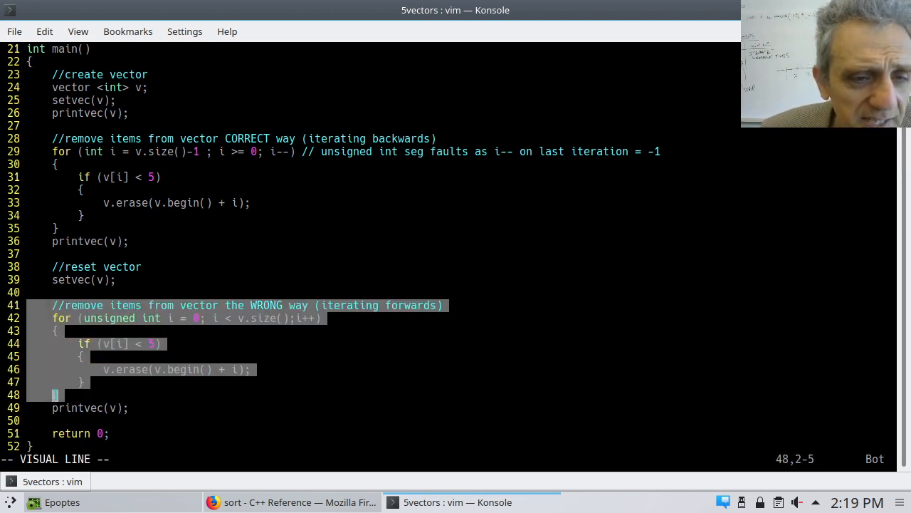
{"action": "key", "text": "k"}
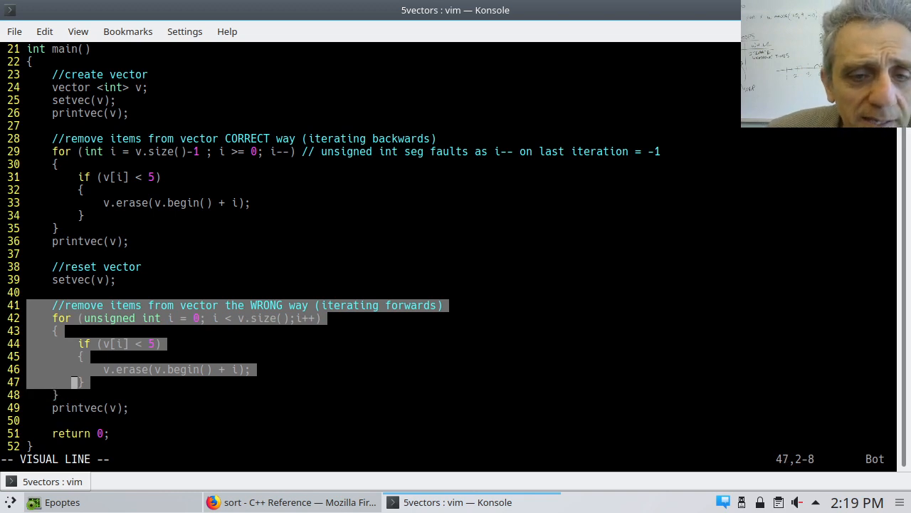
{"action": "key", "text": "Escape"}
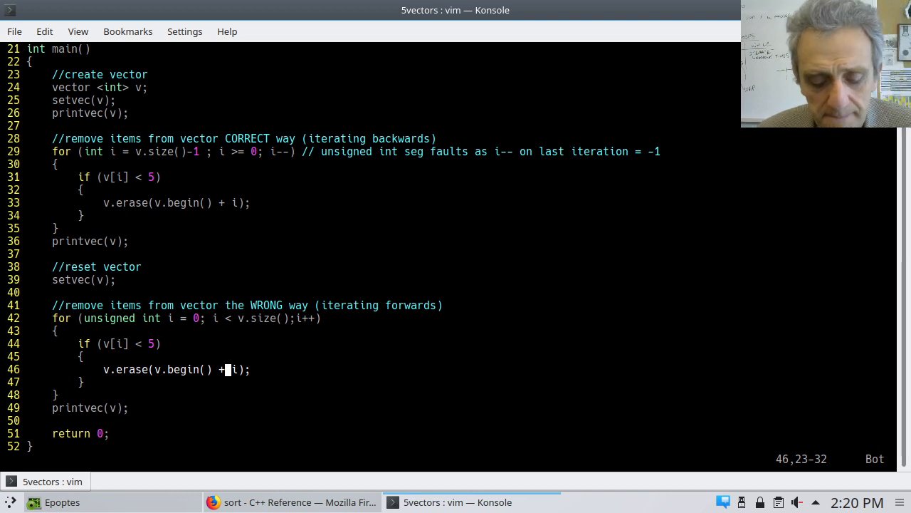
{"action": "left_click", "coordinate": [576, 502]}
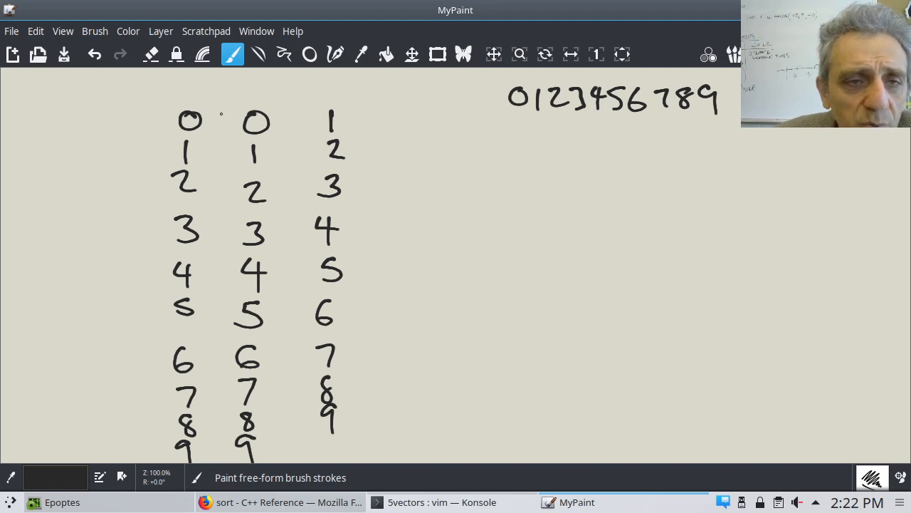
Box the first column and its top 0, box column two's 0, and write 0<5
{"action": "left_click_drag", "start_coordinate": [163, 100], "coordinate": [203, 121]}
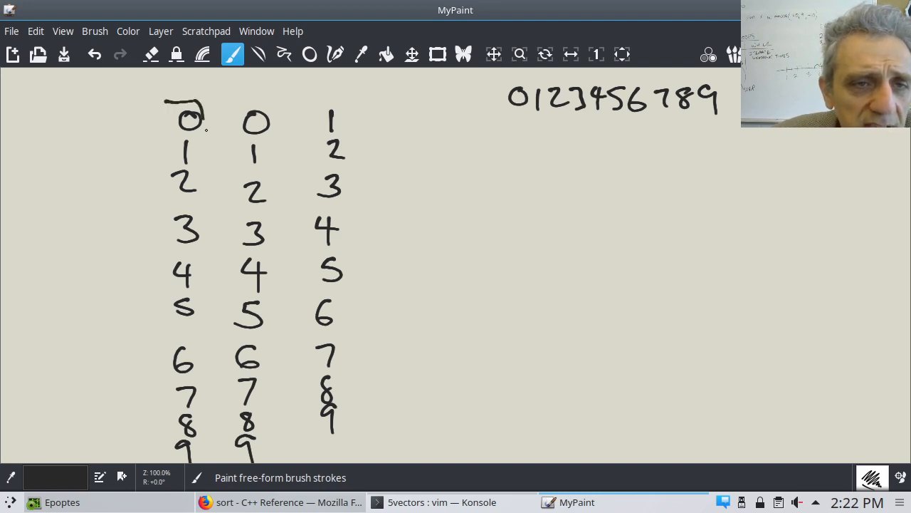
{"action": "left_click_drag", "start_coordinate": [164, 96], "coordinate": [210, 459]}
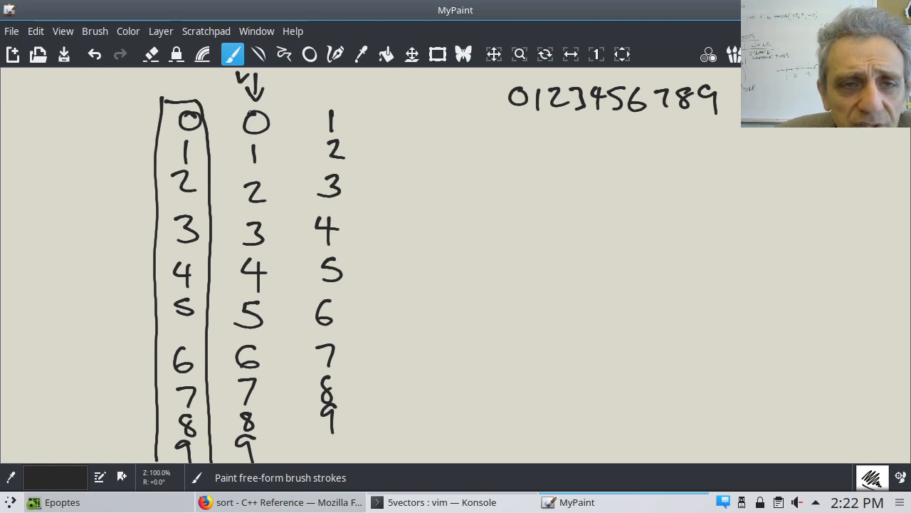
{"action": "left_click_drag", "start_coordinate": [228, 103], "coordinate": [281, 142]}
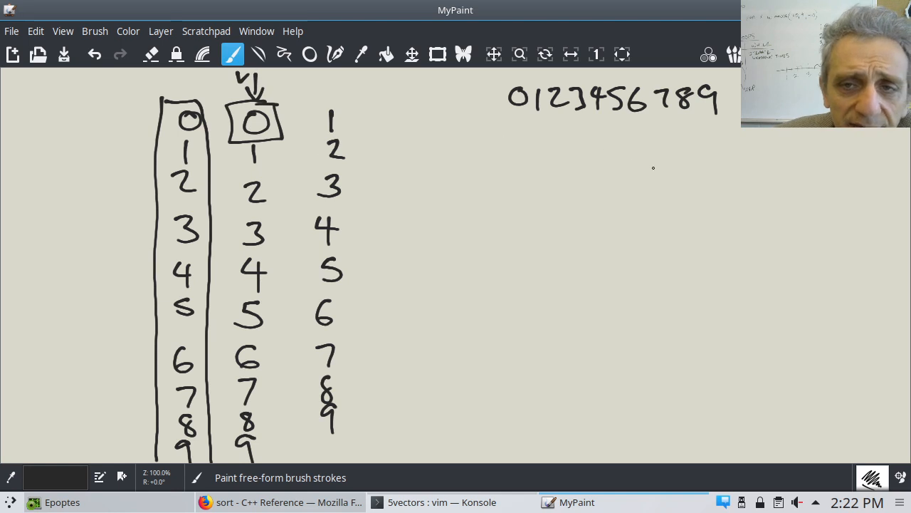
{"action": "left_click_drag", "start_coordinate": [641, 171], "coordinate": [712, 171]}
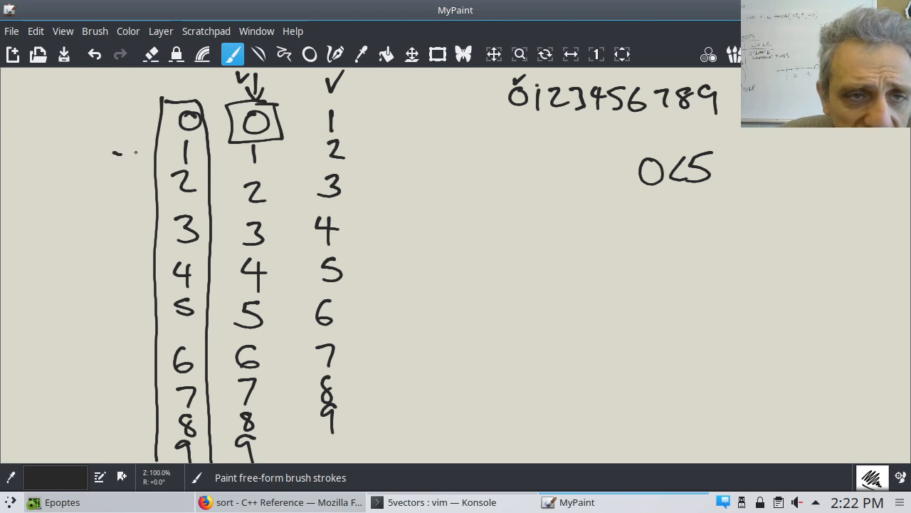
Add an arrow at column one's 1, write the next comparison note, and draw a fourth column
{"action": "left_click_drag", "start_coordinate": [114, 151], "coordinate": [153, 151]}
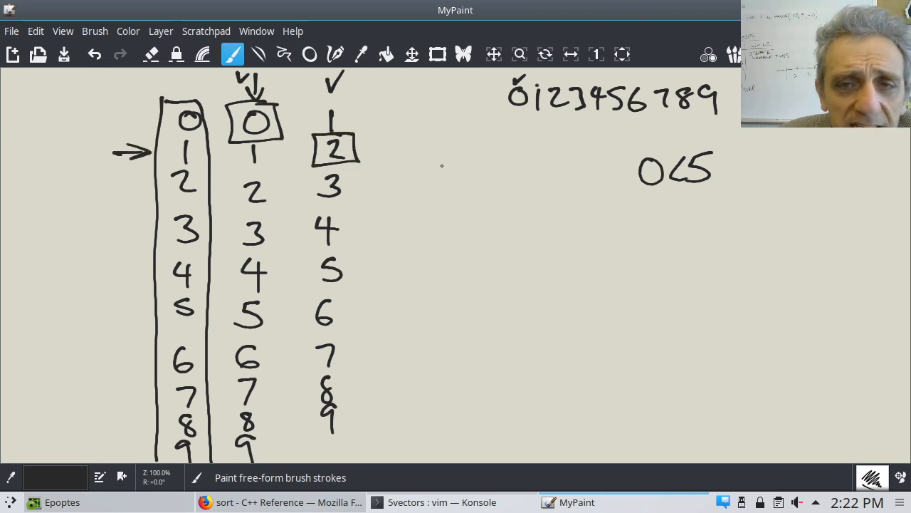
{"action": "left_click_drag", "start_coordinate": [644, 203], "coordinate": [687, 210]}
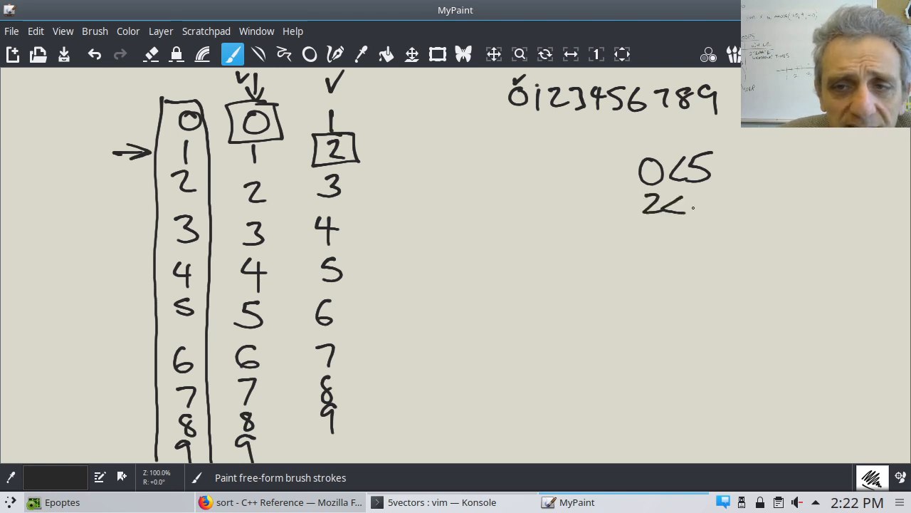
{"action": "left_click_drag", "start_coordinate": [687, 199], "coordinate": [705, 221]}
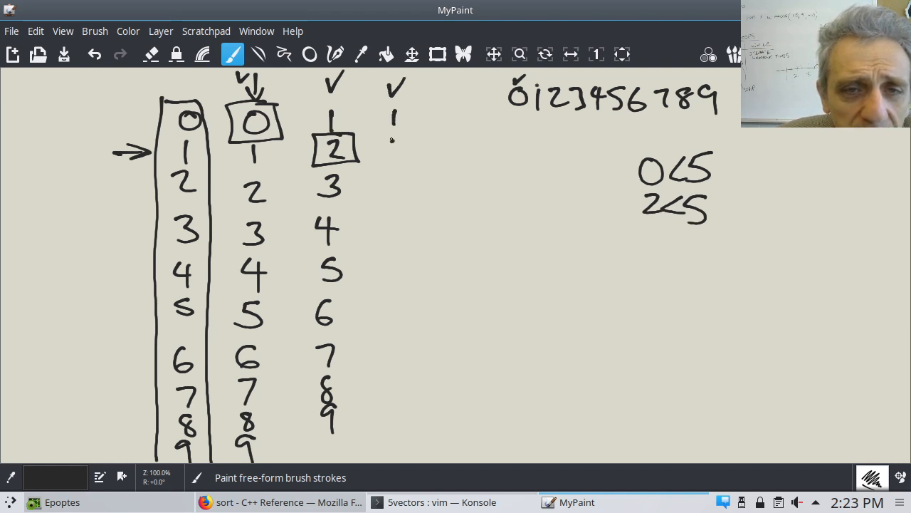
{"action": "left_click_drag", "start_coordinate": [395, 117], "coordinate": [399, 156]}
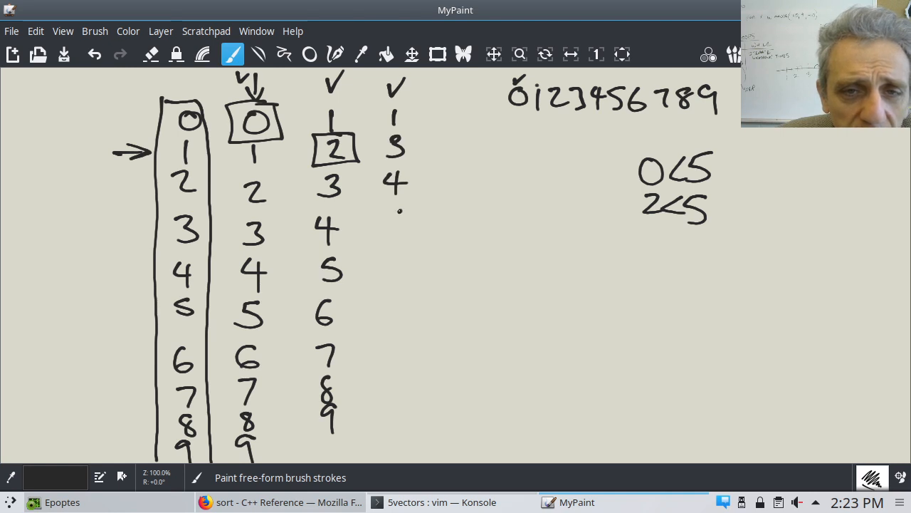
{"action": "left_click_drag", "start_coordinate": [395, 221], "coordinate": [395, 292]}
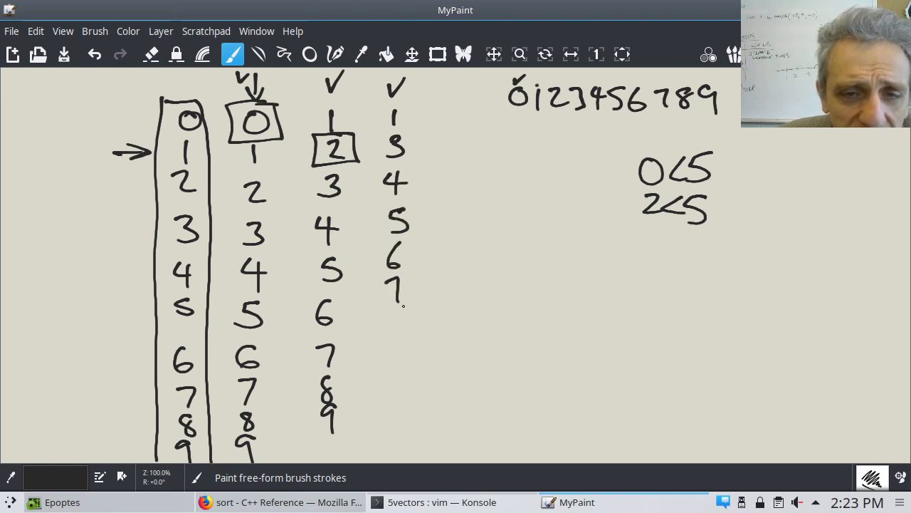
{"action": "left_click_drag", "start_coordinate": [395, 313], "coordinate": [395, 377]}
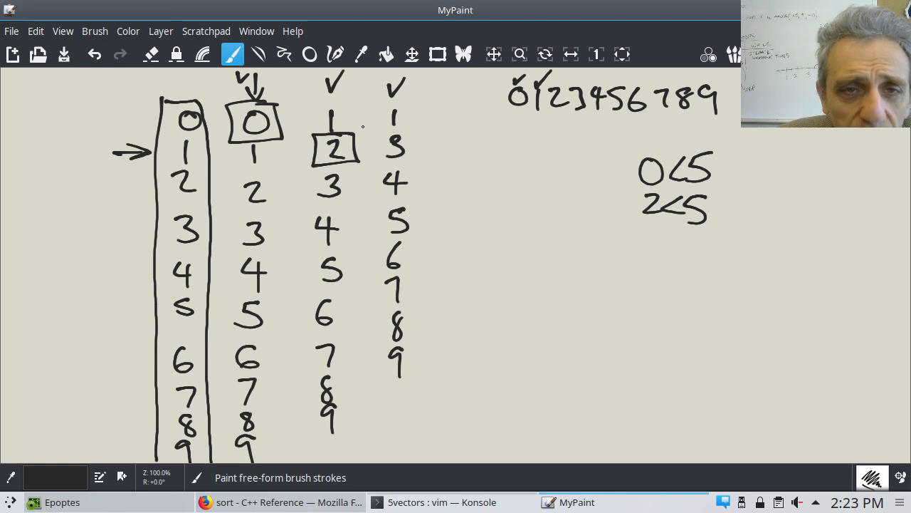
Box 4 noting 4<5, draw a fifth column, and mark 6<5 as false
{"action": "left_click_drag", "start_coordinate": [114, 186], "coordinate": [149, 186]}
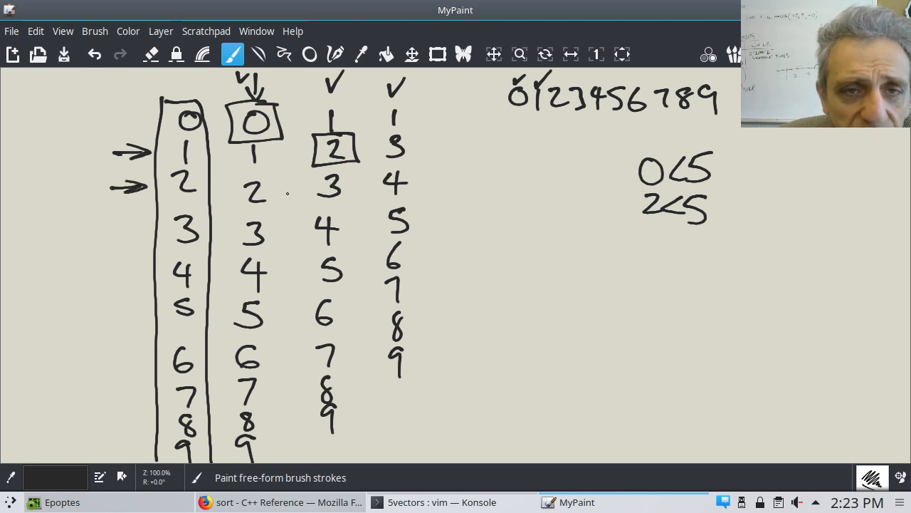
{"action": "left_click_drag", "start_coordinate": [371, 161], "coordinate": [413, 200]}
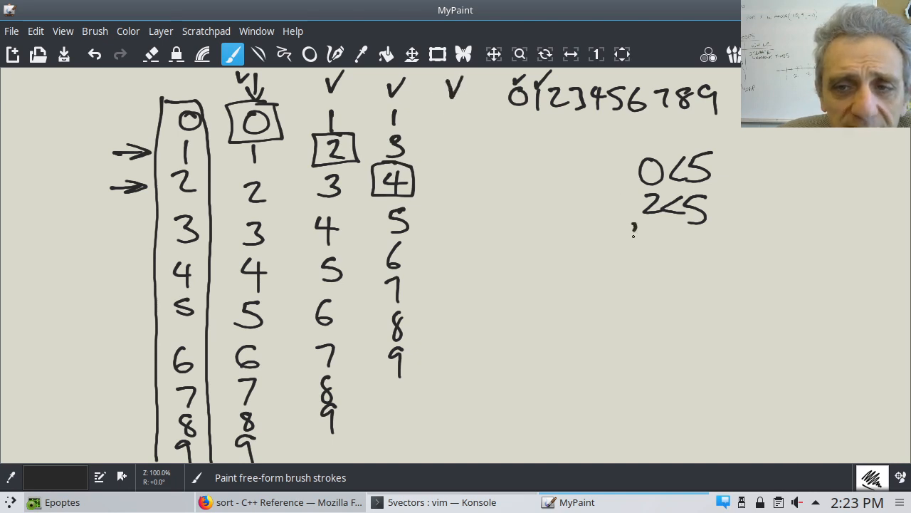
{"action": "left_click_drag", "start_coordinate": [630, 242], "coordinate": [698, 242]}
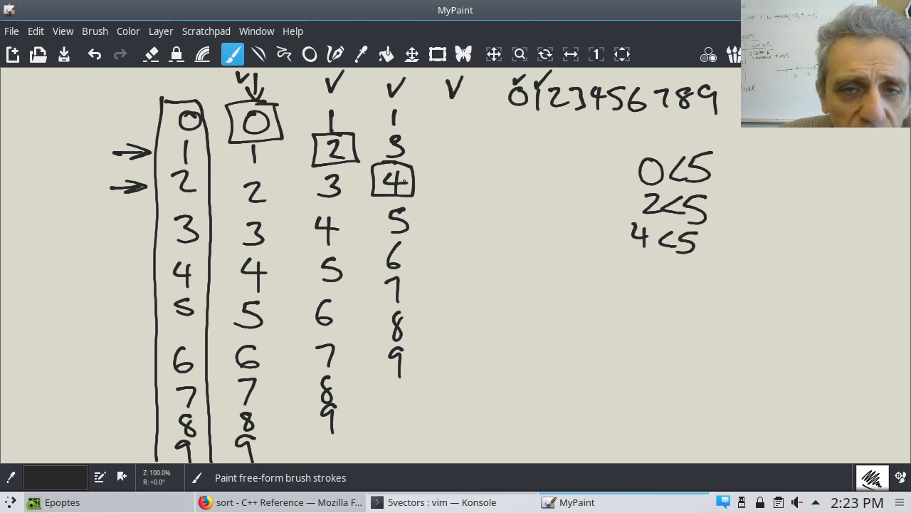
{"action": "left_click_drag", "start_coordinate": [454, 107], "coordinate": [454, 132]}
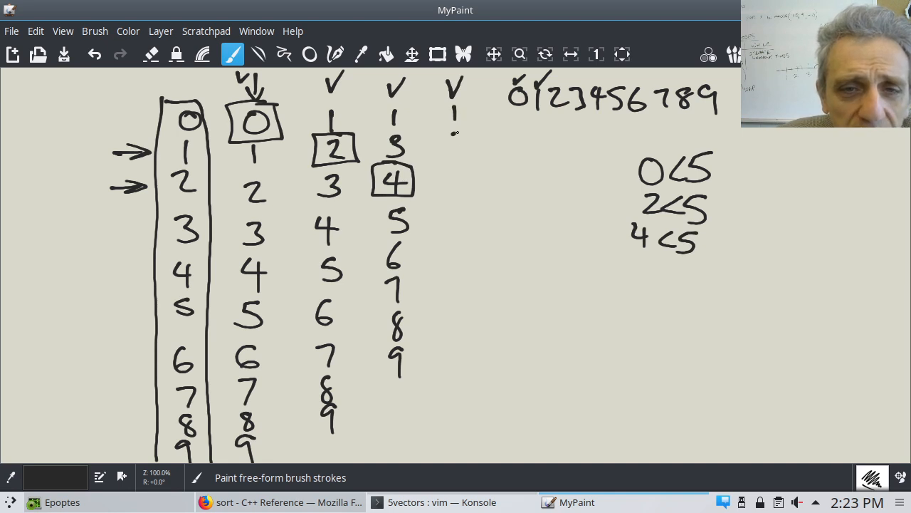
{"action": "left_click_drag", "start_coordinate": [463, 132], "coordinate": [456, 149]}
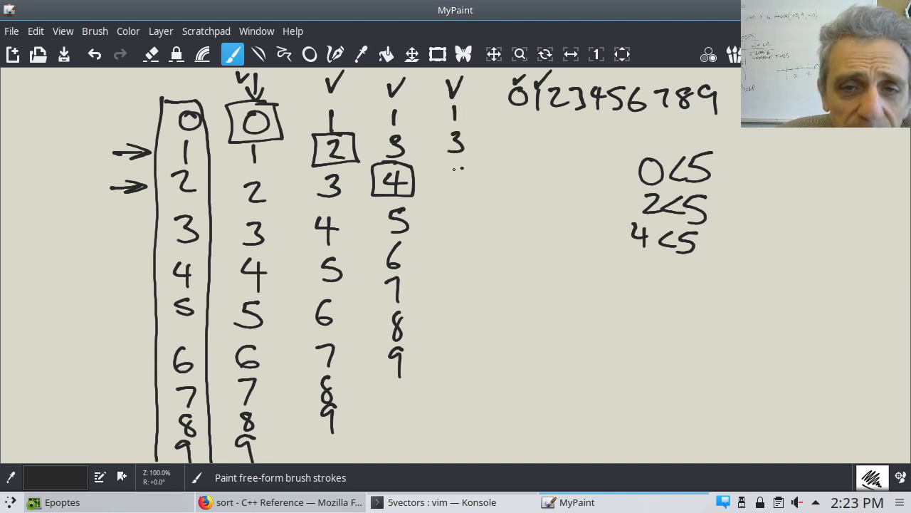
{"action": "left_click_drag", "start_coordinate": [456, 171], "coordinate": [460, 260]}
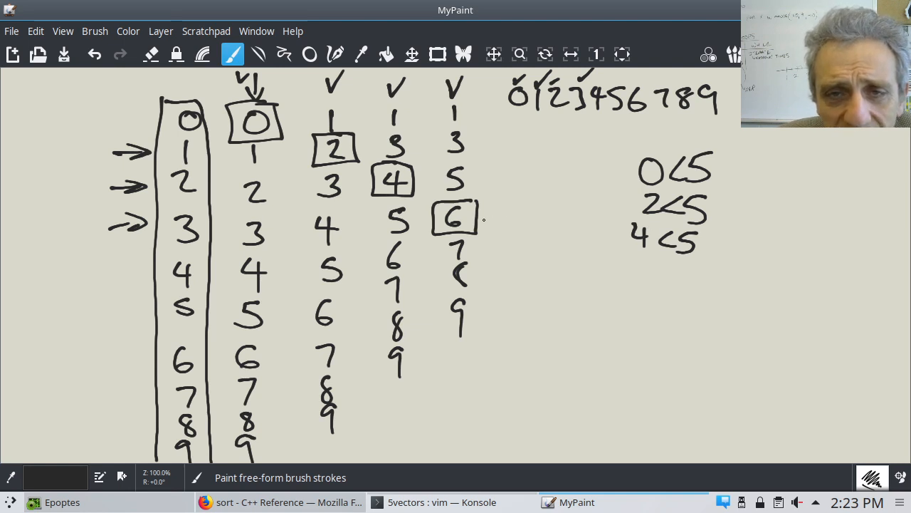
{"action": "left_click_drag", "start_coordinate": [630, 267], "coordinate": [648, 296]}
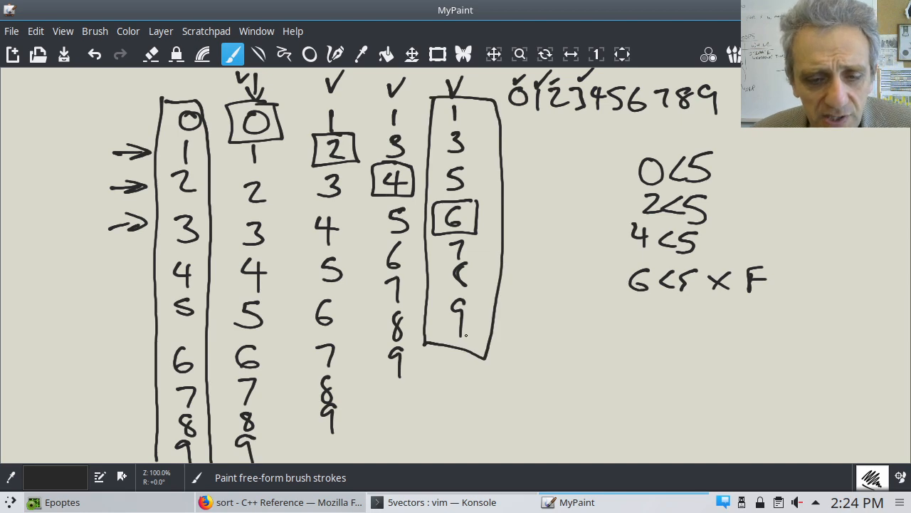
{"action": "left_click", "coordinate": [441, 502]}
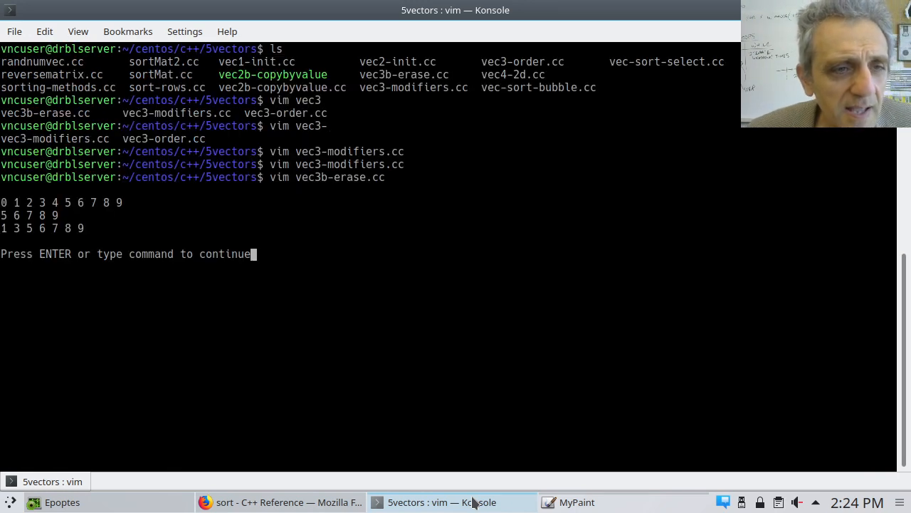
{"action": "mouse_move", "coordinate": [75, 344]}
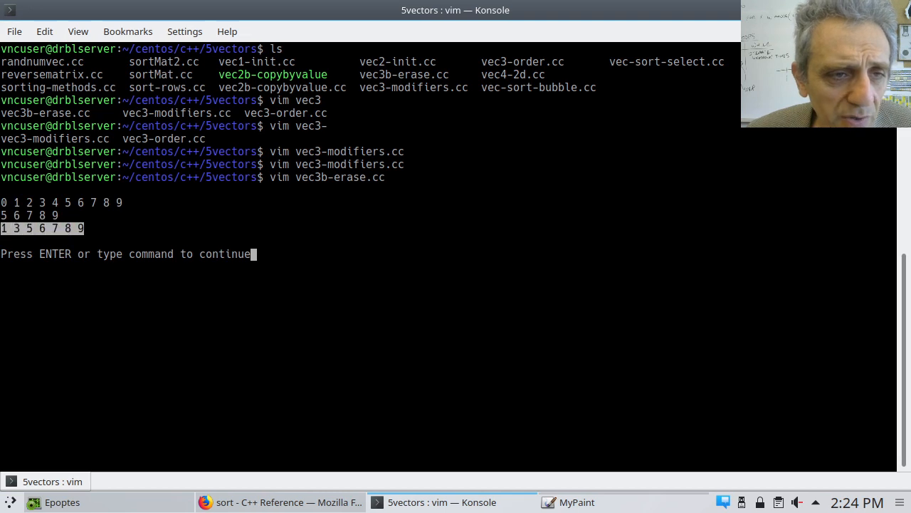
Return from the erase program's output to Vim, then bring back the MyPaint erase sketch
{"action": "key", "text": "Return"}
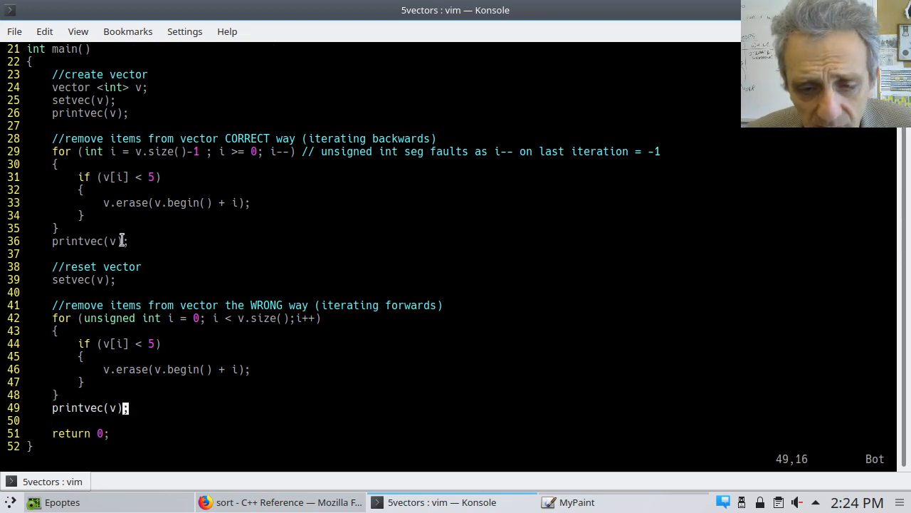
{"action": "left_click", "coordinate": [577, 502]}
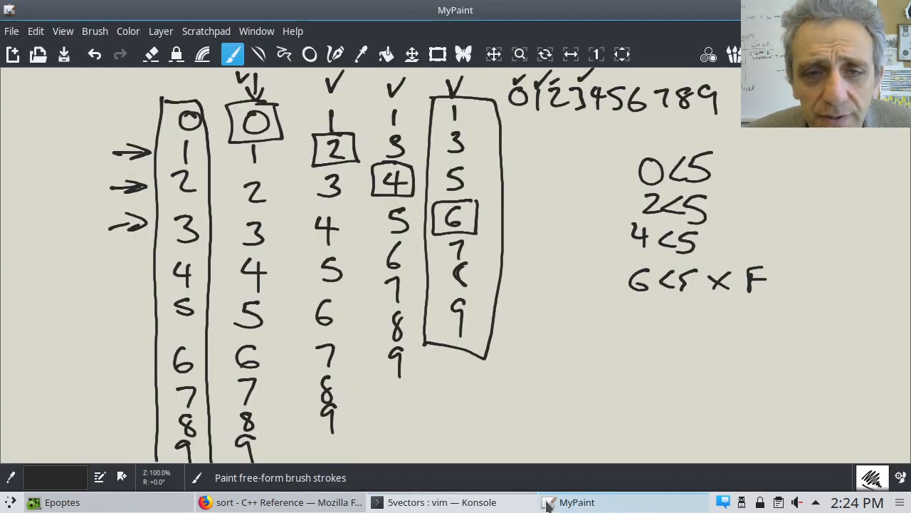
Return to the Vim window to add 'unsigned' to line 29's erase-loop counter
{"action": "left_click", "coordinate": [441, 502]}
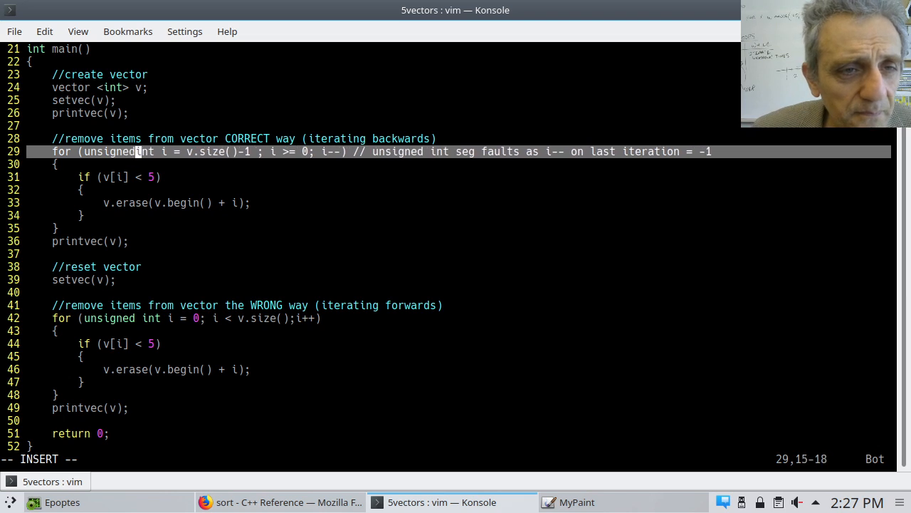
Save the unsigned int change and quit Vim with :wq
{"action": "key", "text": "Escape"}
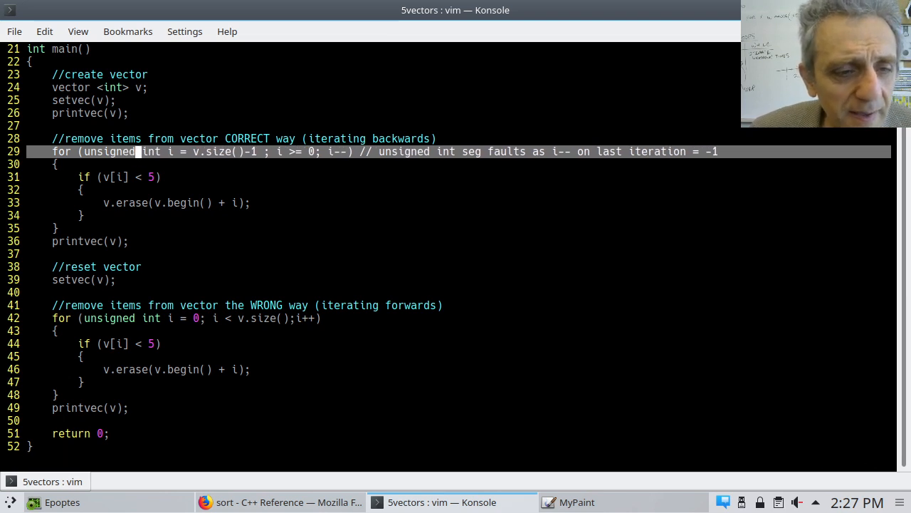
{"action": "type", "text": ":wq"}
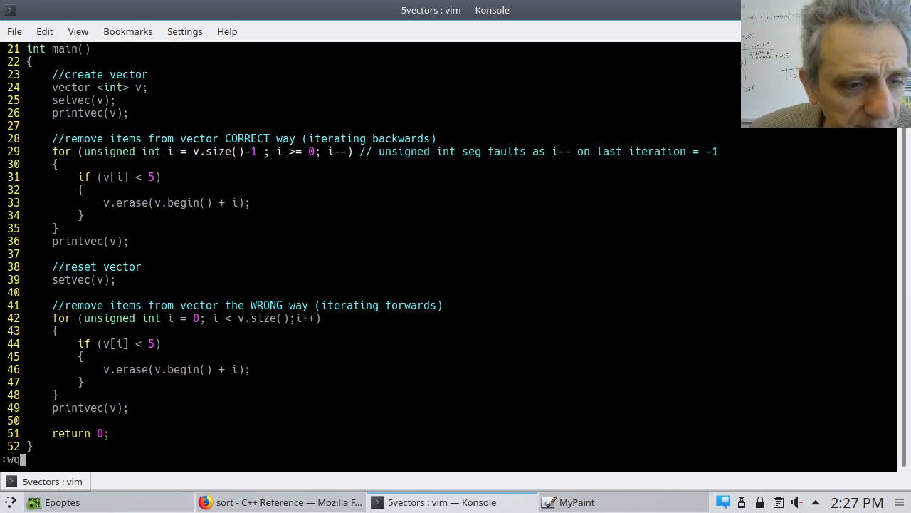
{"action": "key", "text": "Return"}
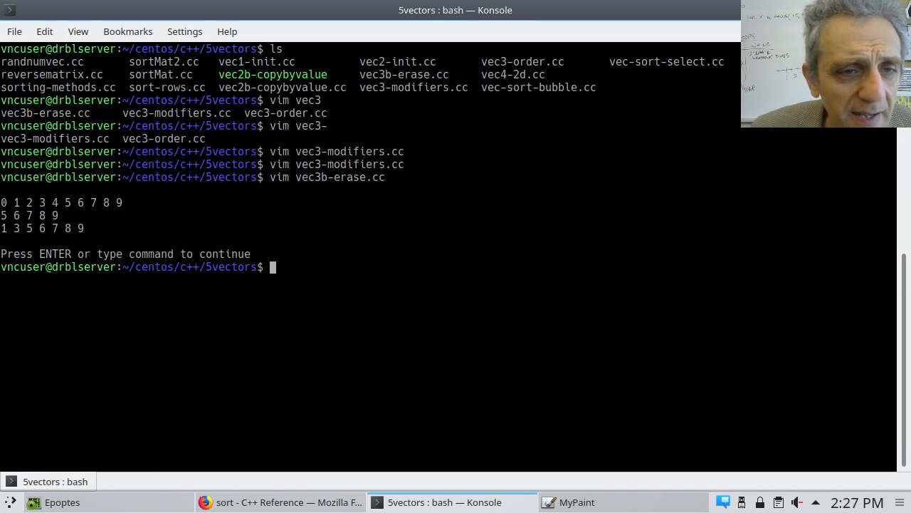
Compile vec3b-erase.cc into vec3b-erase with g++
{"action": "type", "text": "g+"}
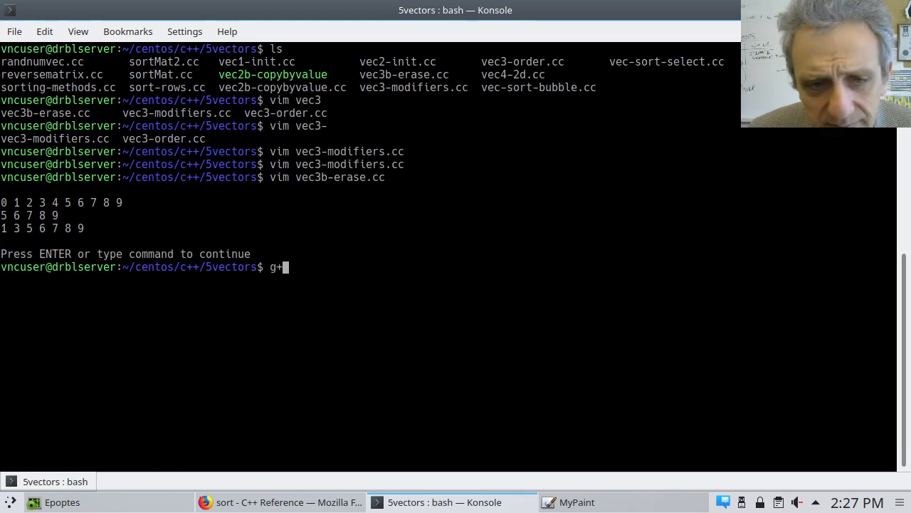
{"action": "type", "text": "+"}
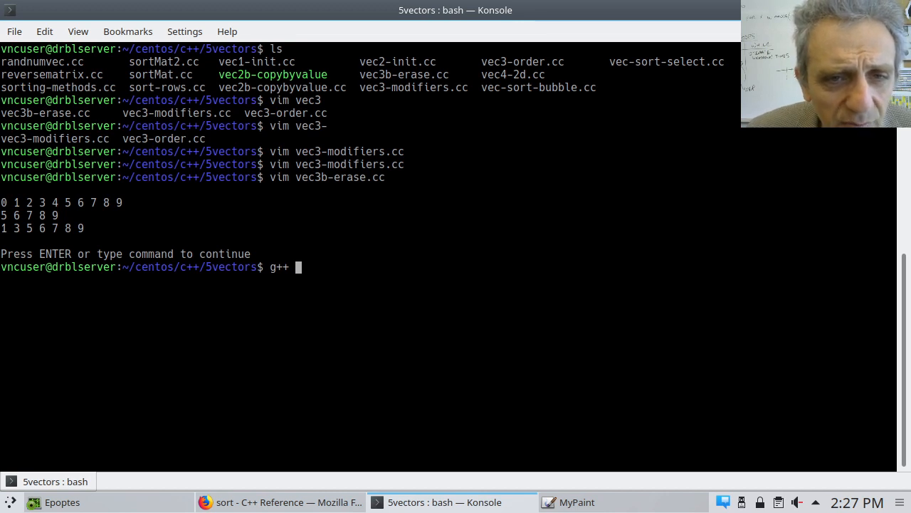
{"action": "type", "text": "vec"}
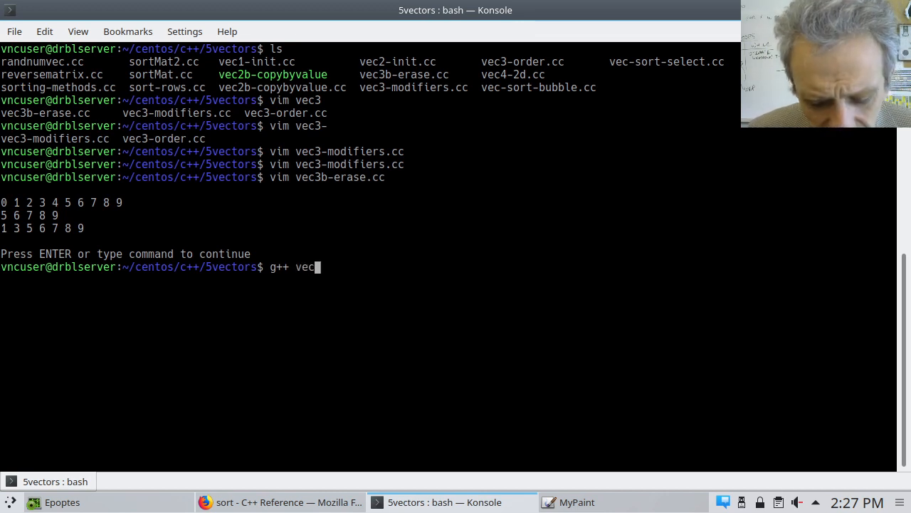
{"action": "type", "text": "3b-erase.cc"}
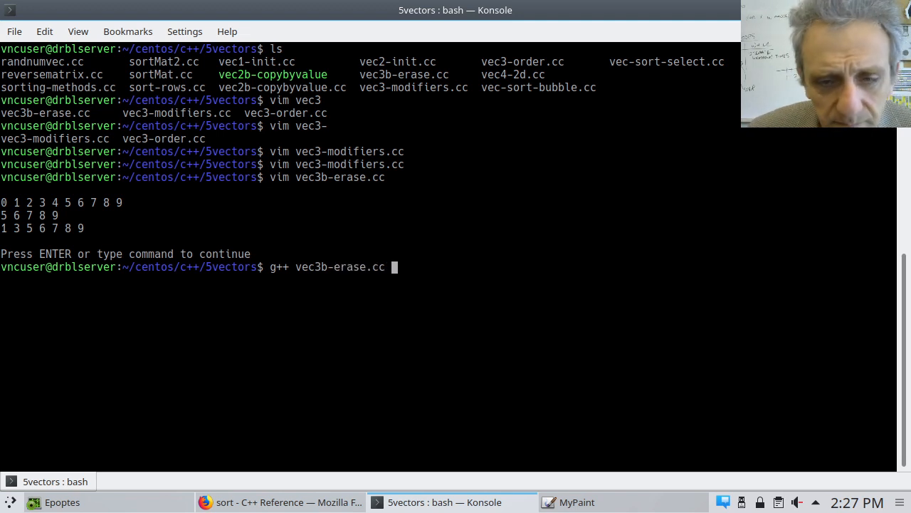
{"action": "type", "text": "-o vec"}
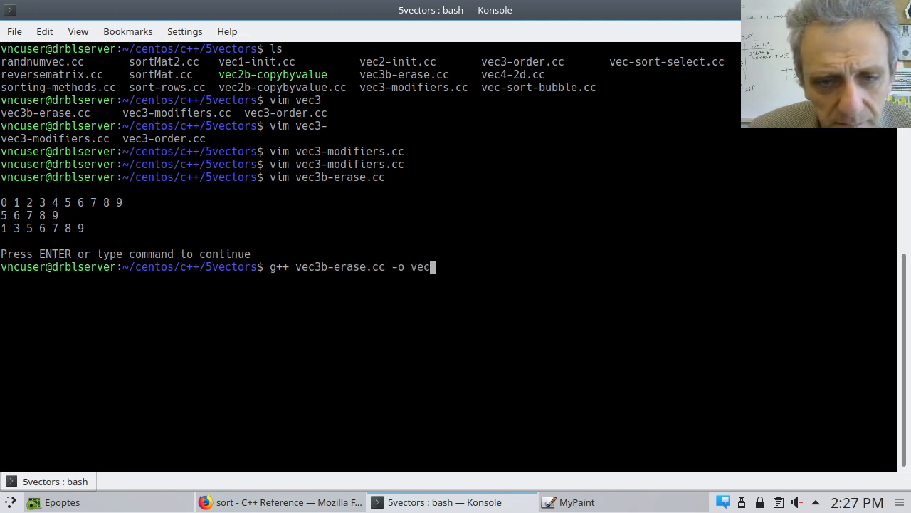
{"action": "type", "text": "3b"}
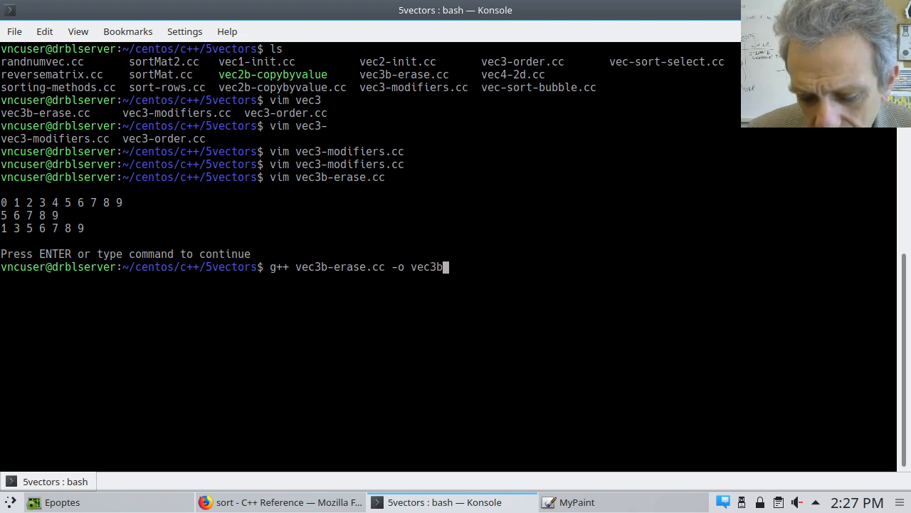
{"action": "key", "text": "Return"}
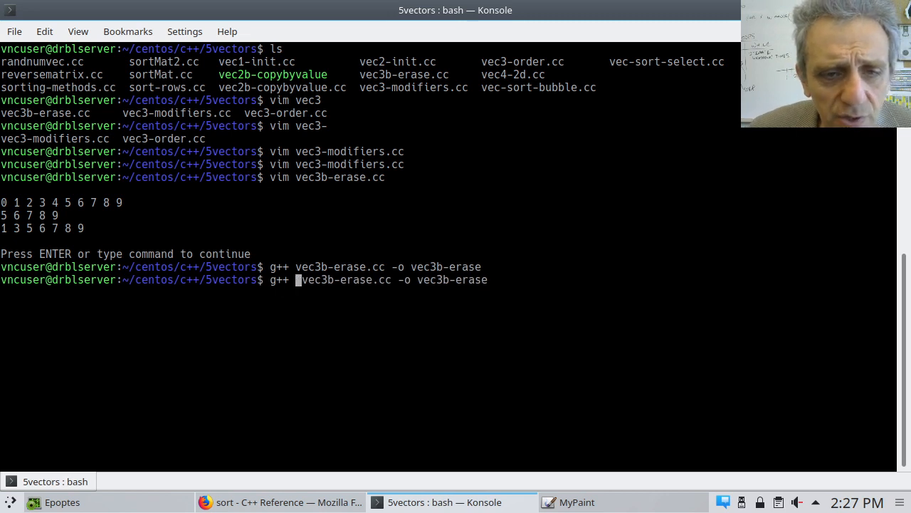
Rebuild with -Wall and run ./vec3b-erase, which prints 0–9 then segfaults
{"action": "type", "text": "-Wall"}
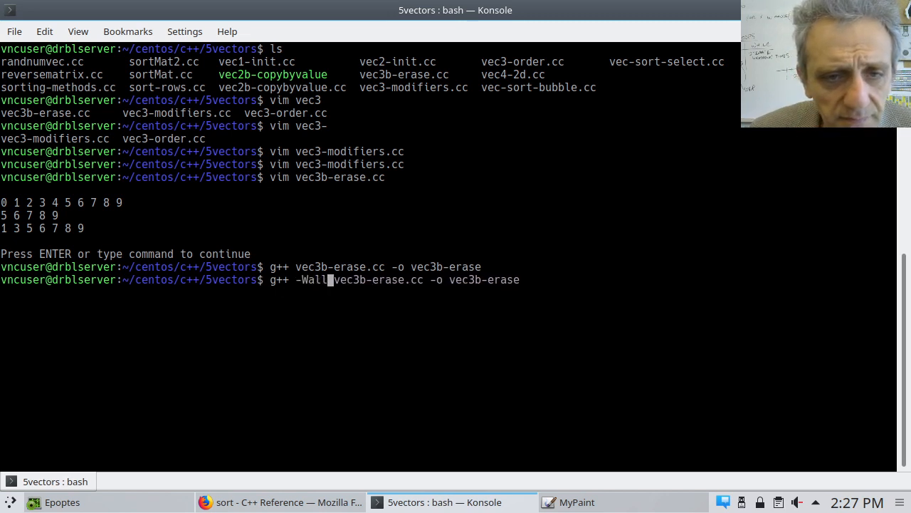
{"action": "key", "text": "Return"}
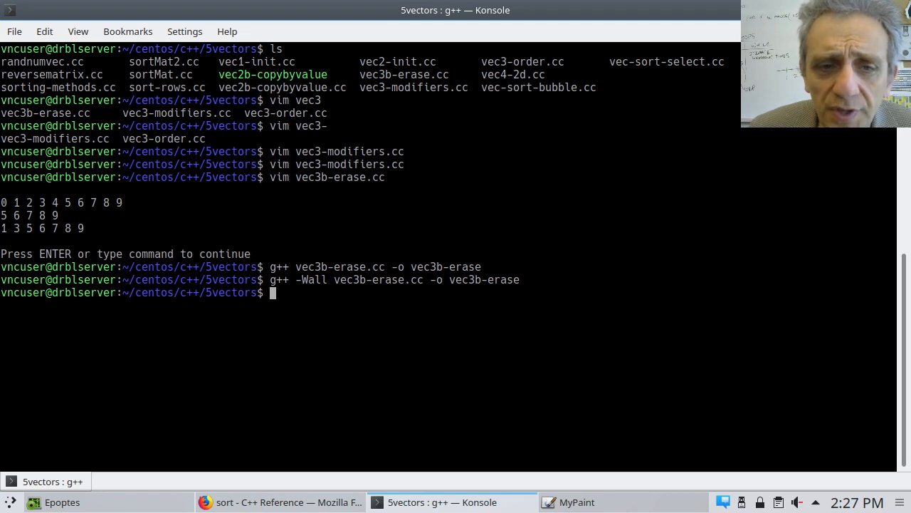
{"action": "type", "text": "./"}
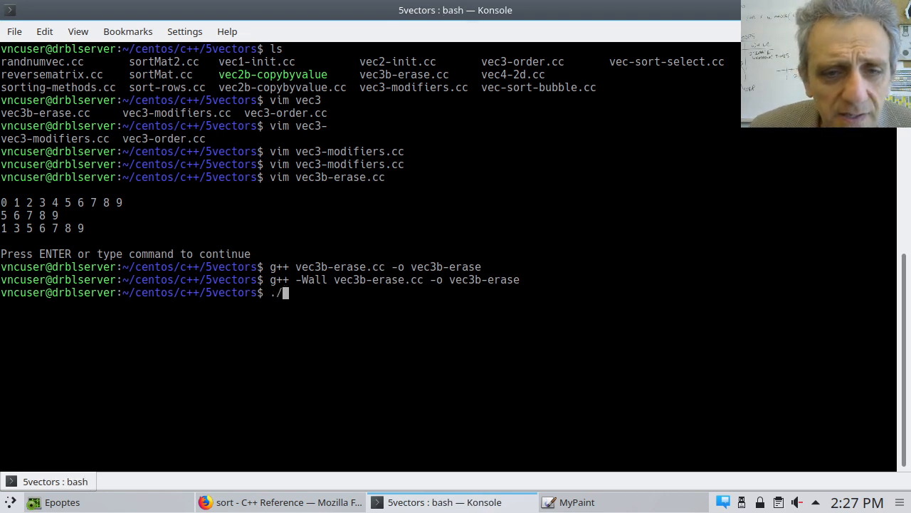
{"action": "type", "text": "vec"}
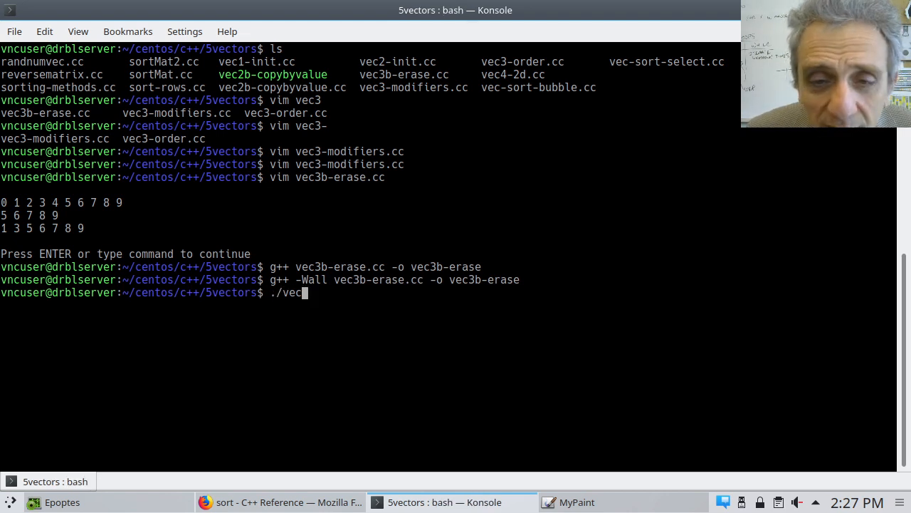
{"action": "type", "text": "3"}
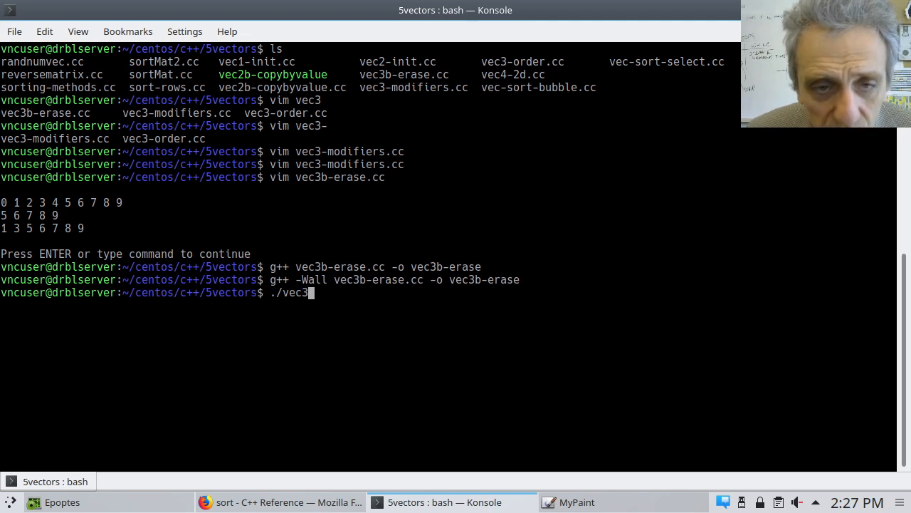
{"action": "key", "text": "Return"}
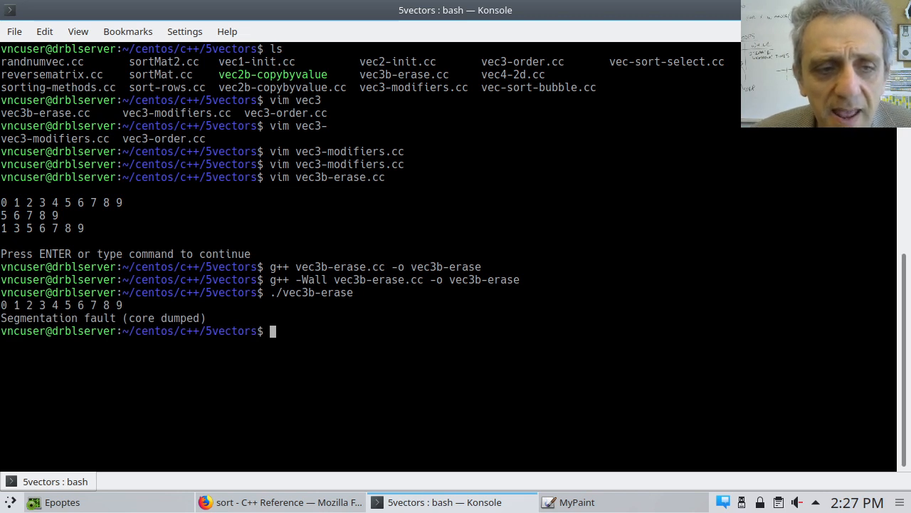
Recompile with -Wall and run ./vec3b-erase, printing 0–9, 5 6 7 8 9, 1 3 5 6 7 8 9
{"action": "type", "text": "./vec3b-erase.cc"}
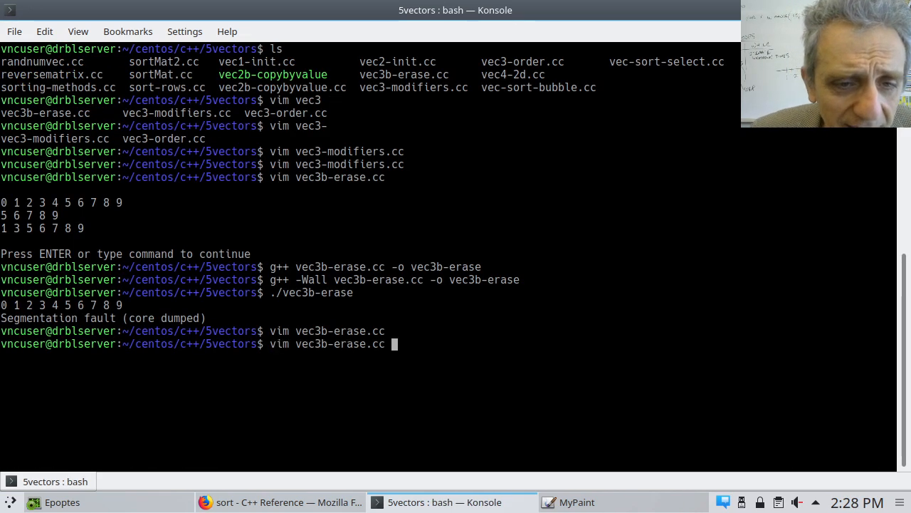
{"action": "key", "text": "Return"}
{"action": "type", "text": "./vec3b-erase"}
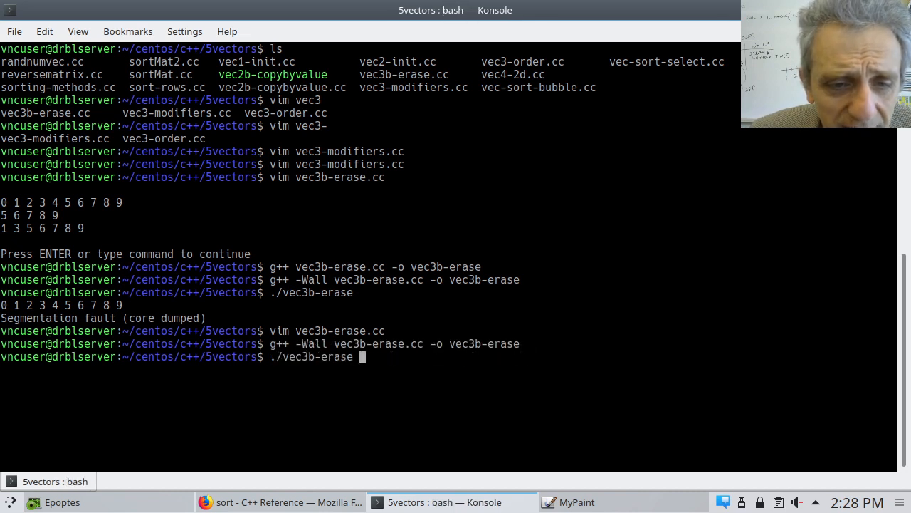
{"action": "key", "text": "Return"}
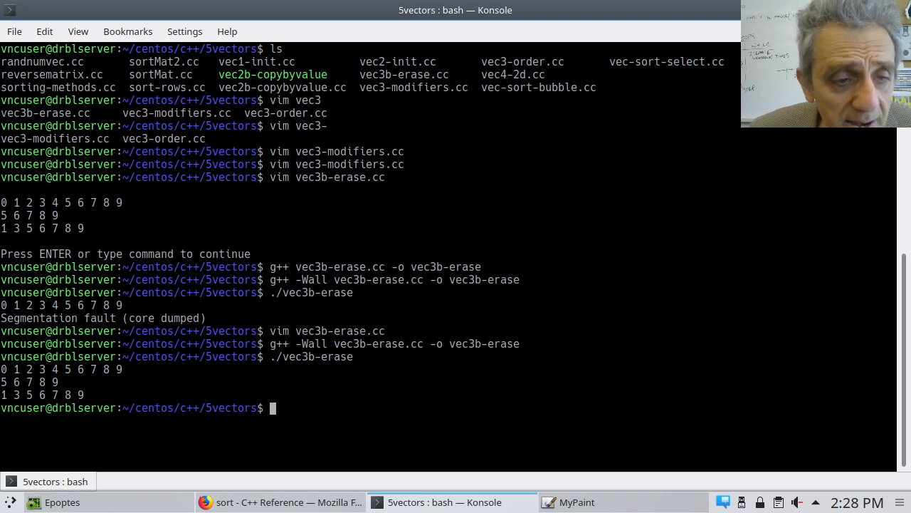
Reopen vec3b-erase.cc in Vim and begin a second vector declaration below line 24
{"action": "type", "text": "./vec3b-erase"}
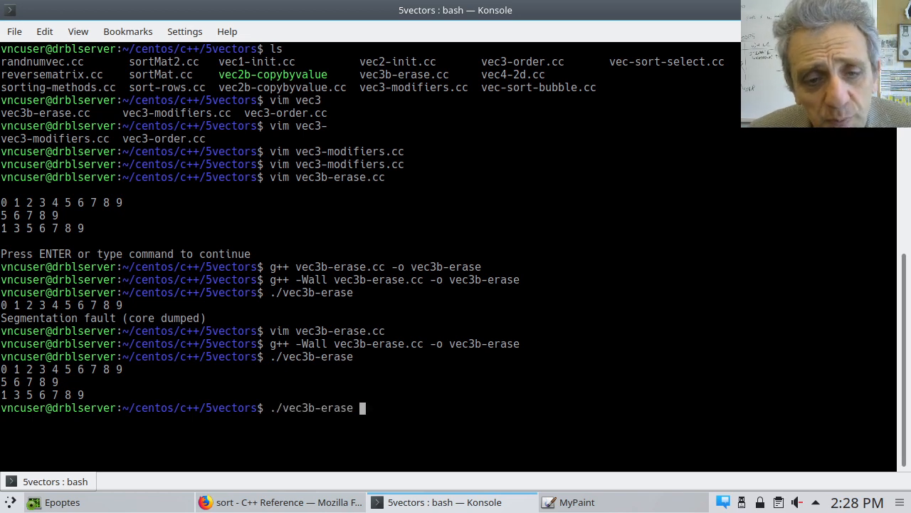
{"action": "key", "text": "Return"}
{"action": "type", "text": "vector"}
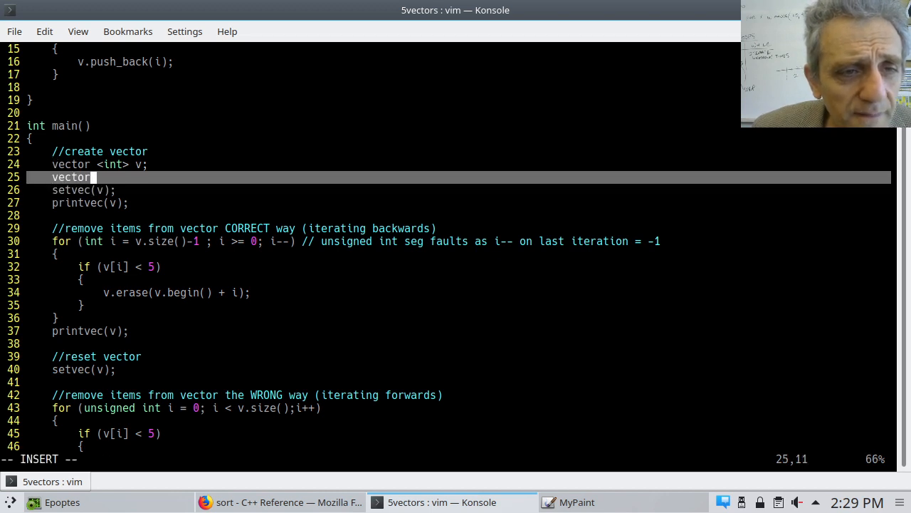
Complete 'vector <int> a;' and change line 32's < comparison to >=
{"action": "type", "text": "<in"}
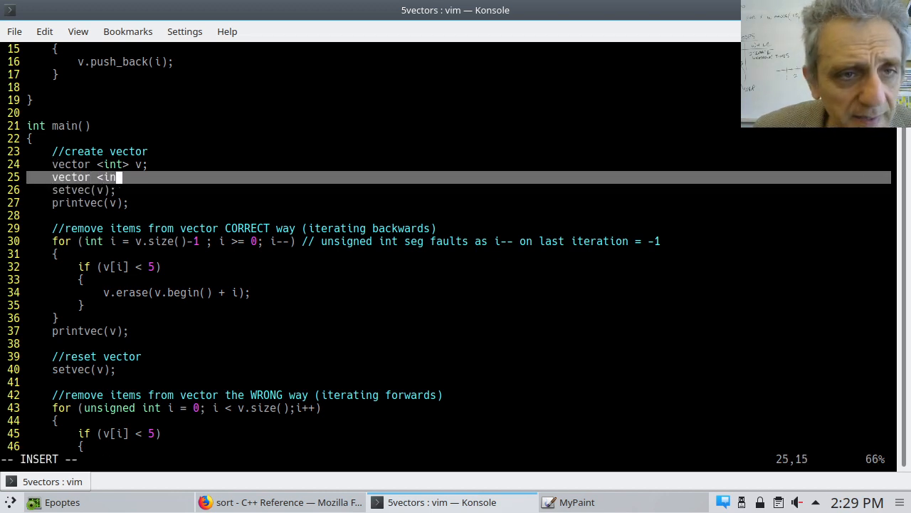
{"action": "type", "text": "t>"}
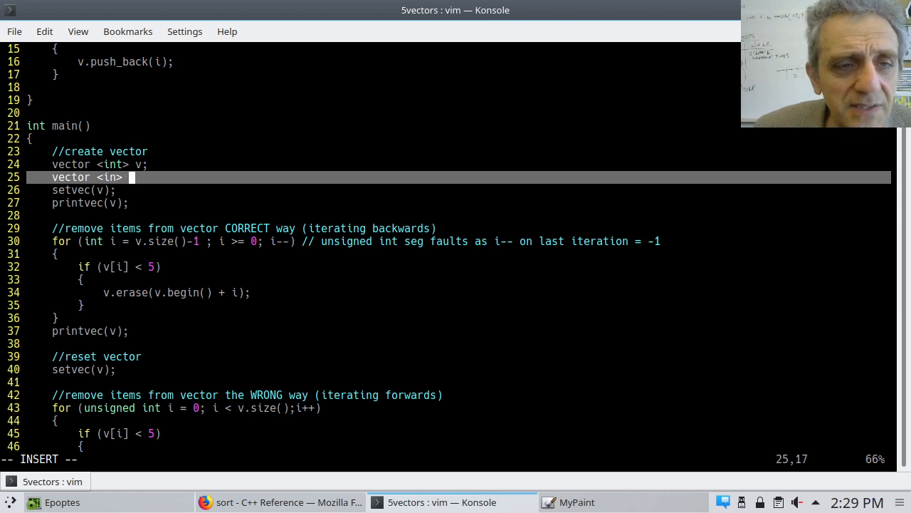
{"action": "type", "text": "a;"}
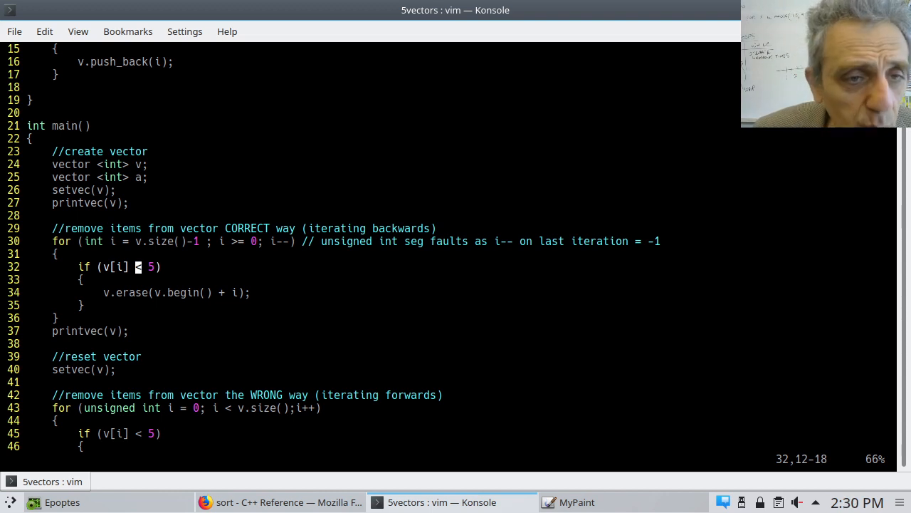
{"action": "key", "text": "i"}
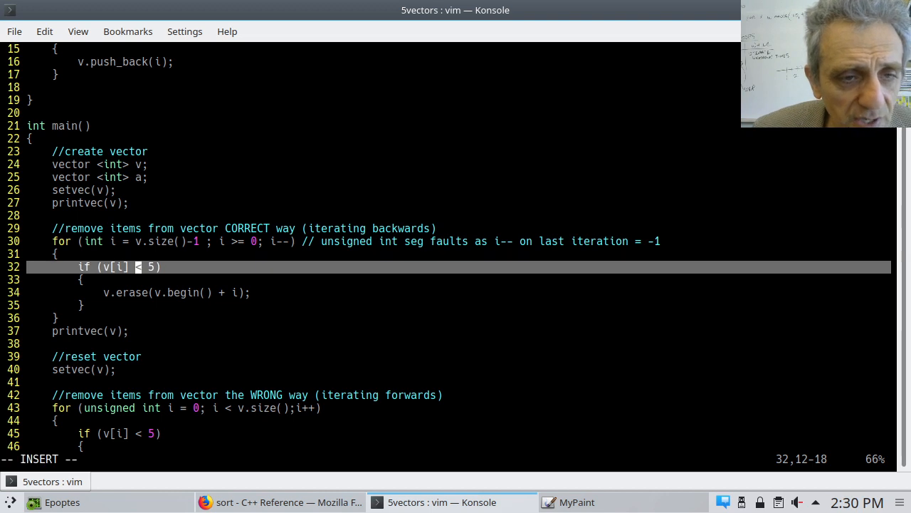
{"action": "type", "text": ">="}
{"action": "type", "text": "//"}
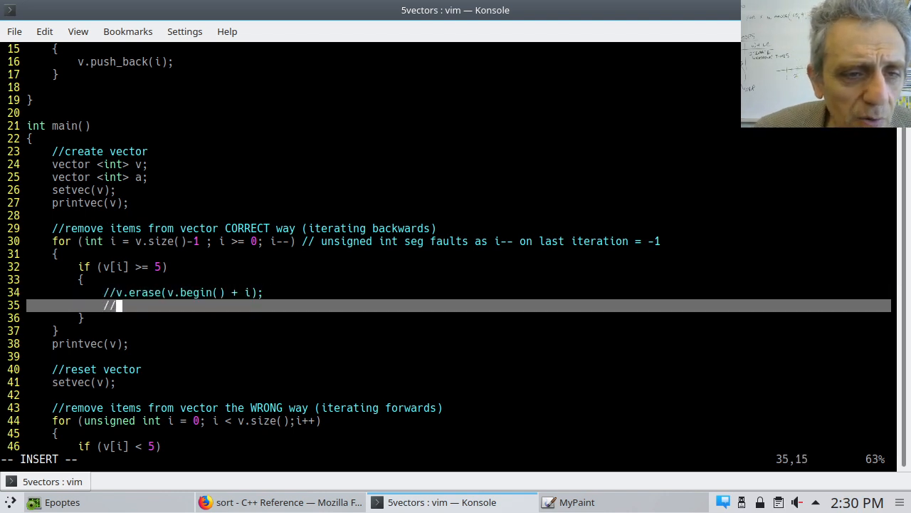
Add a.push_back(v[i]) in place of the erase line
{"action": "type", "text": "a."}
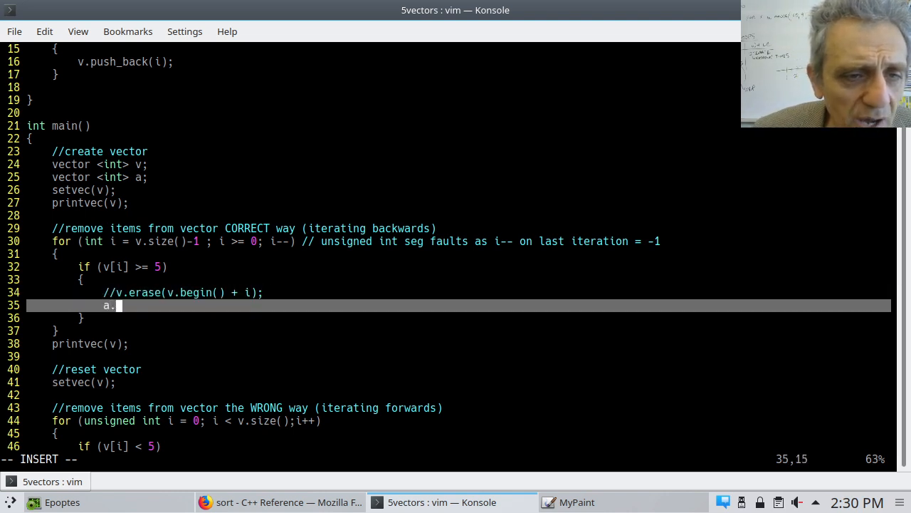
{"action": "type", "text": "push"}
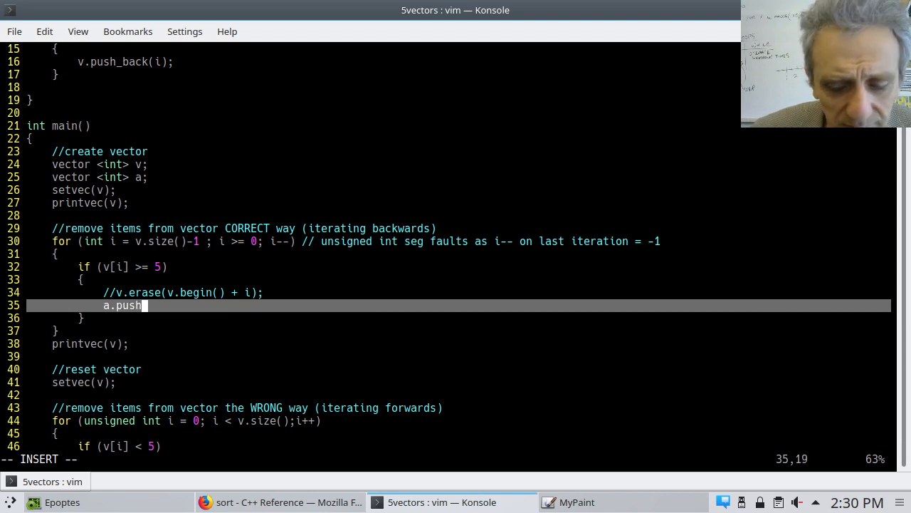
{"action": "type", "text": "_back"}
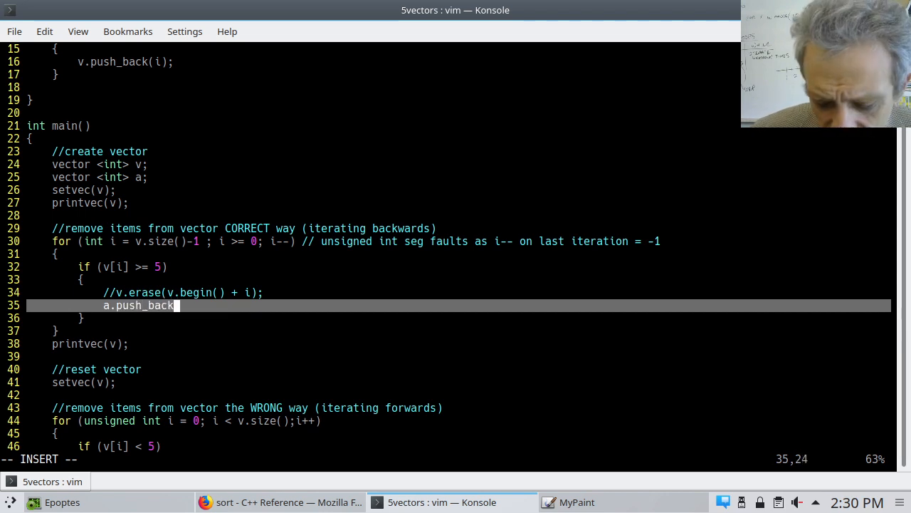
{"action": "type", "text": "("}
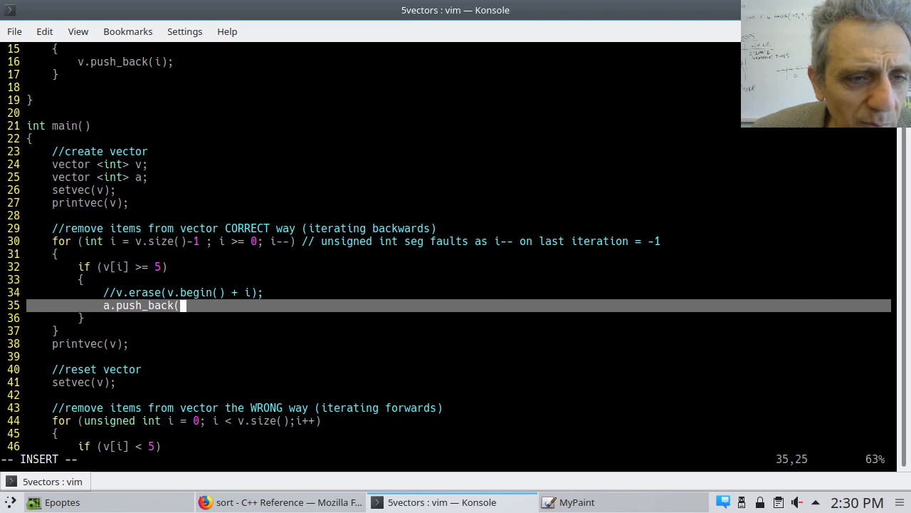
{"action": "type", "text": "v["}
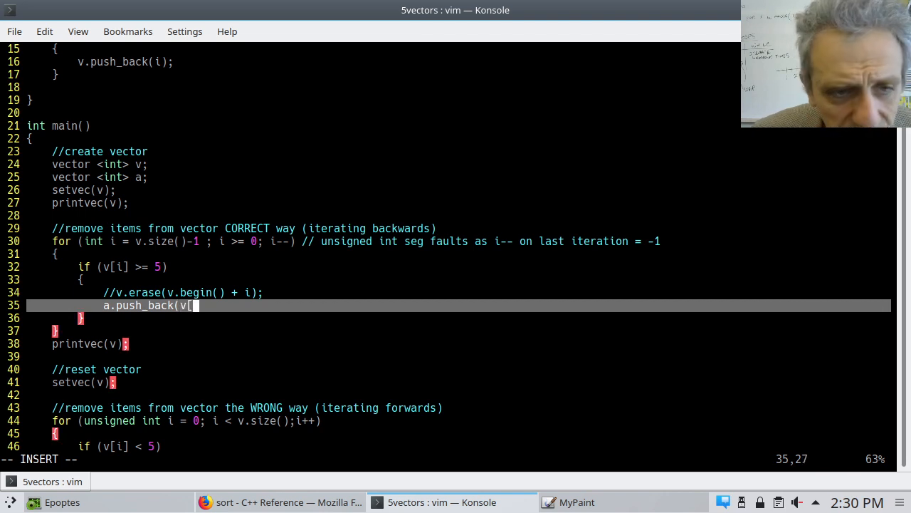
{"action": "type", "text": "i])"}
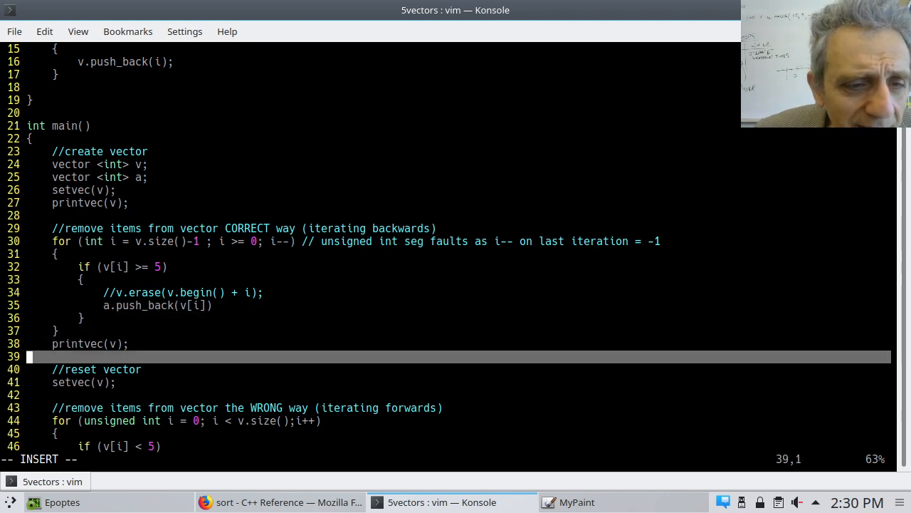
Change printvec(v) to printvec(a)
{"action": "key", "text": "Up"}
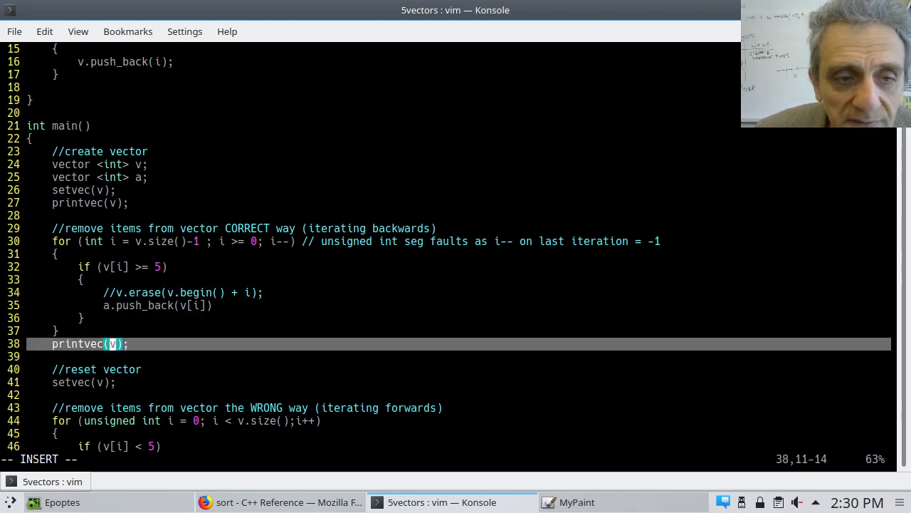
{"action": "type", "text": "a"}
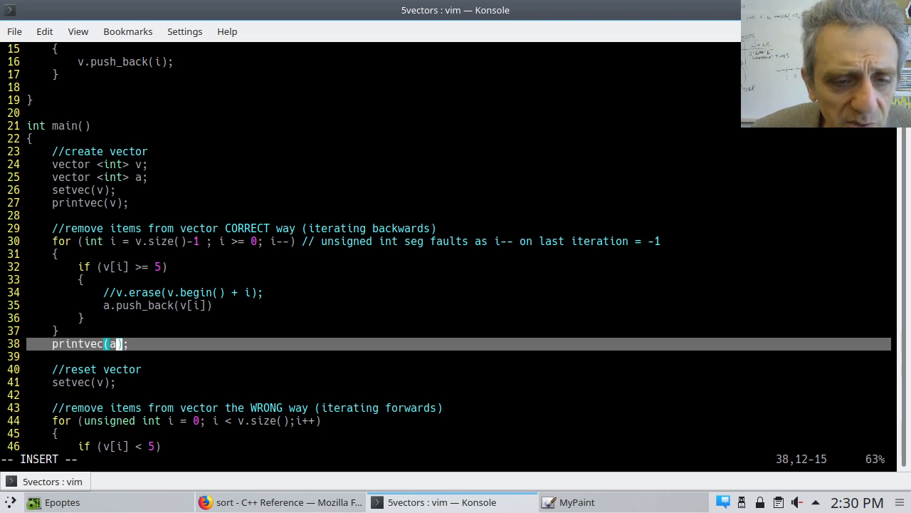
{"action": "key", "text": "Escape"}
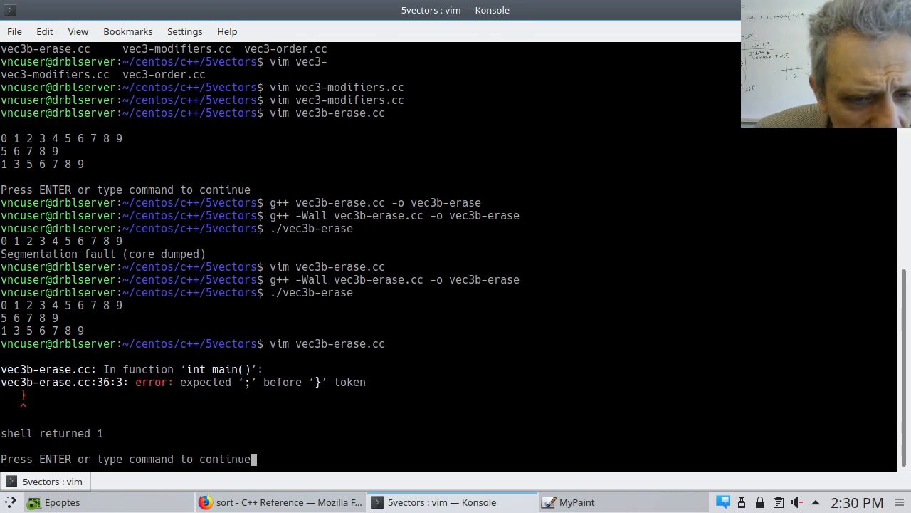
Dismiss the compiler error and add the missing semicolon at the end of line 35
{"action": "key", "text": "Return"}
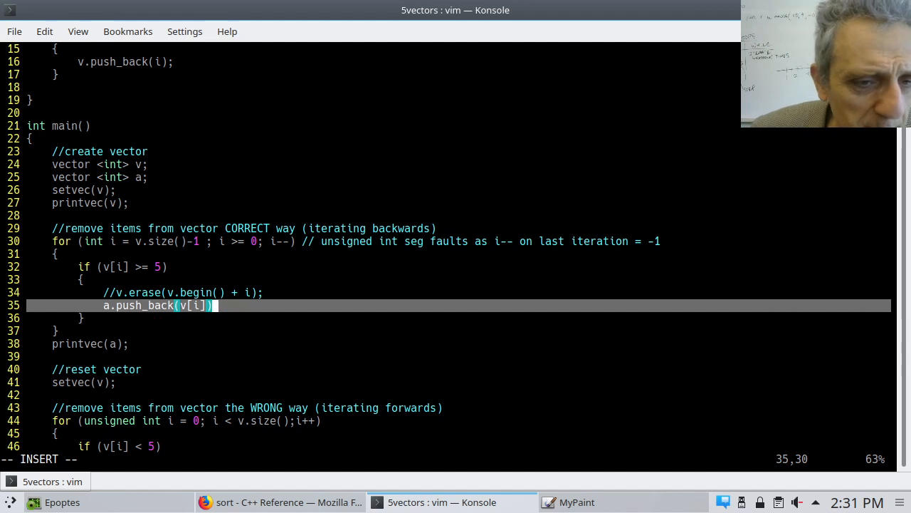
{"action": "type", "text": ";"}
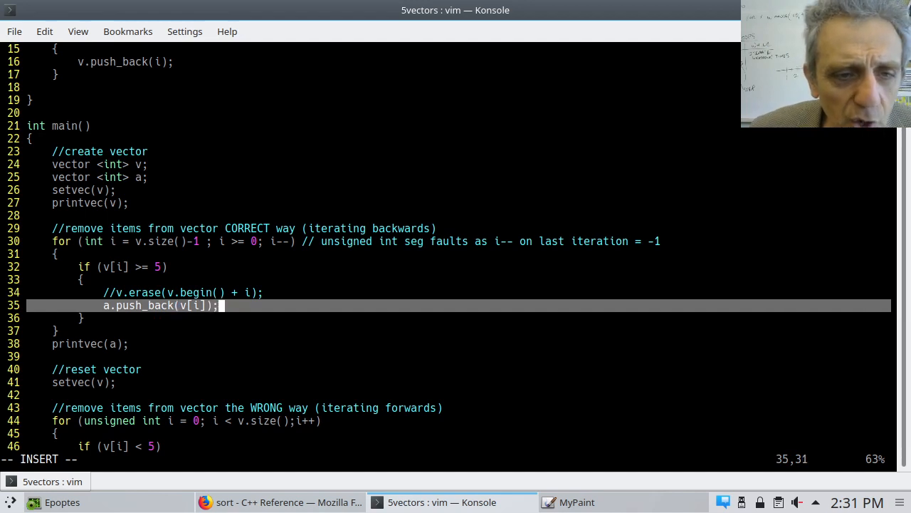
{"action": "key", "text": "Escape"}
{"action": "type", "text": ":!g++ -Wall % -o %<  && ./%<"}
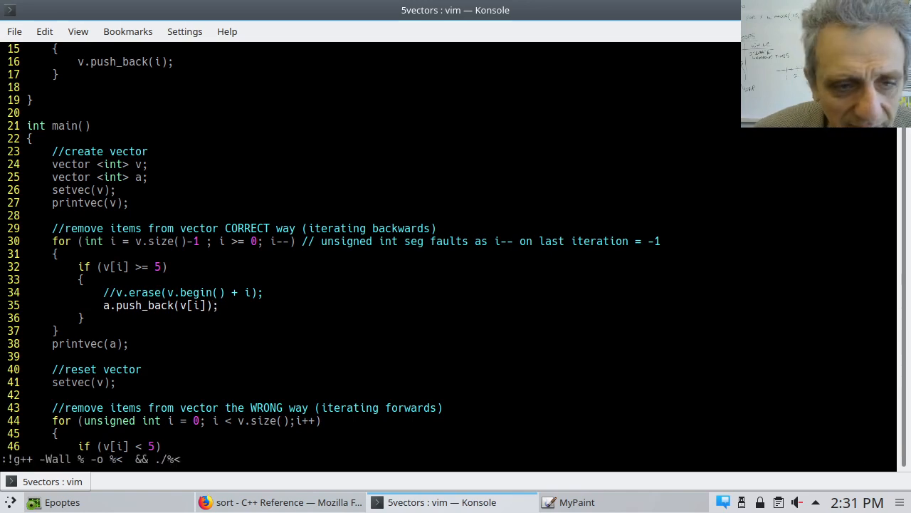
Compile and run the program, marking the output 9 8 7 6 5, then return to Vim
{"action": "key", "text": "Return"}
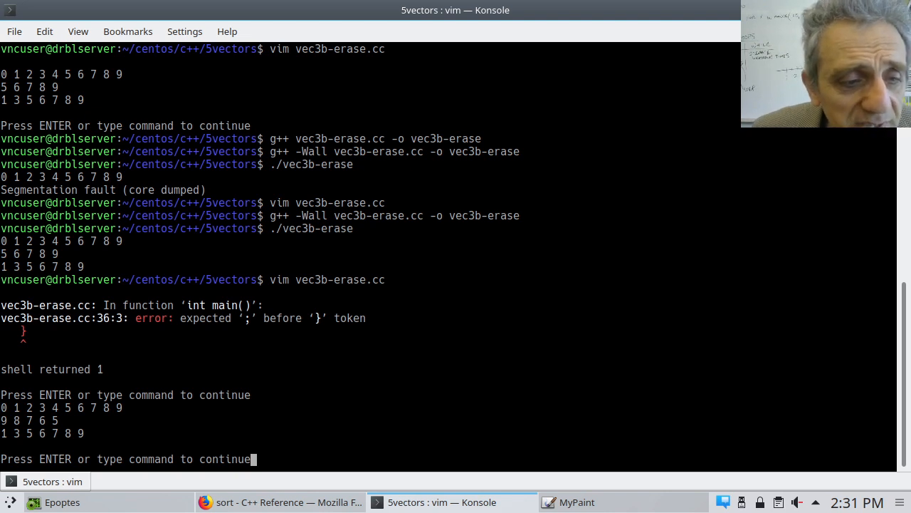
{"action": "mouse_move", "coordinate": [63, 424]}
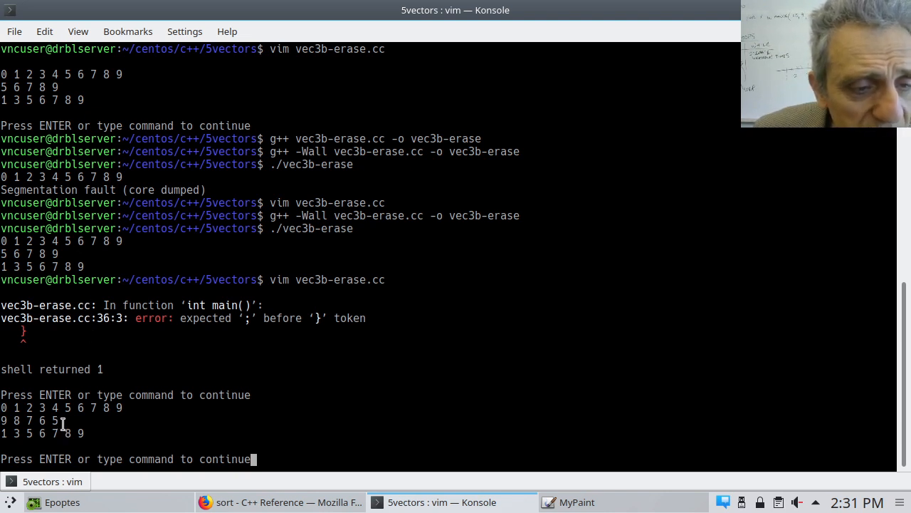
{"action": "double_click", "coordinate": [32, 420]}
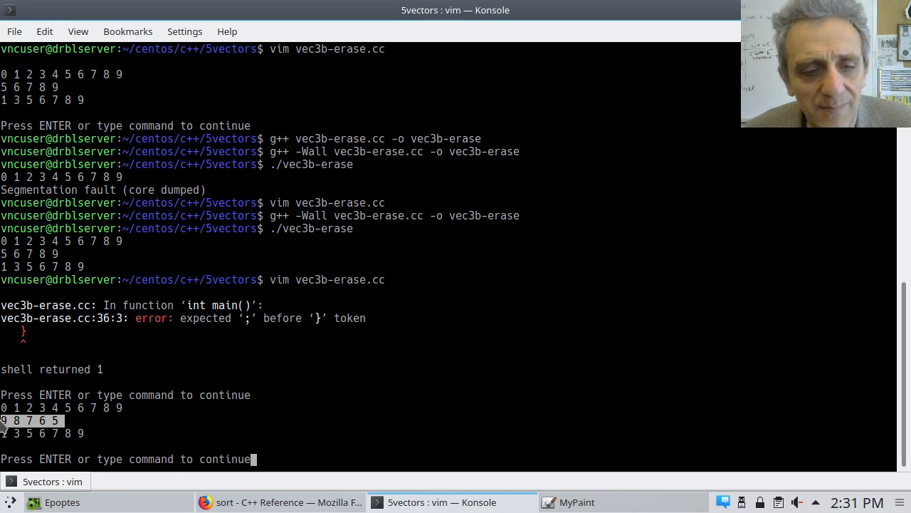
{"action": "key", "text": "Return"}
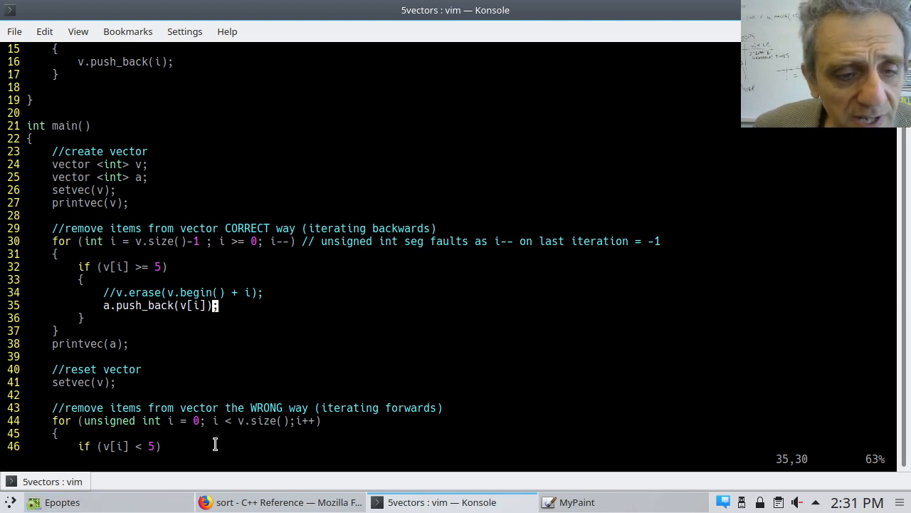
{"action": "mouse_move", "coordinate": [365, 430]}
{"action": "type", "text": "cout<<\"wrong\"<<endl;"}
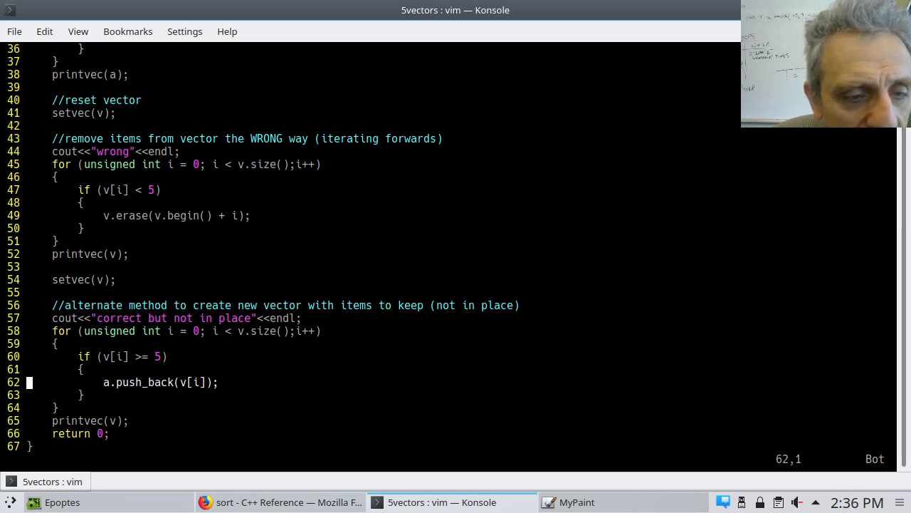
Compile and run the updated program showing the three labelled removal methods
{"action": "key", "text": "j"}
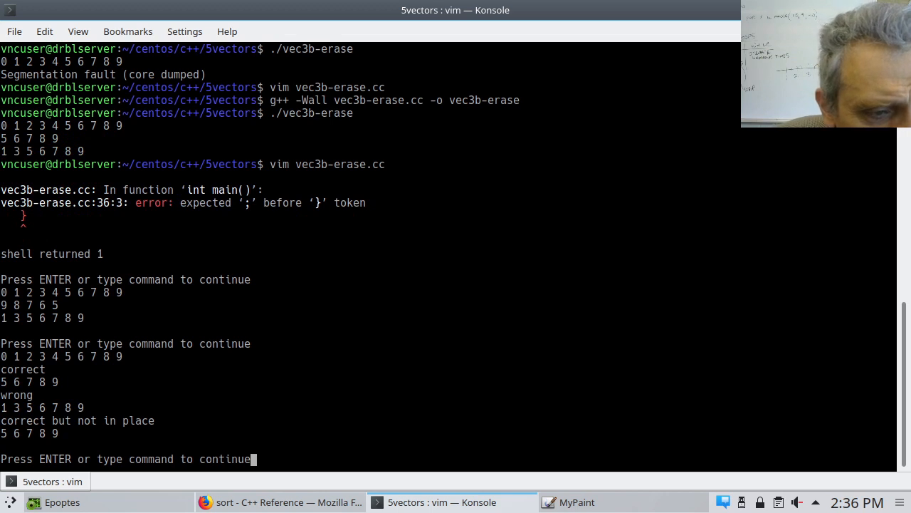
{"action": "mouse_move", "coordinate": [123, 336]}
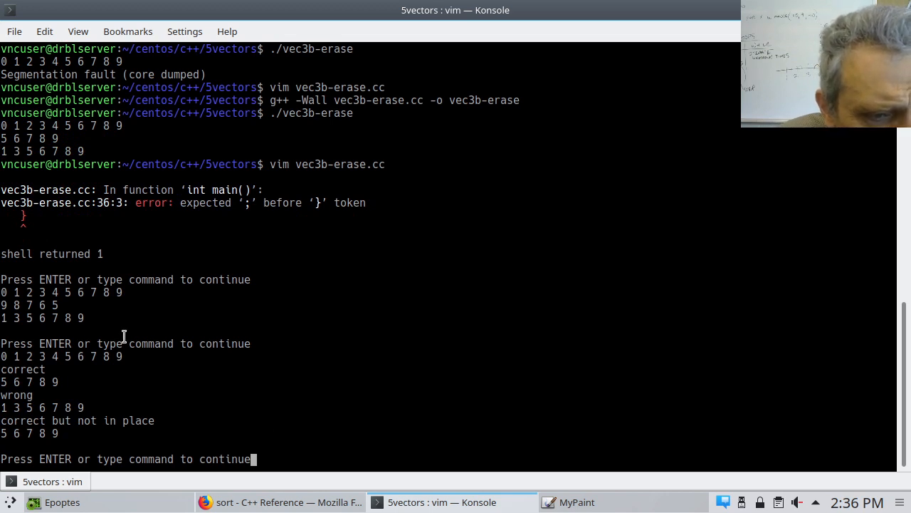
Highlight the 5 6 7 8 9 result under 'correct' and leave the output screen
{"action": "double_click", "coordinate": [60, 356]}
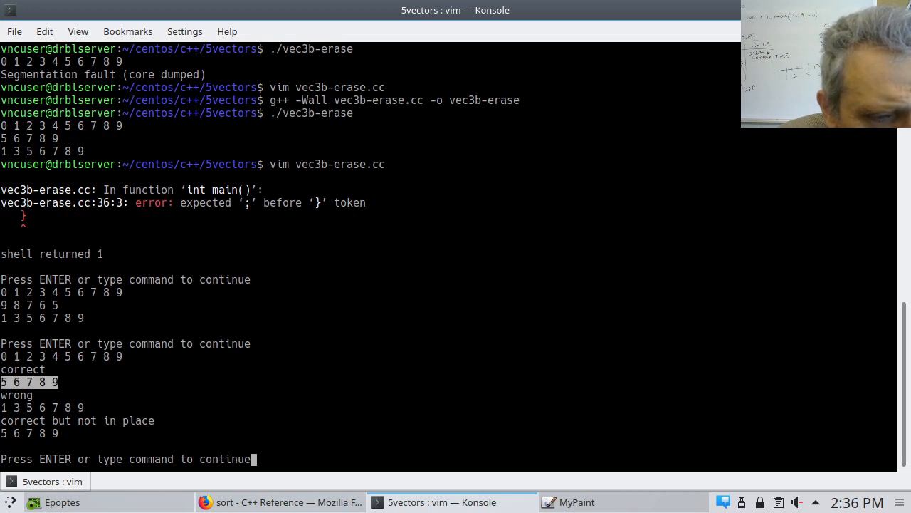
{"action": "mouse_move", "coordinate": [90, 409]}
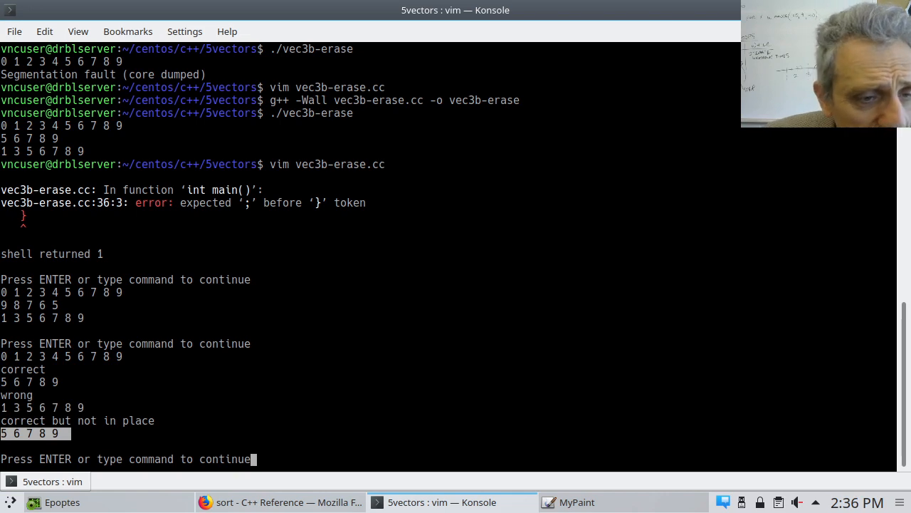
{"action": "key", "text": "Return"}
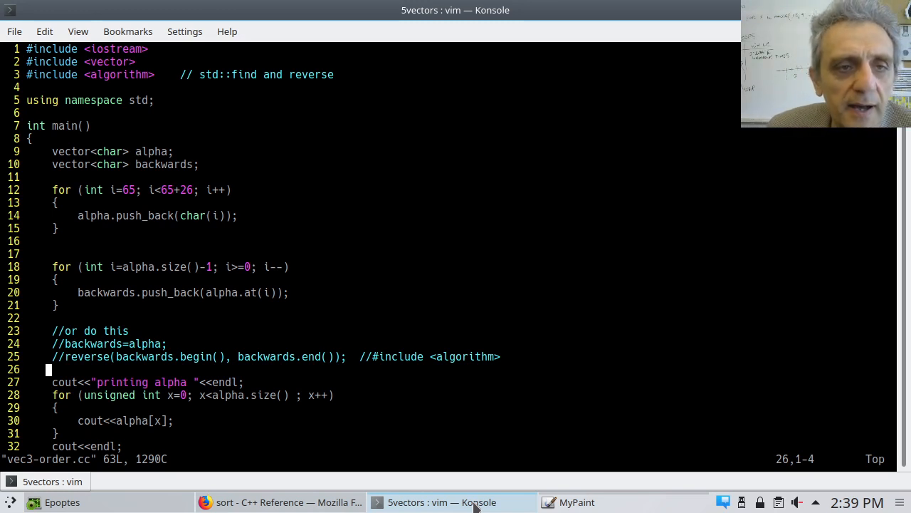
Insert a space before <char> in the alpha and backwards declarations, then move through the loops
{"action": "key", "text": "Up"}
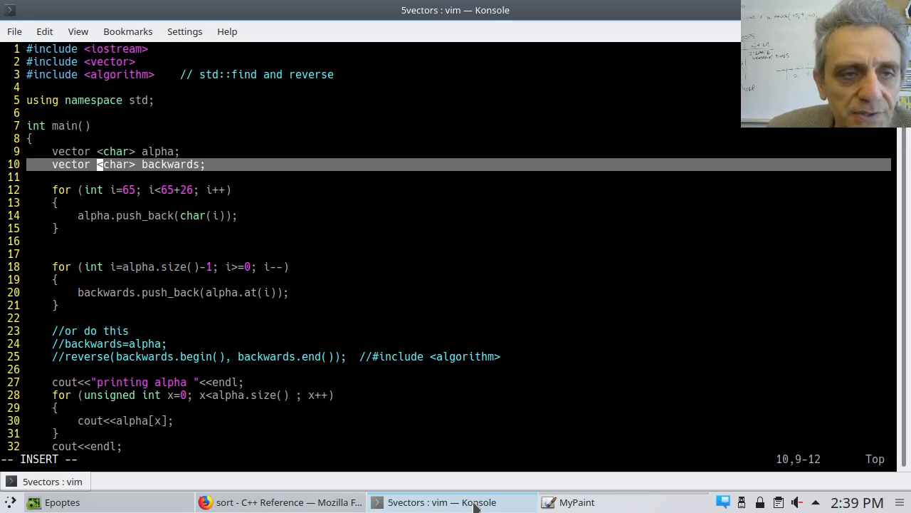
{"action": "key", "text": "Up"}
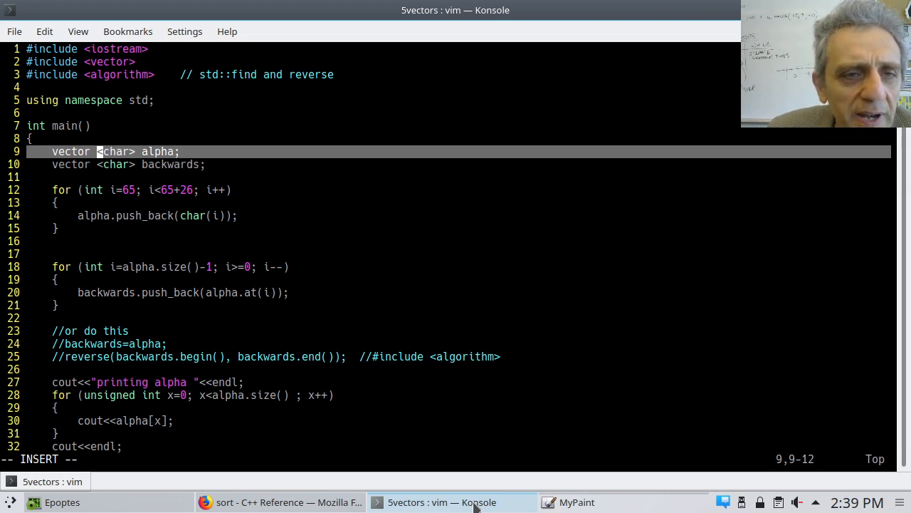
{"action": "key", "text": "Down"}
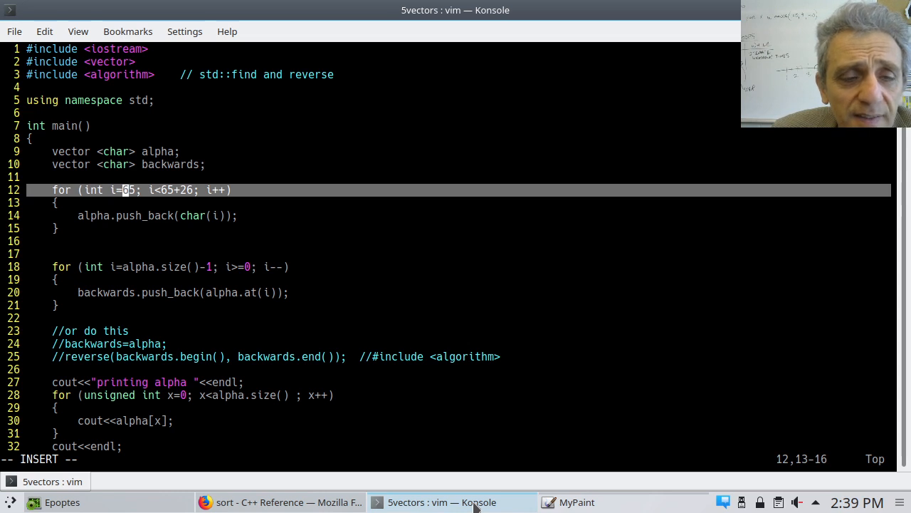
{"action": "mouse_move", "coordinate": [186, 189]}
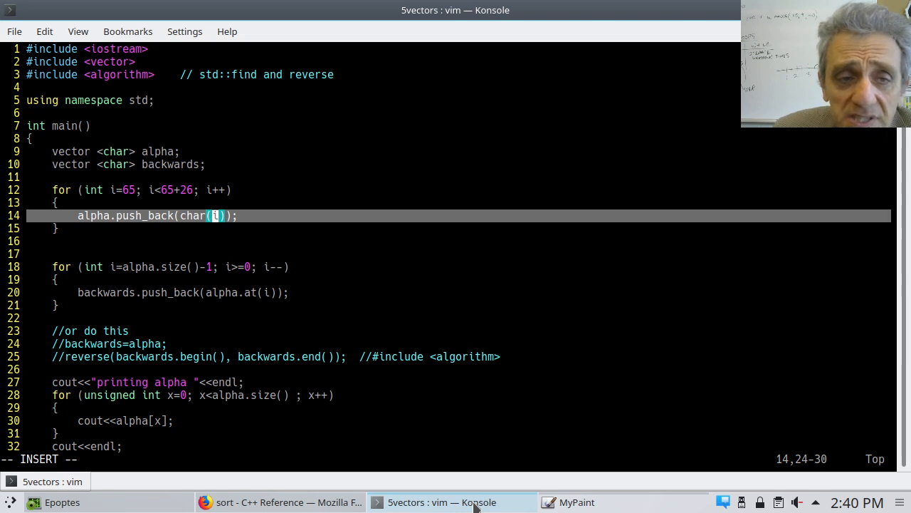
{"action": "key", "text": "Left"}
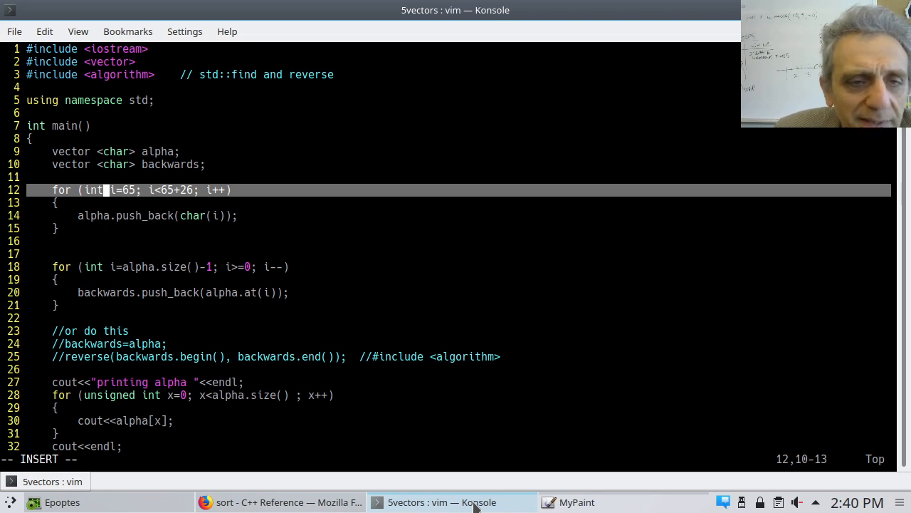
{"action": "key", "text": "Down"}
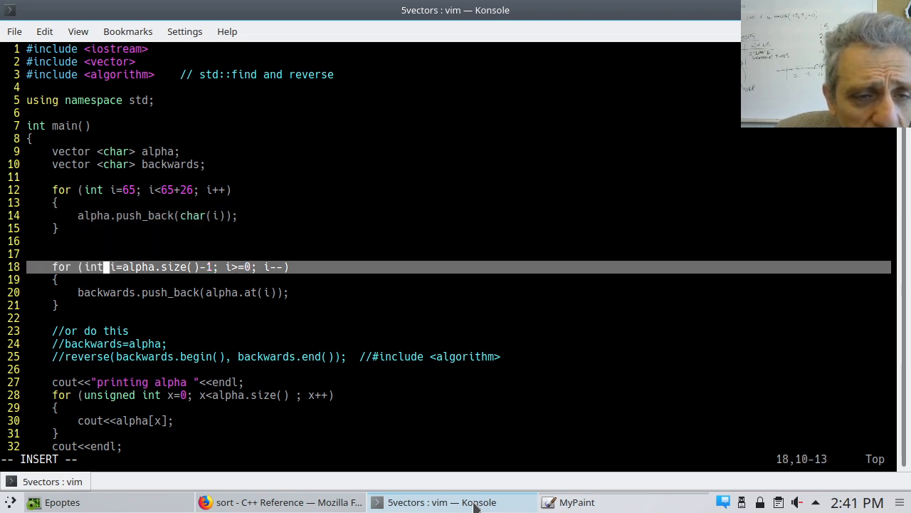
{"action": "key", "text": "Right"}
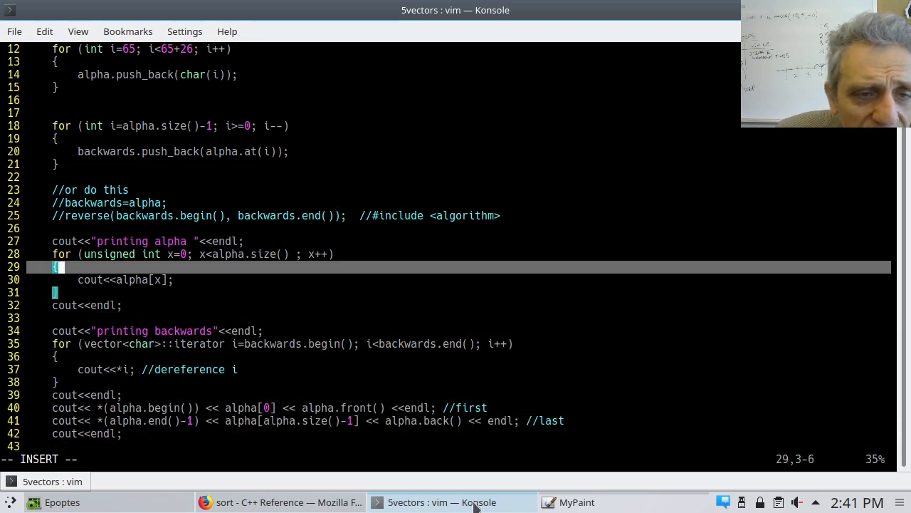
Add //dereference i after cout<<*i, space the loop header's vector <char>, and highlight the loop
{"action": "key", "text": "Up"}
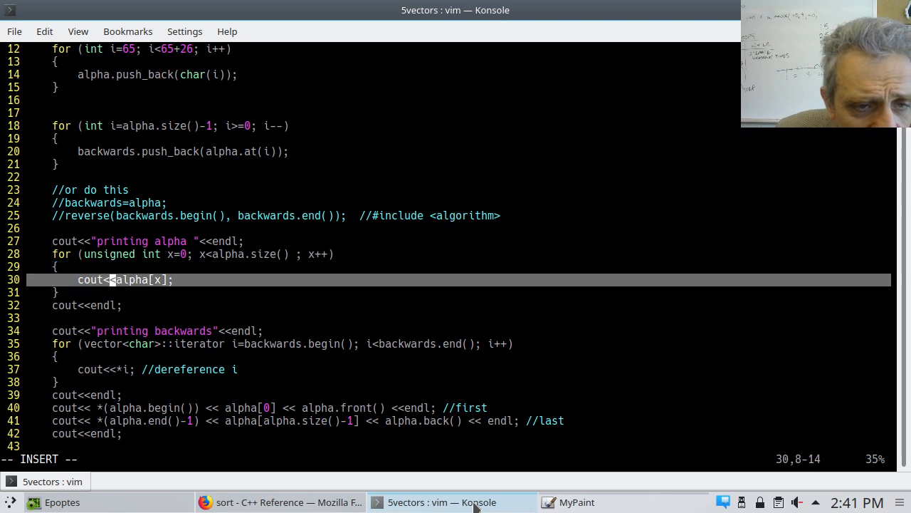
{"action": "mouse_move", "coordinate": [113, 343]}
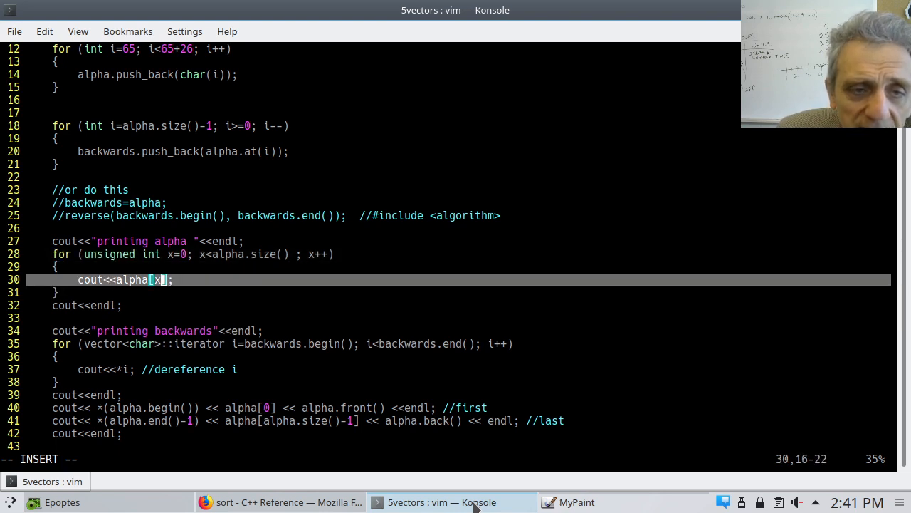
{"action": "key", "text": "Left"}
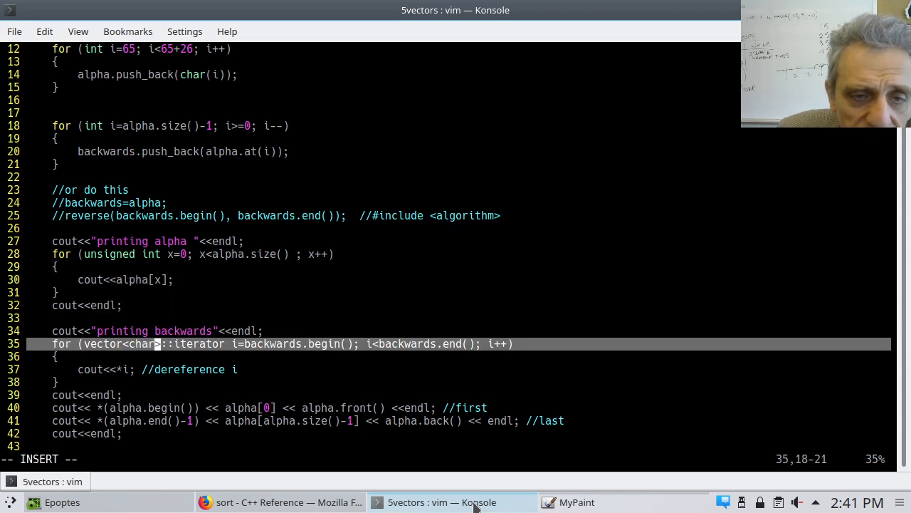
{"action": "key", "text": "Left"}
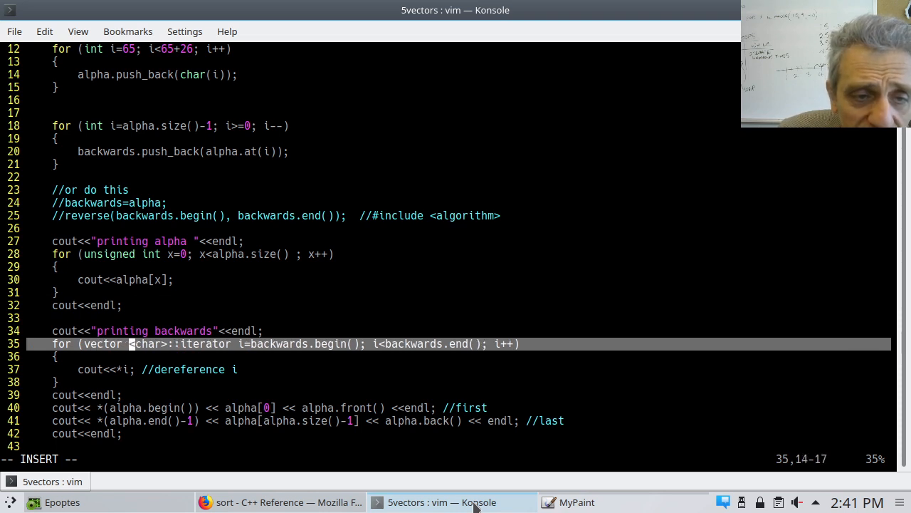
{"action": "key", "text": "Left"}
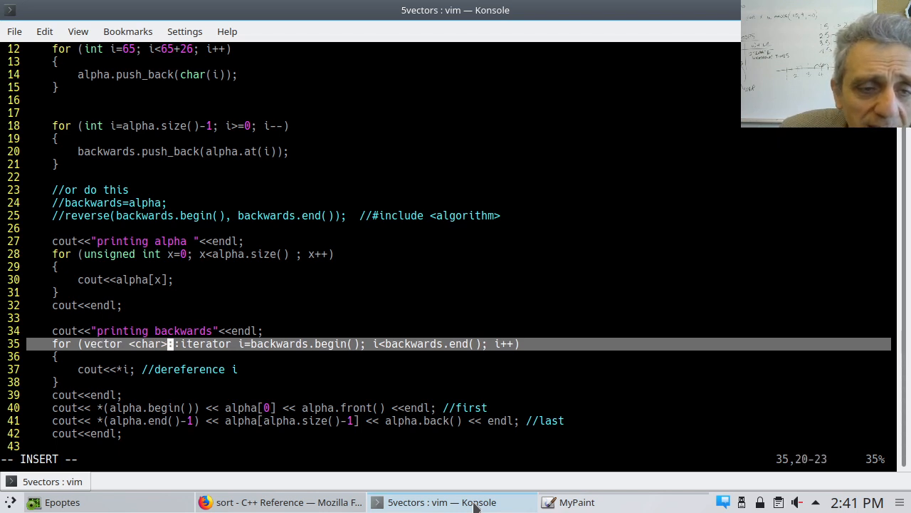
{"action": "key", "text": "Right"}
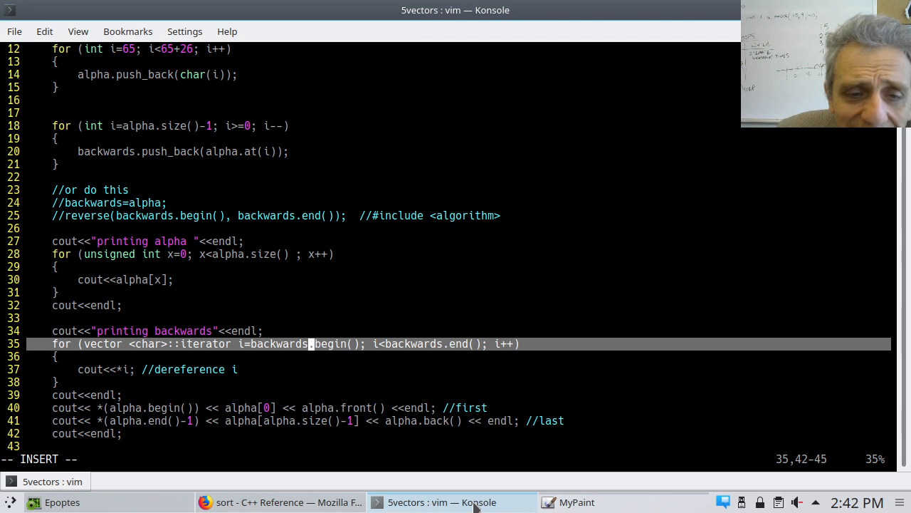
{"action": "key", "text": "Left"}
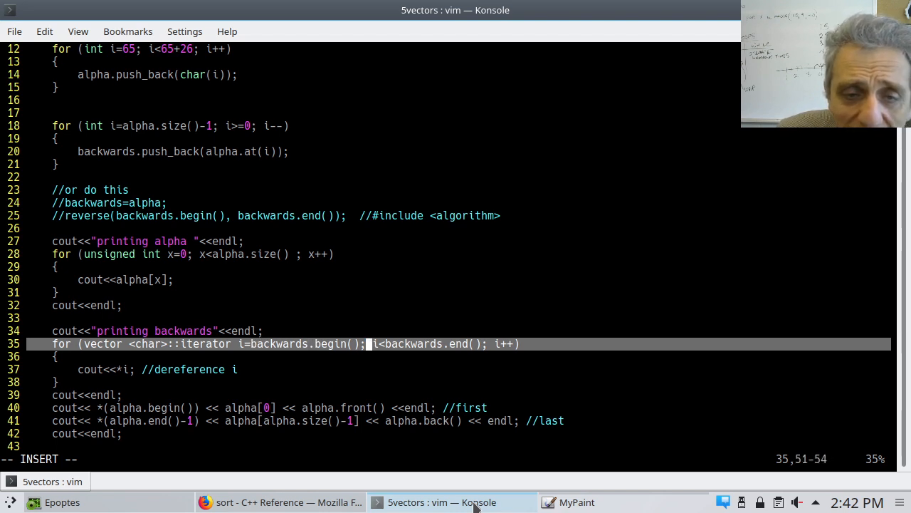
{"action": "key", "text": "Right"}
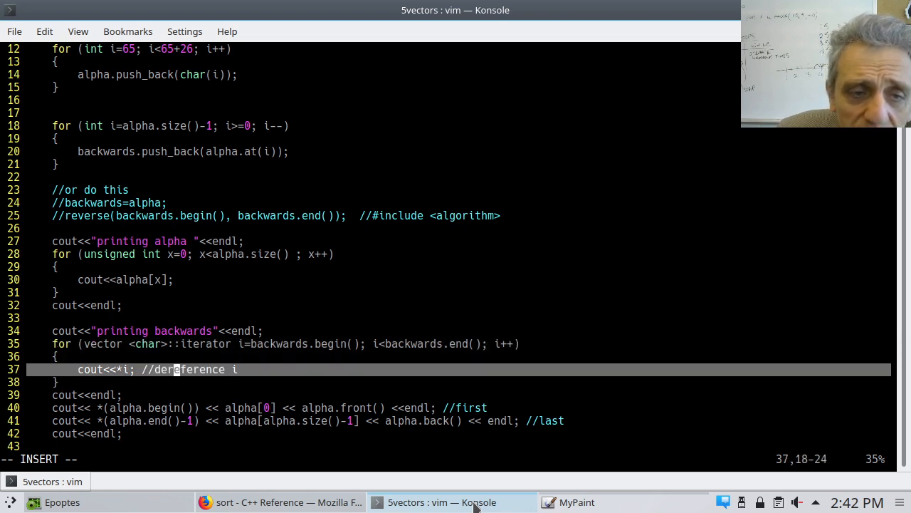
{"action": "key", "text": "Left"}
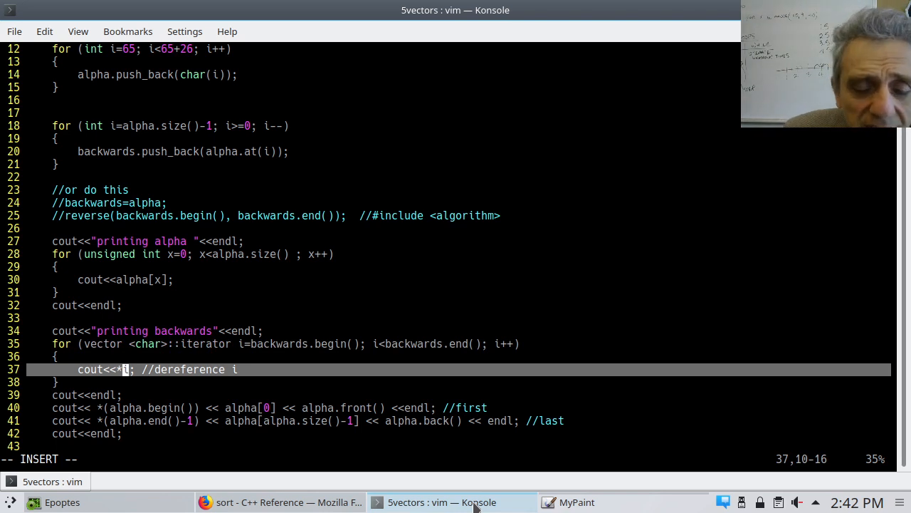
{"action": "key", "text": "Up"}
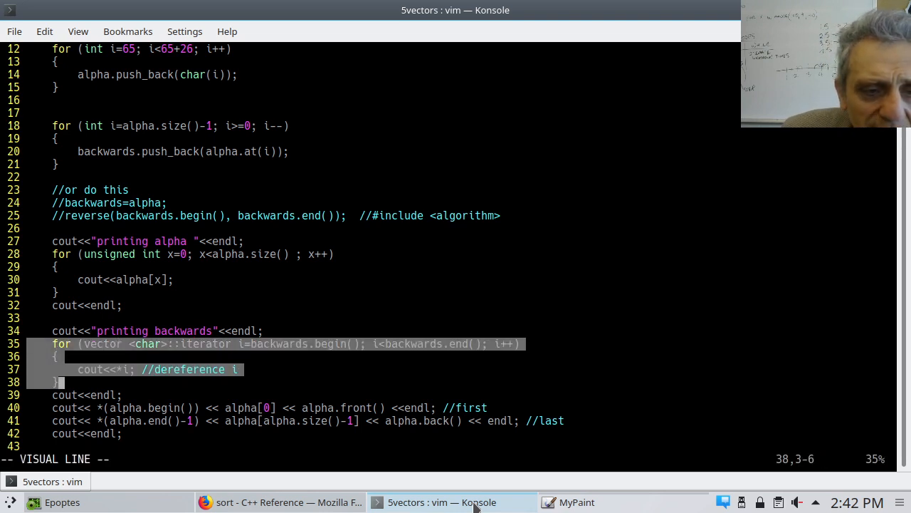
{"action": "key", "text": "Up"}
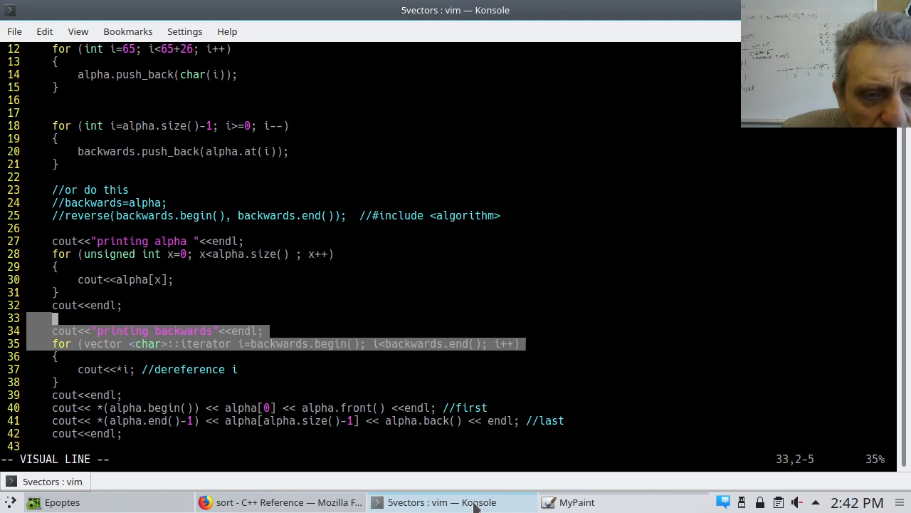
{"action": "key", "text": "Escape"}
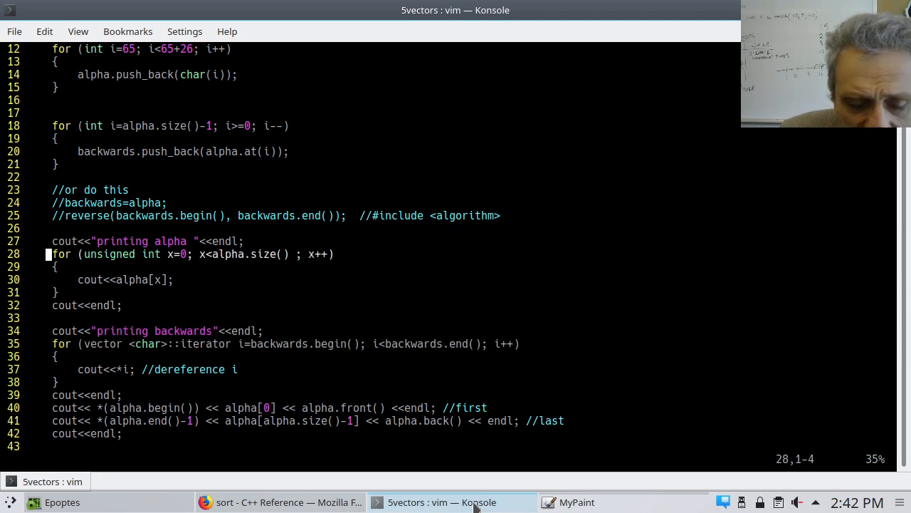
{"action": "key", "text": "V"}
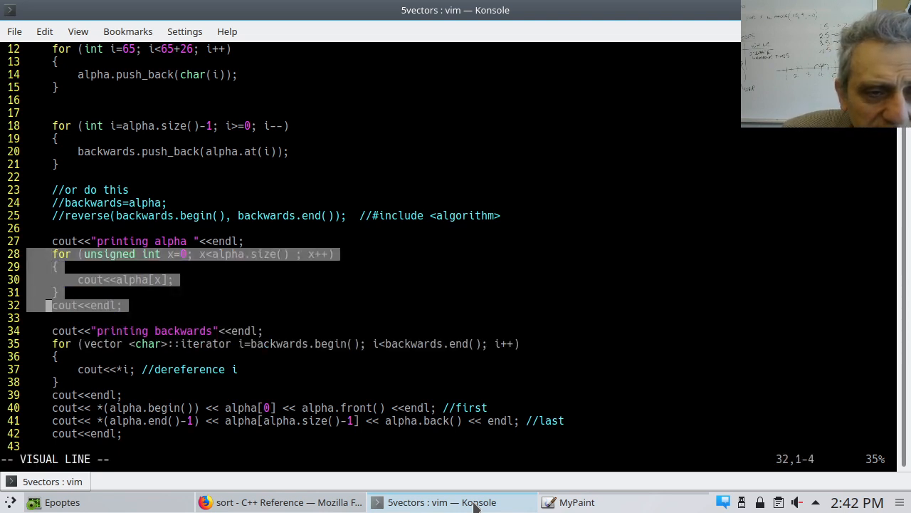
{"action": "key", "text": "k"}
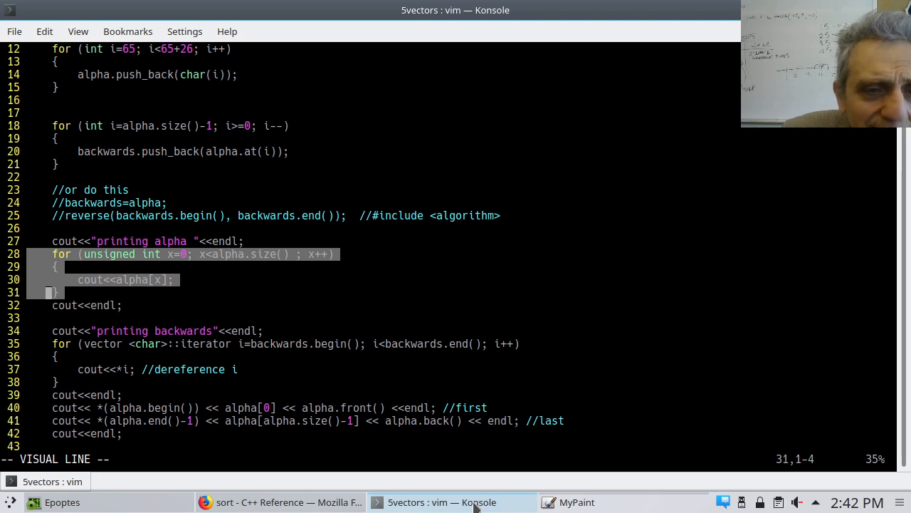
{"action": "key", "text": "Escape"}
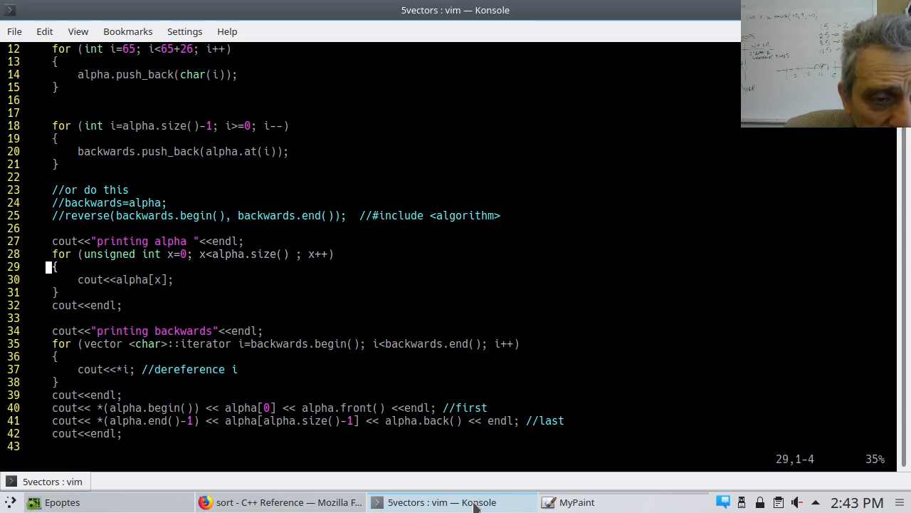
{"action": "scroll", "scroll_direction": "down", "scroll_amount": 3}
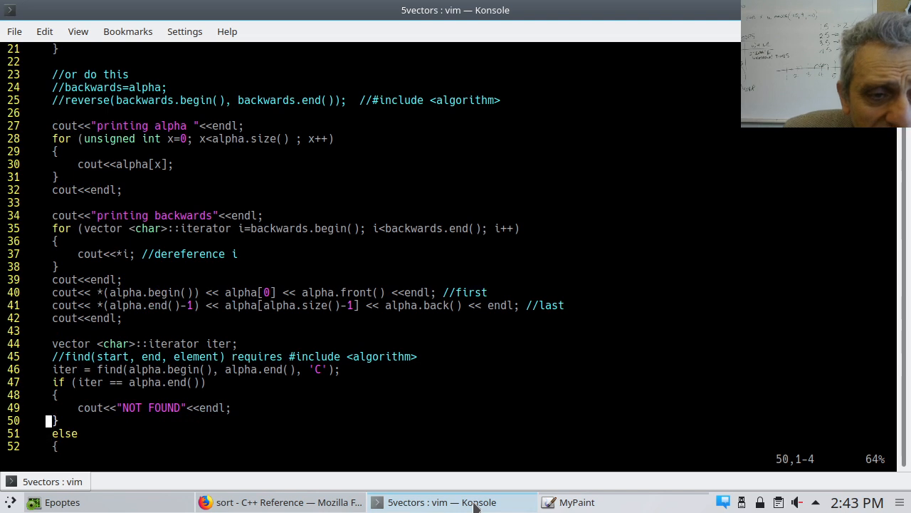
{"action": "scroll", "scroll_direction": "up", "scroll_amount": 3}
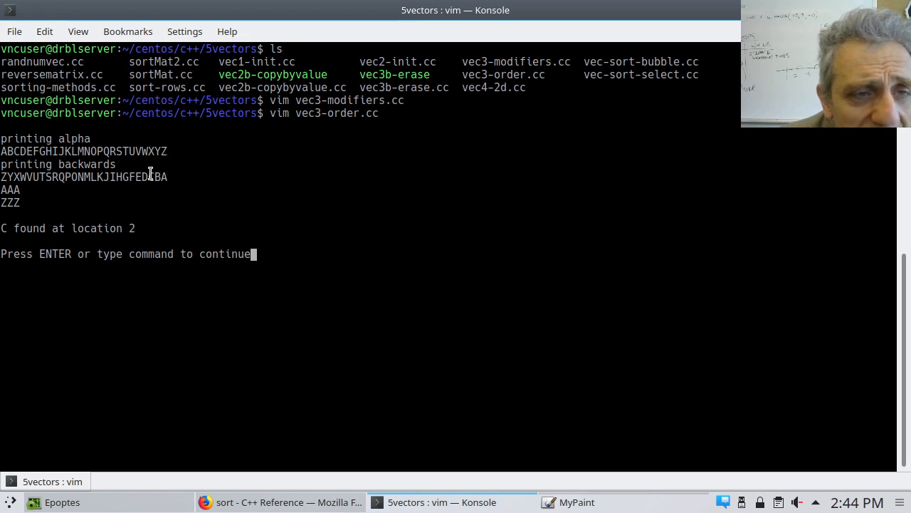
{"action": "mouse_move", "coordinate": [19, 190]}
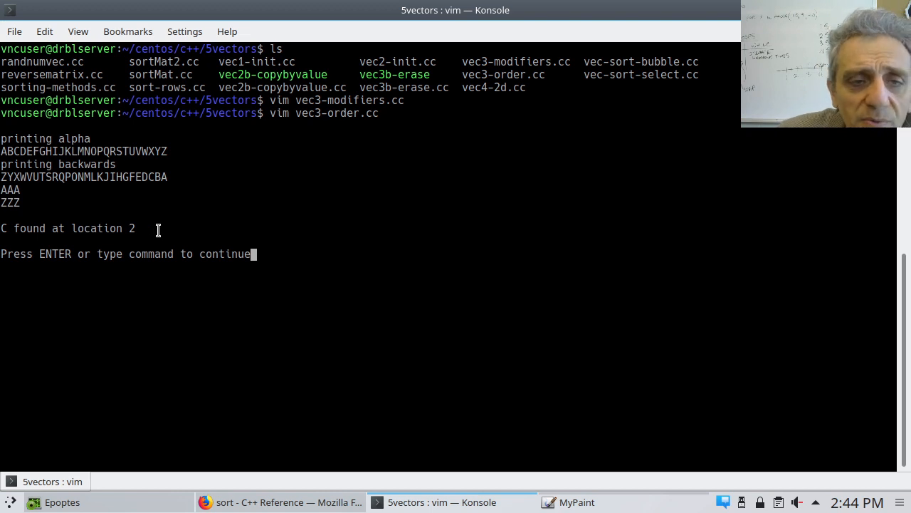
Back in vec3-order.cc, inspect iter - alpha.begin() and rerun the program to 'C found at location 2'
{"action": "key", "text": "Return"}
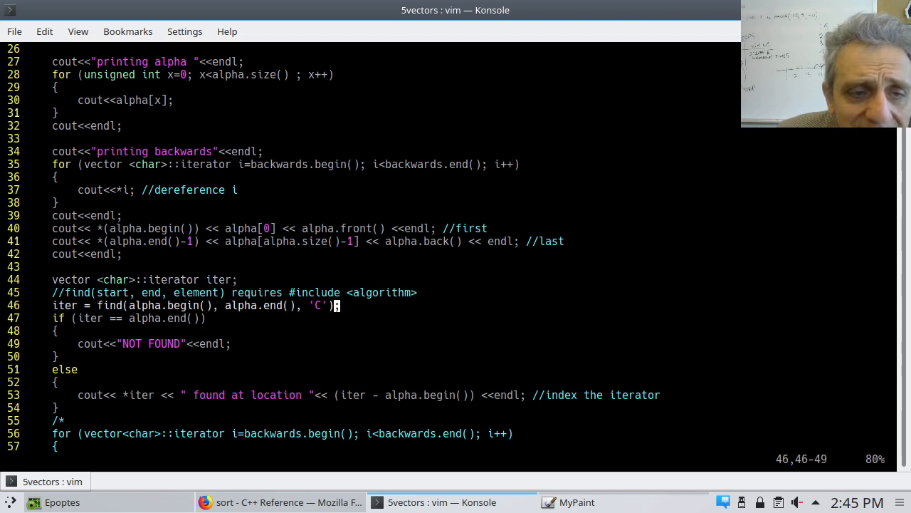
{"action": "mouse_move", "coordinate": [144, 304]}
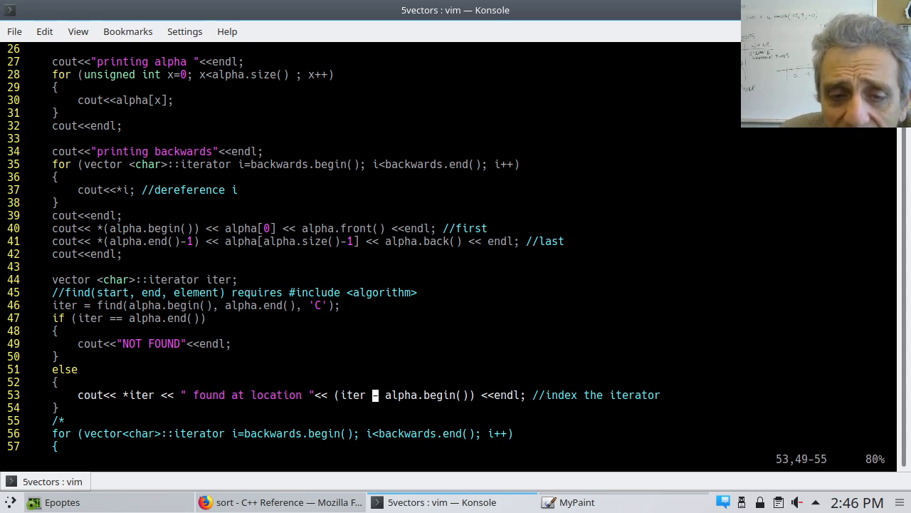
{"action": "key", "text": "Left"}
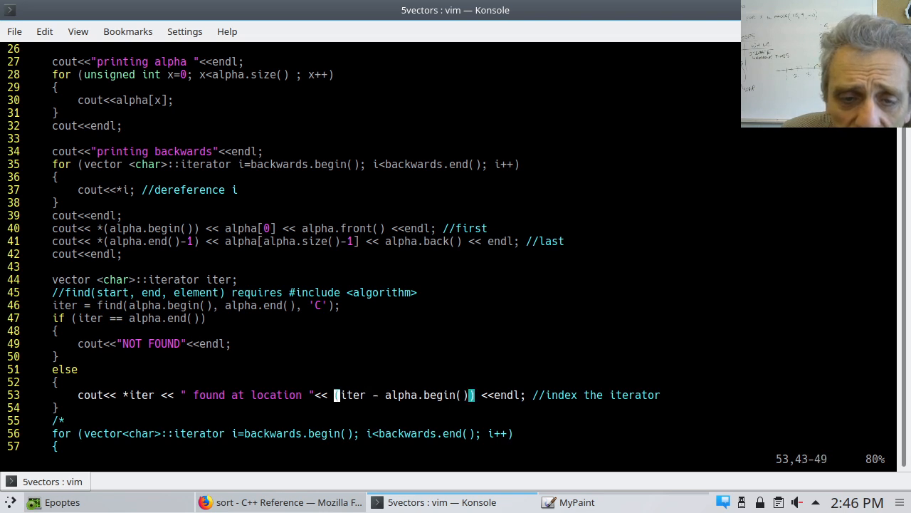
{"action": "key", "text": "v"}
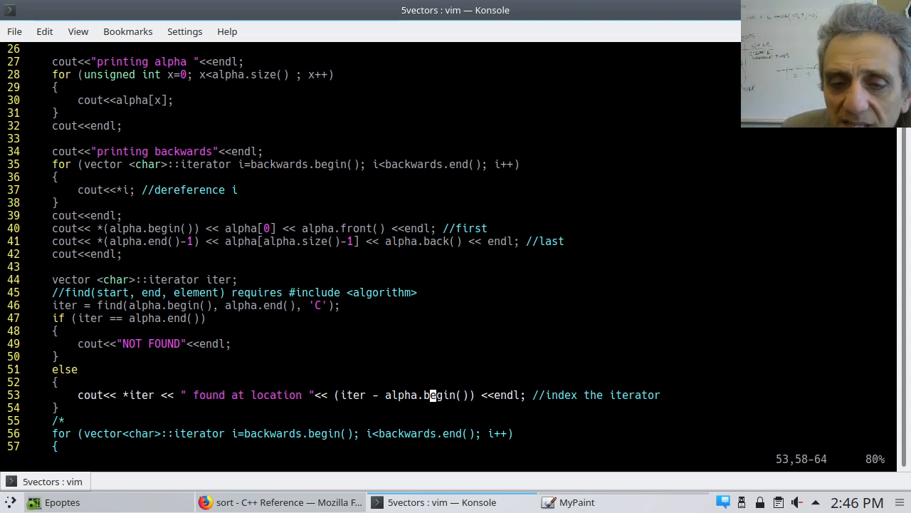
{"action": "key", "text": "Left"}
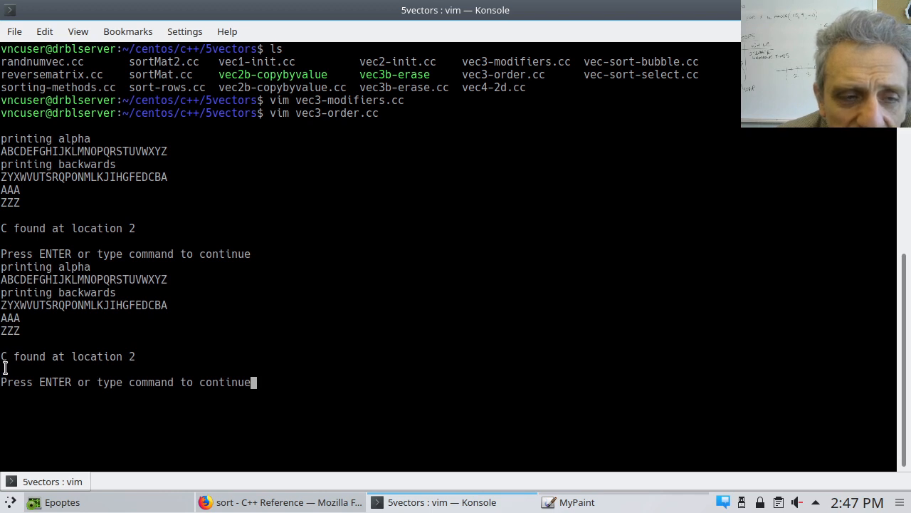
{"action": "mouse_move", "coordinate": [99, 372]}
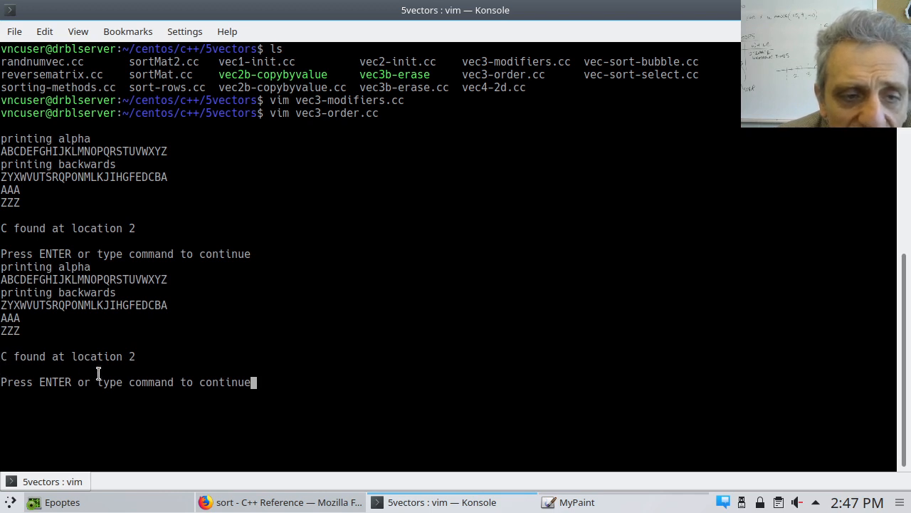
{"action": "mouse_move", "coordinate": [135, 370]}
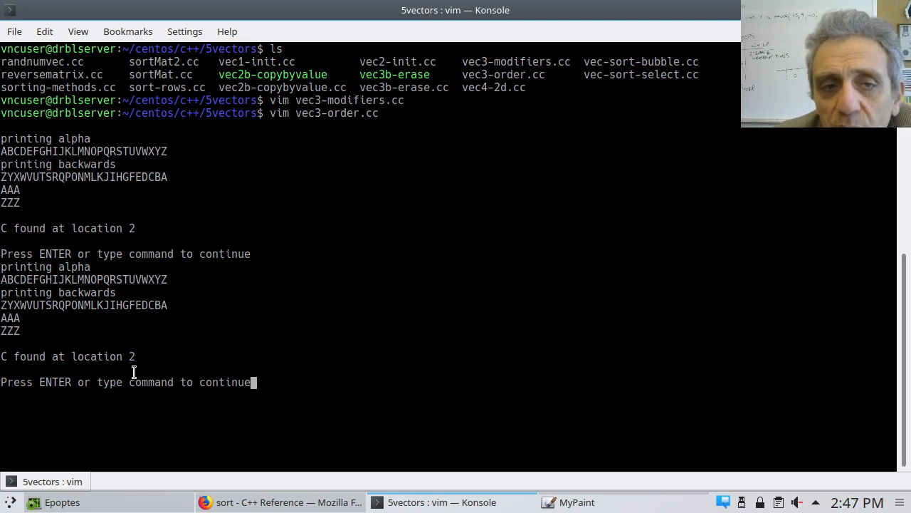
Dismiss the program output to view vec3-order.cc's found-at-location line again
{"action": "key", "text": "Return"}
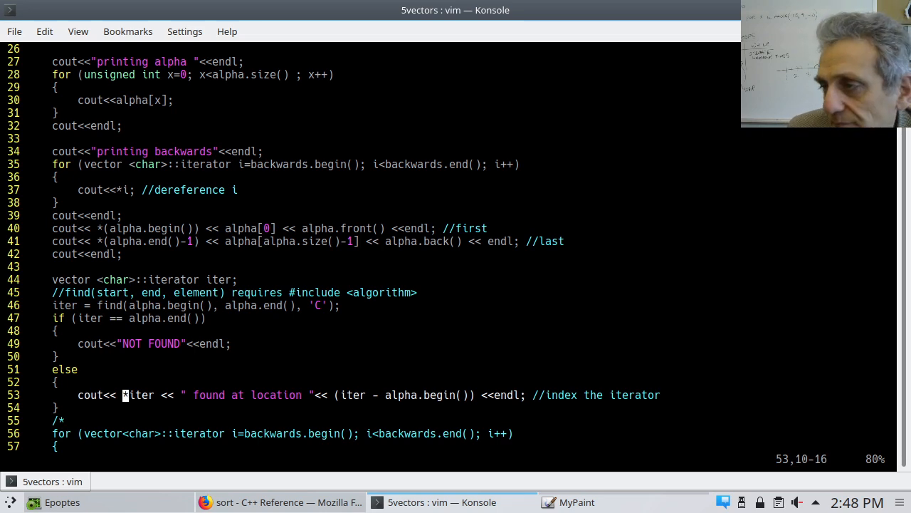
Scroll up to blank line 17 above the loop filling backwards
{"action": "scroll", "scroll_direction": "up", "scroll_amount": 3}
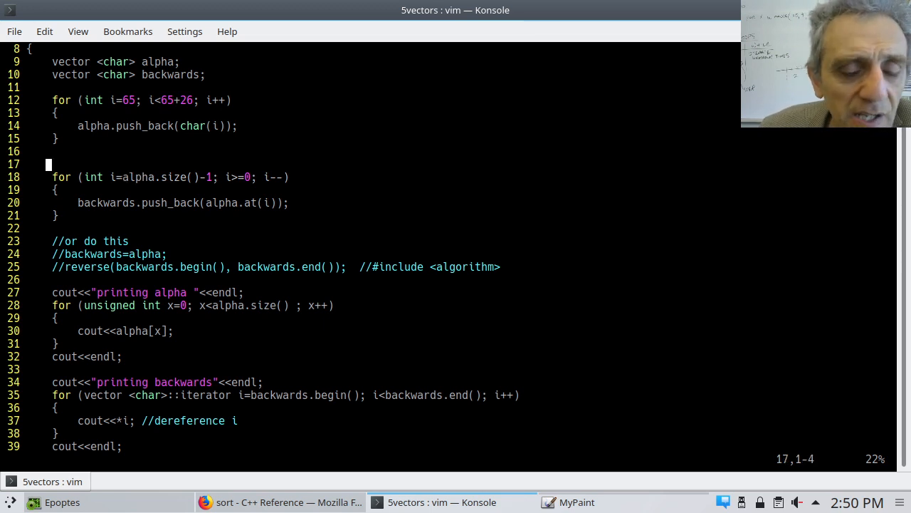
Comment out the backwards fill loop with /* */ and uncomment backwards=alpha; on line 24
{"action": "key", "text": "i"}
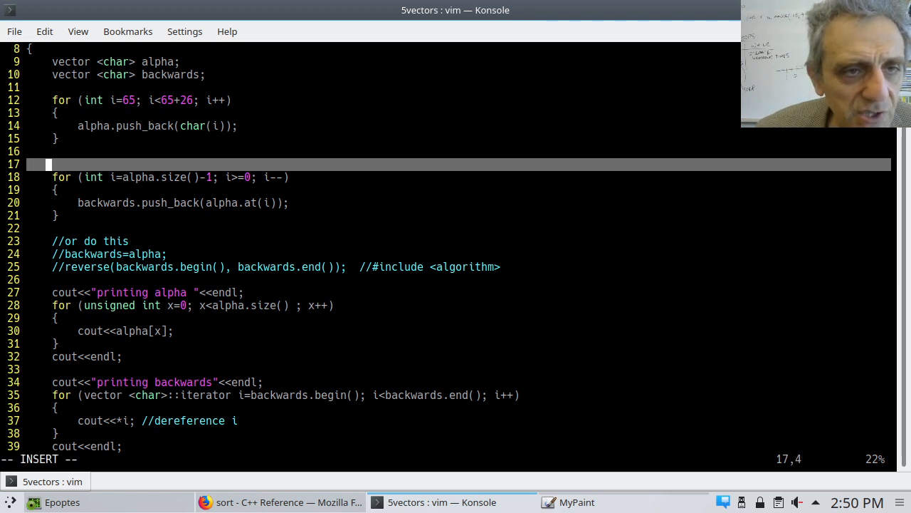
{"action": "type", "text": "/*"}
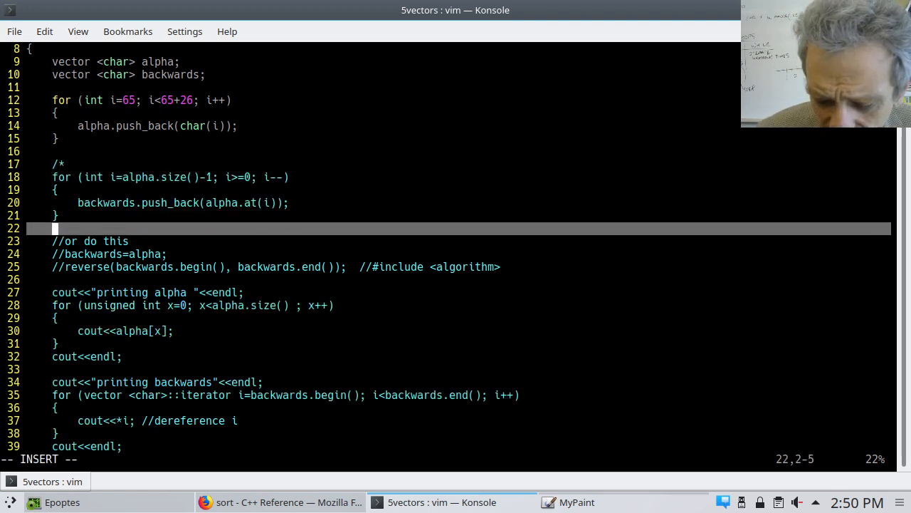
{"action": "type", "text": "*/"}
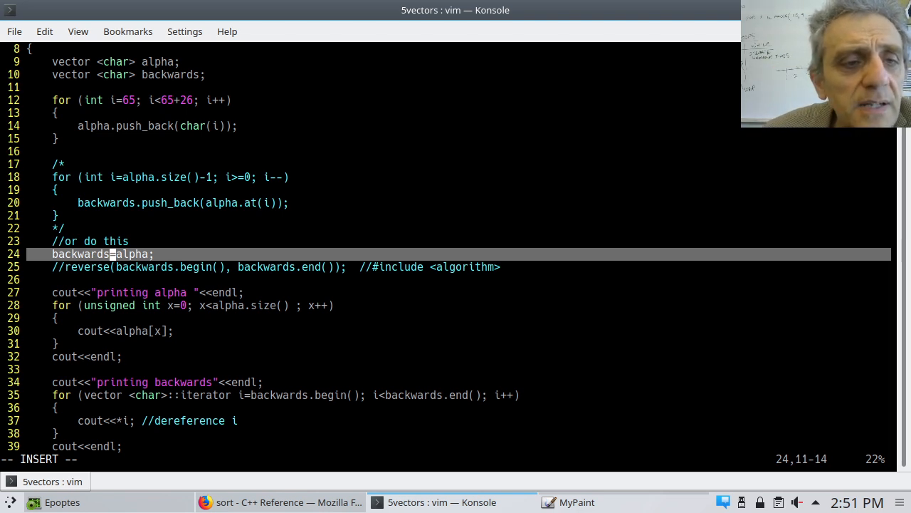
{"action": "key", "text": "Home"}
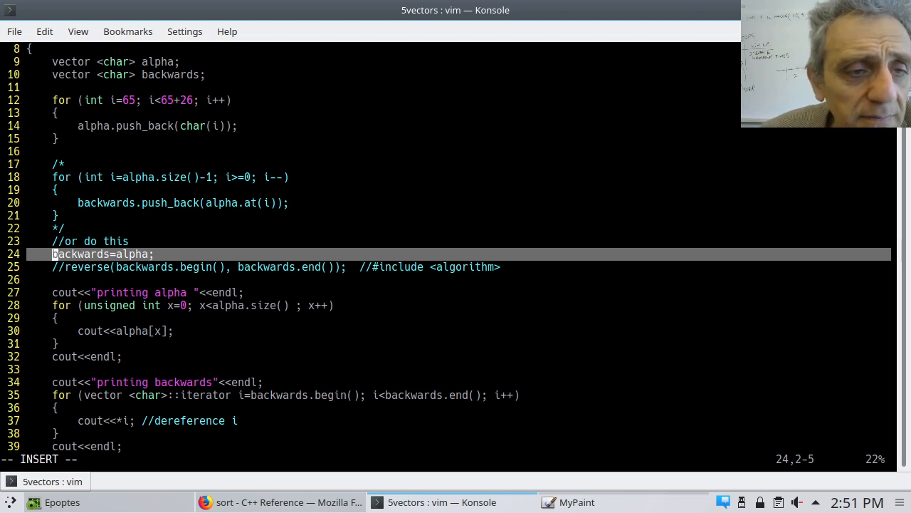
{"action": "key", "text": "Down"}
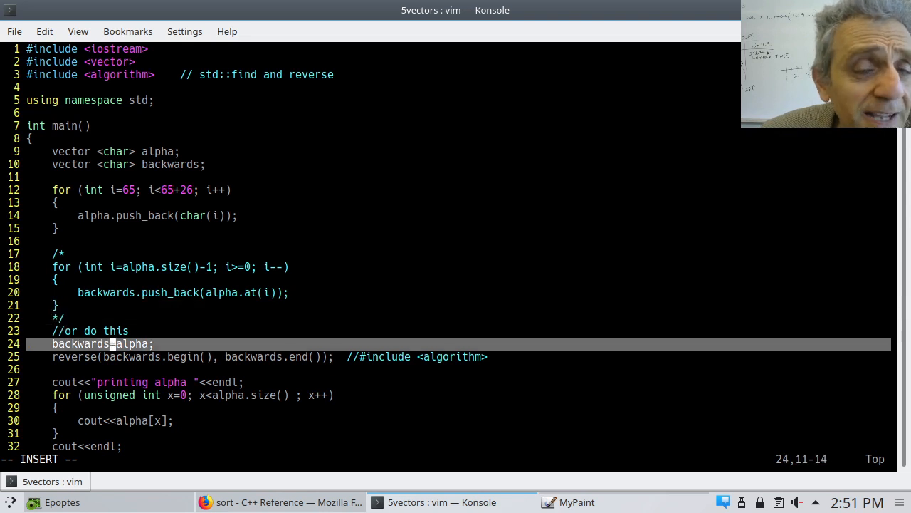
{"action": "key", "text": "Down"}
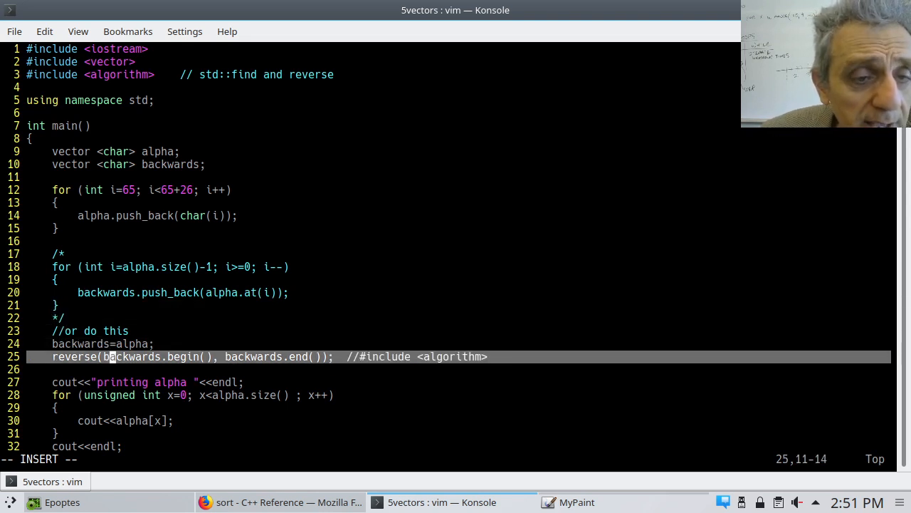
{"action": "key", "text": "Right"}
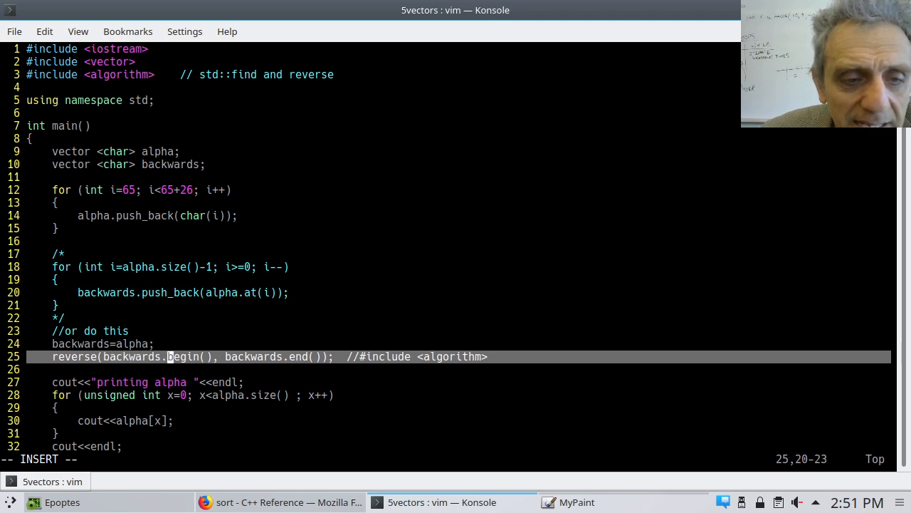
{"action": "key", "text": "Right"}
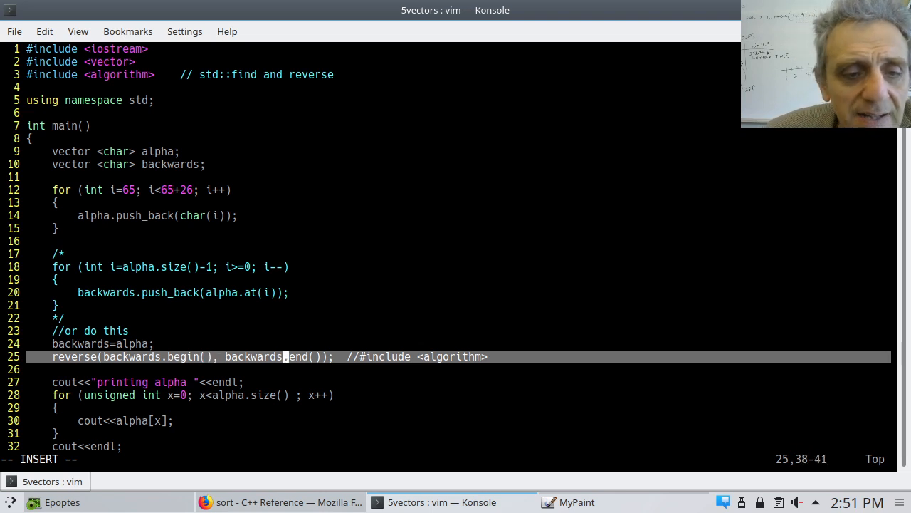
{"action": "key", "text": "Escape"}
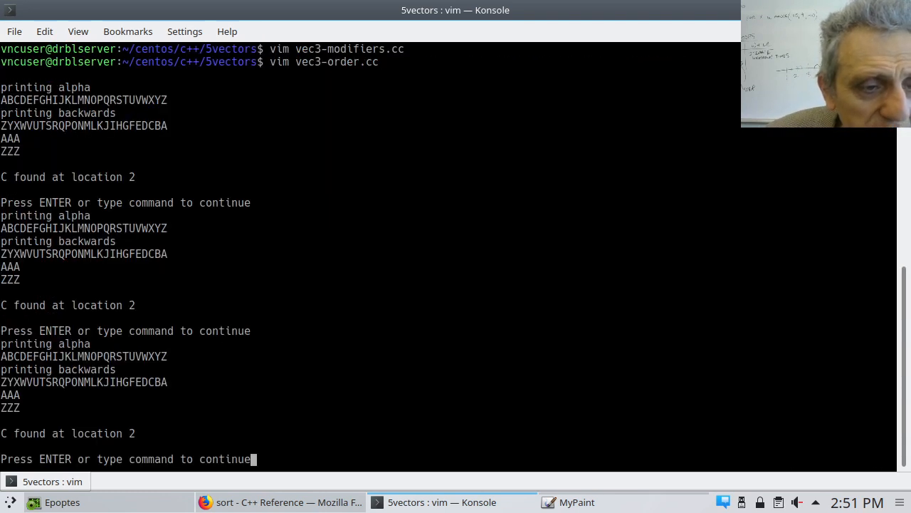
{"action": "mouse_move", "coordinate": [88, 404]}
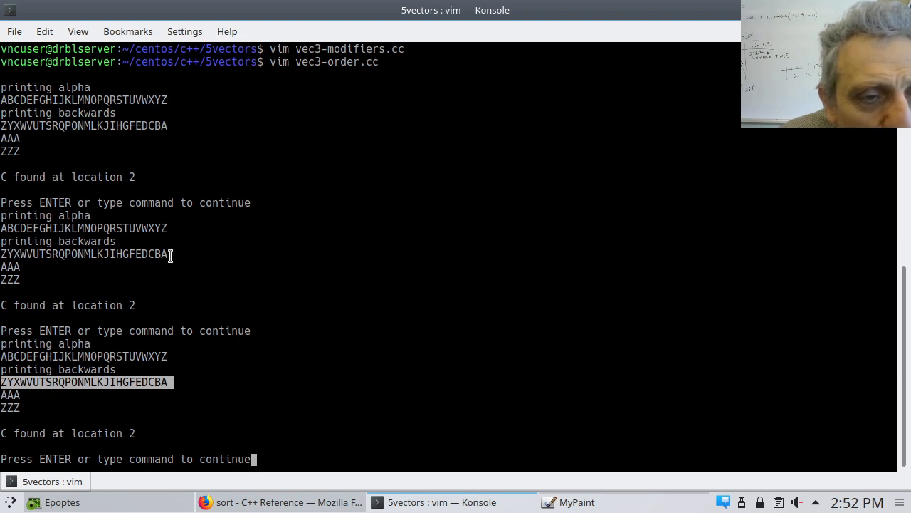
{"action": "mouse_move", "coordinate": [194, 383]}
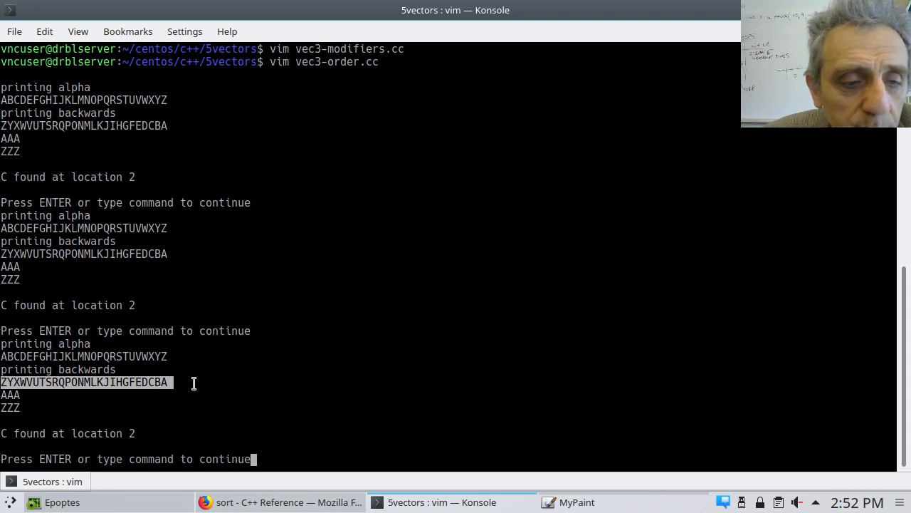
Leave the forwards-and-reversed alphabet output and return to vec3-order.cc's source
{"action": "key", "text": "Return"}
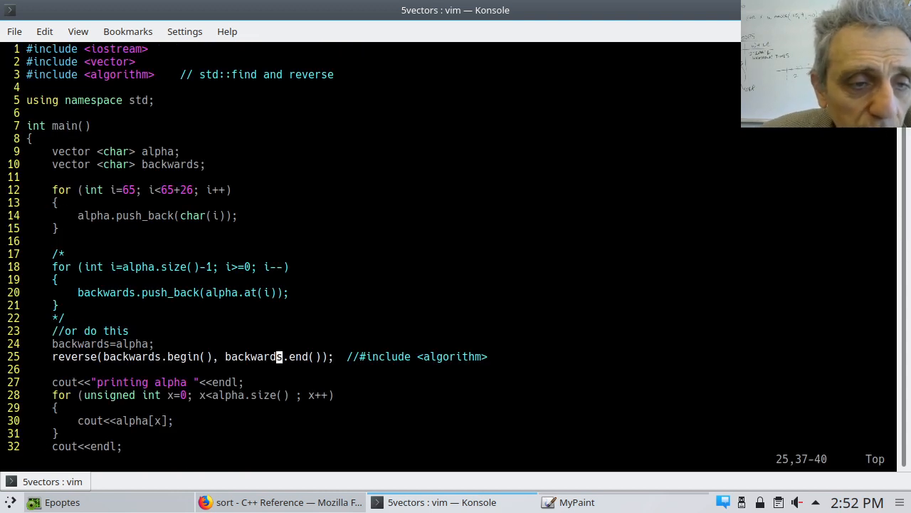
{"action": "mouse_move", "coordinate": [85, 272]}
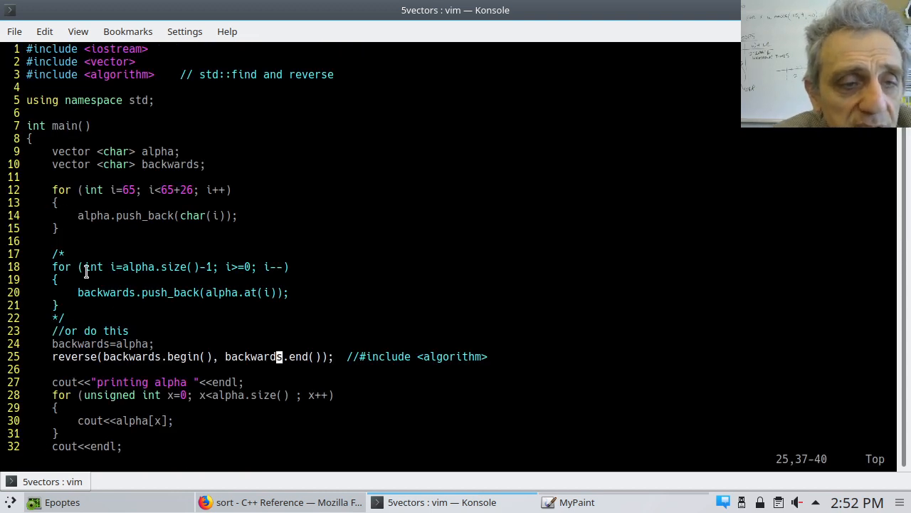
{"action": "mouse_move", "coordinate": [130, 311]}
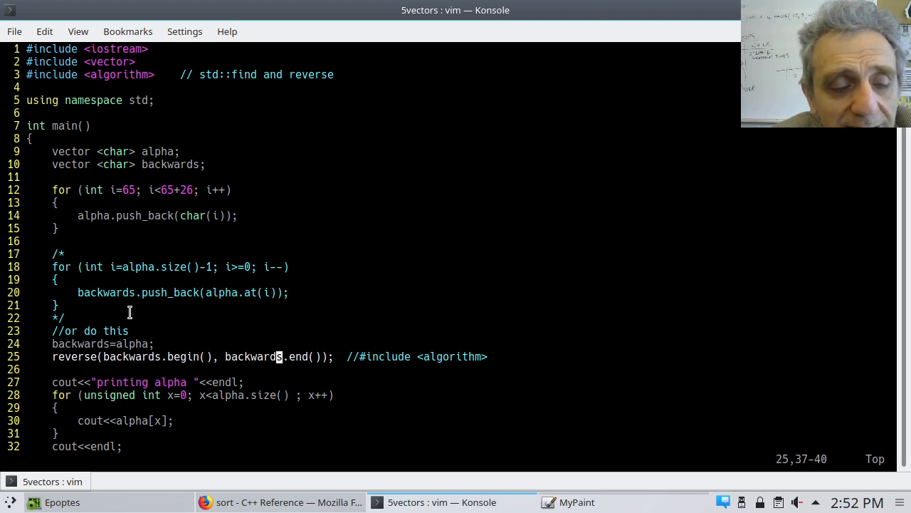
{"action": "mouse_move", "coordinate": [144, 360]}
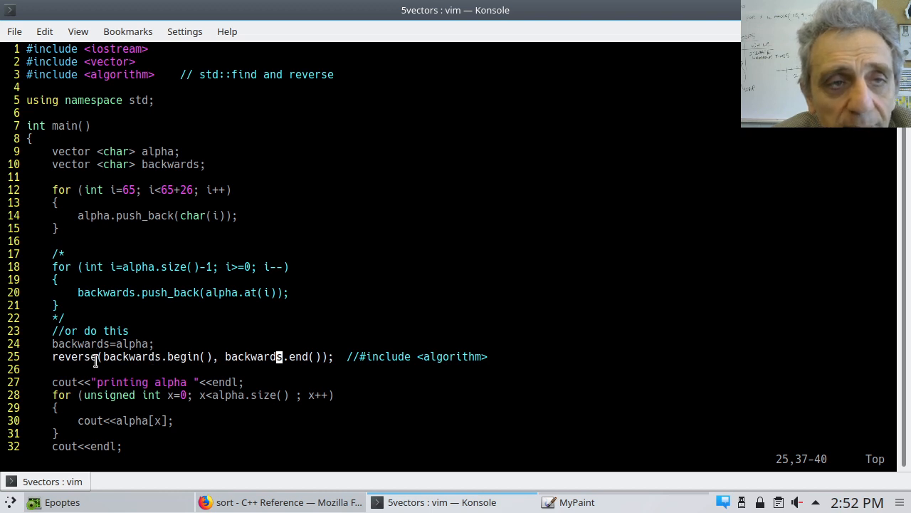
{"action": "mouse_move", "coordinate": [367, 357]}
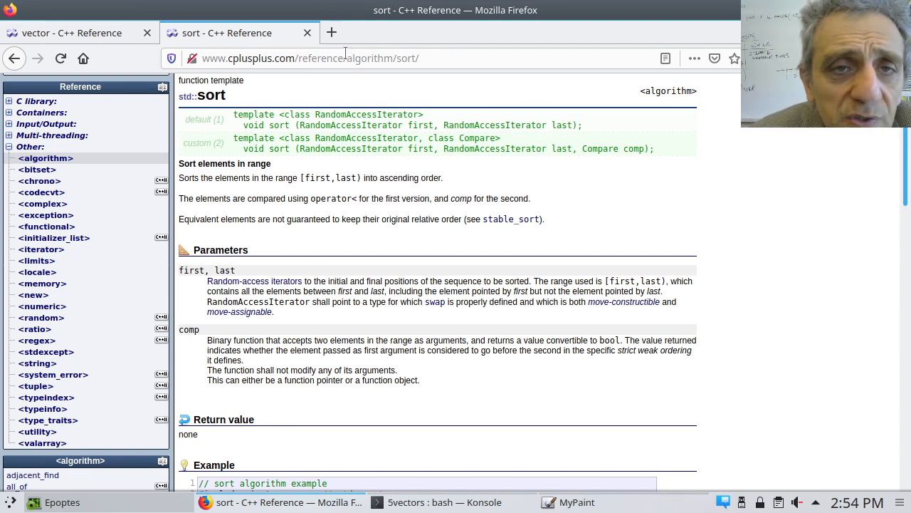
{"action": "mouse_move", "coordinate": [406, 58]}
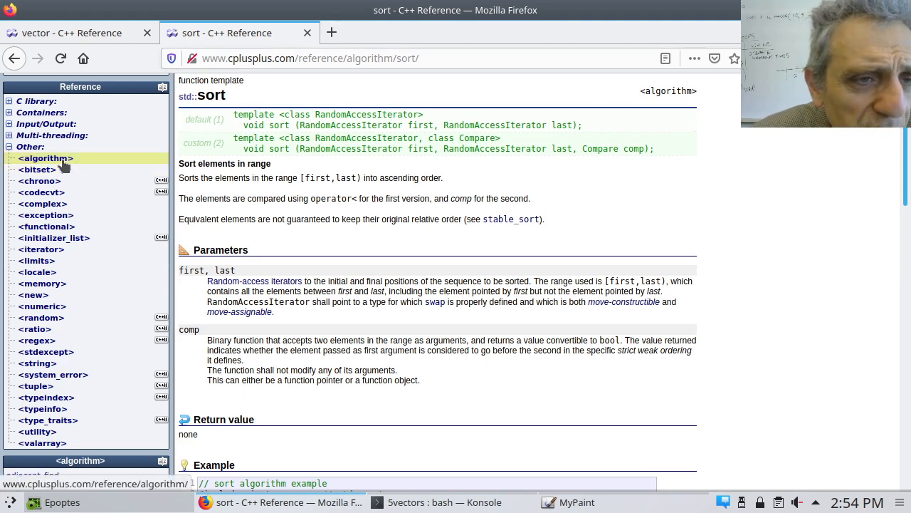
Open the <algorithm> reference and scroll down to the Sorting group with sort
{"action": "left_click", "coordinate": [45, 158]}
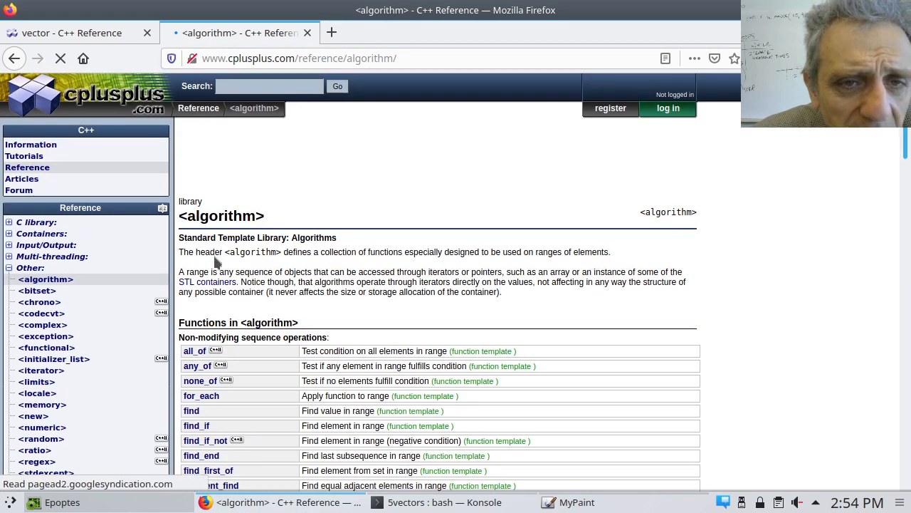
{"action": "scroll", "scroll_direction": "down", "scroll_amount": 3}
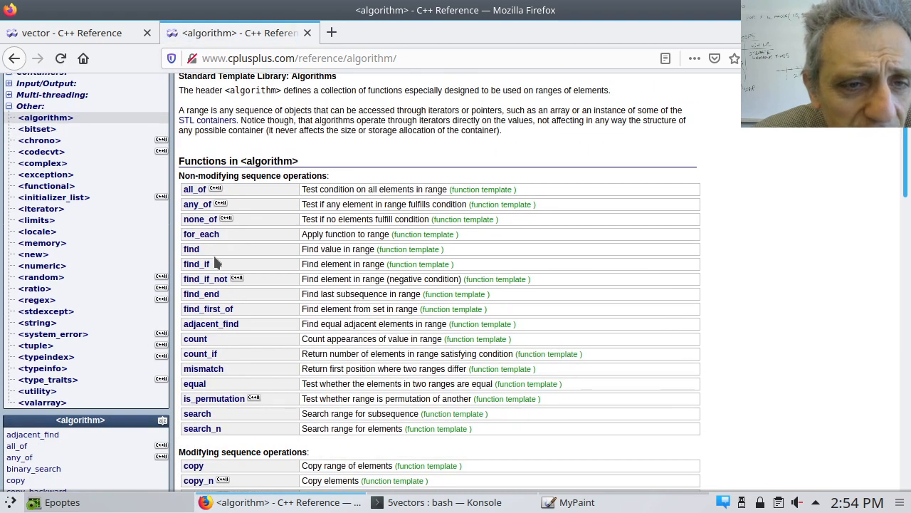
{"action": "mouse_move", "coordinate": [201, 218]}
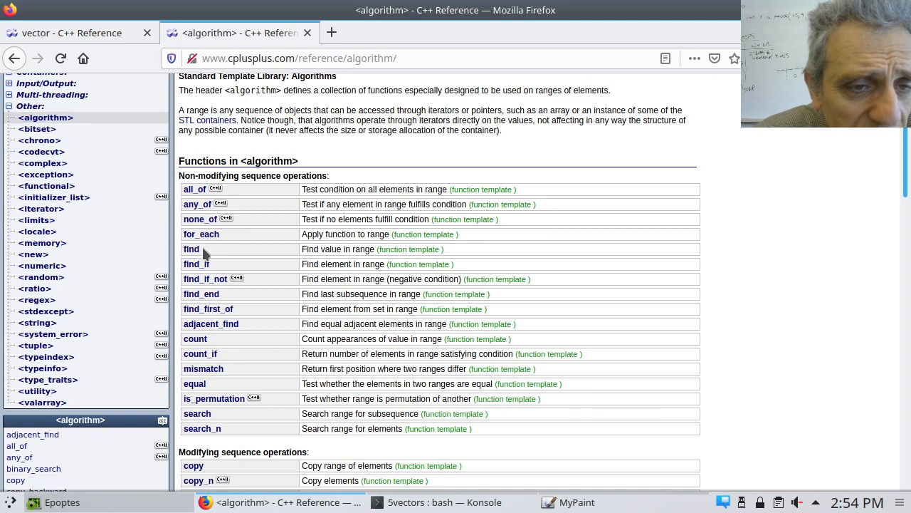
{"action": "mouse_move", "coordinate": [217, 257]}
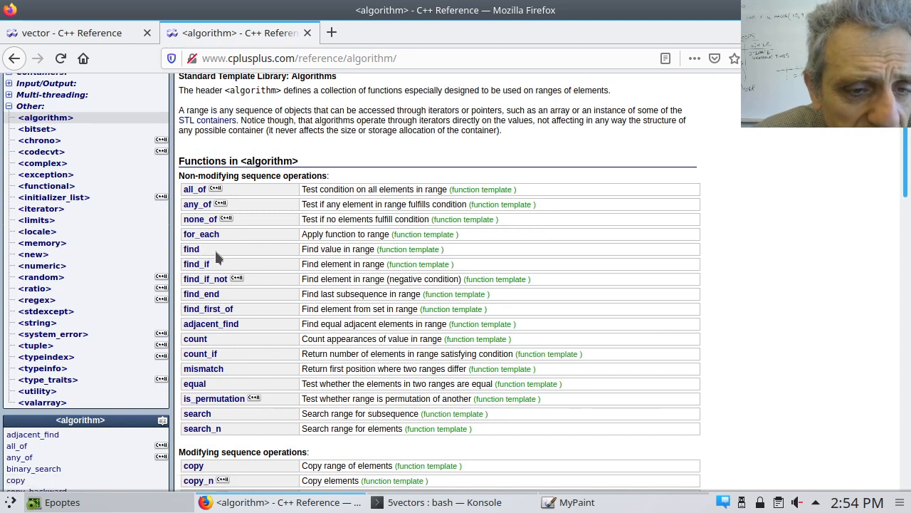
{"action": "scroll", "scroll_direction": "down", "scroll_amount": 3}
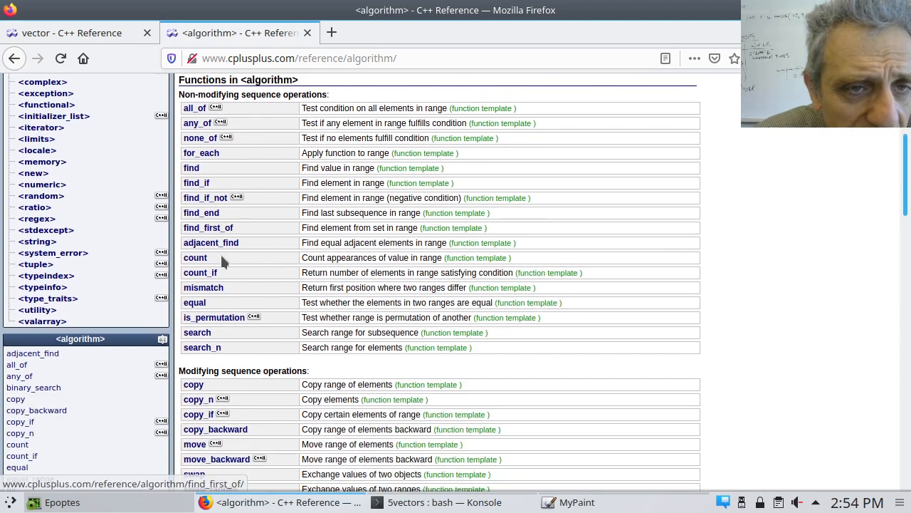
{"action": "scroll", "scroll_direction": "down", "scroll_amount": 3}
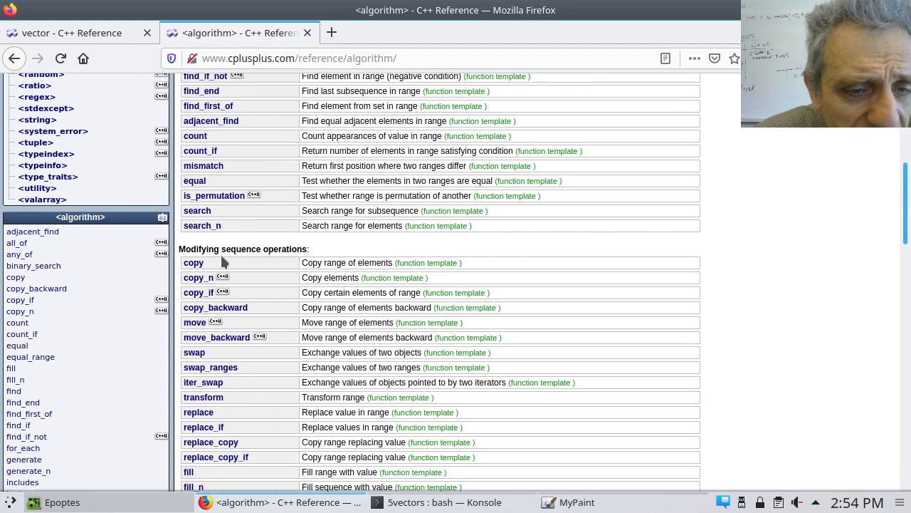
{"action": "scroll", "scroll_direction": "down", "scroll_amount": 3}
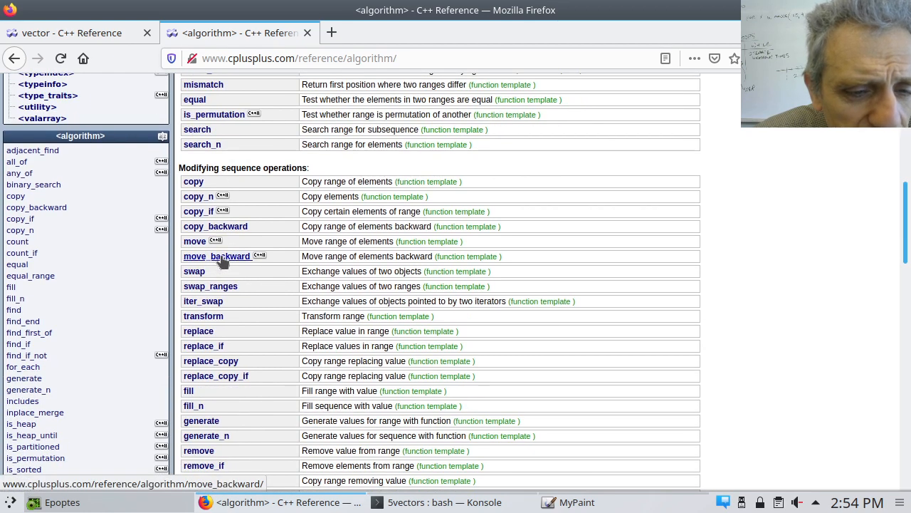
{"action": "scroll", "scroll_direction": "down", "scroll_amount": 3}
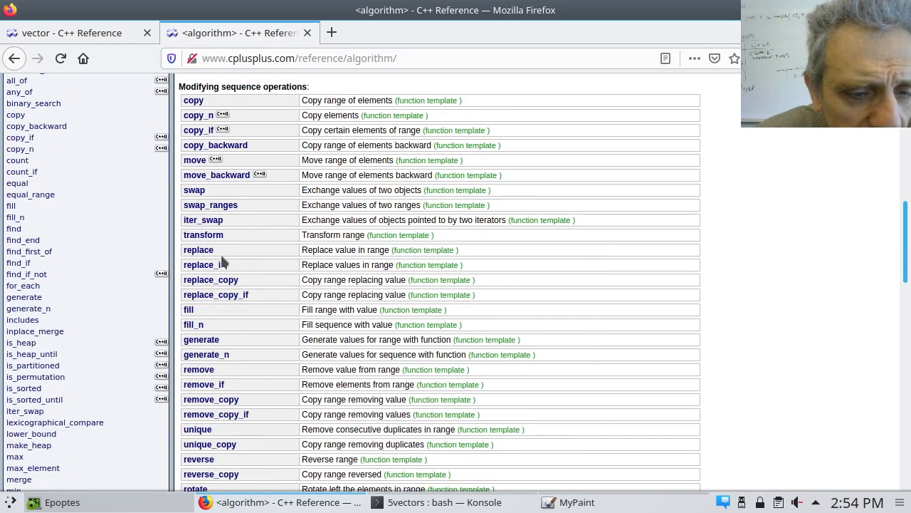
{"action": "mouse_move", "coordinate": [200, 460]}
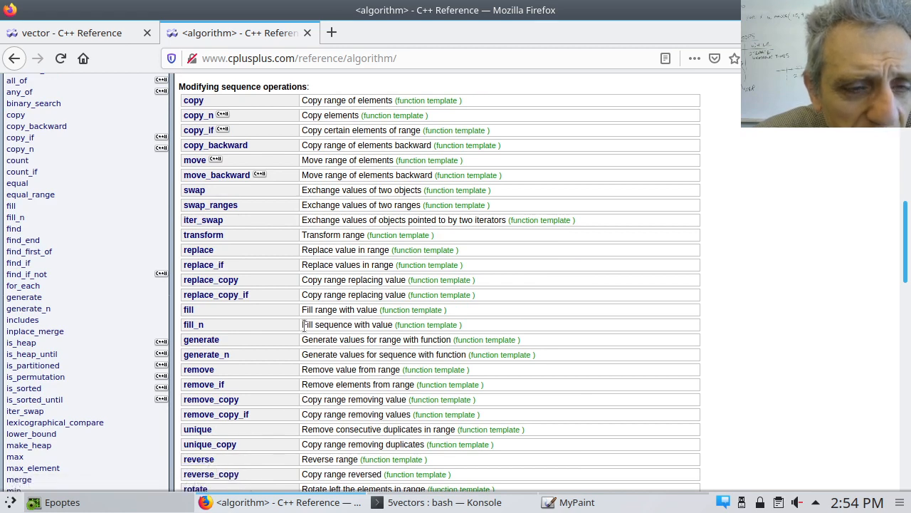
{"action": "scroll", "scroll_direction": "down", "scroll_amount": 3}
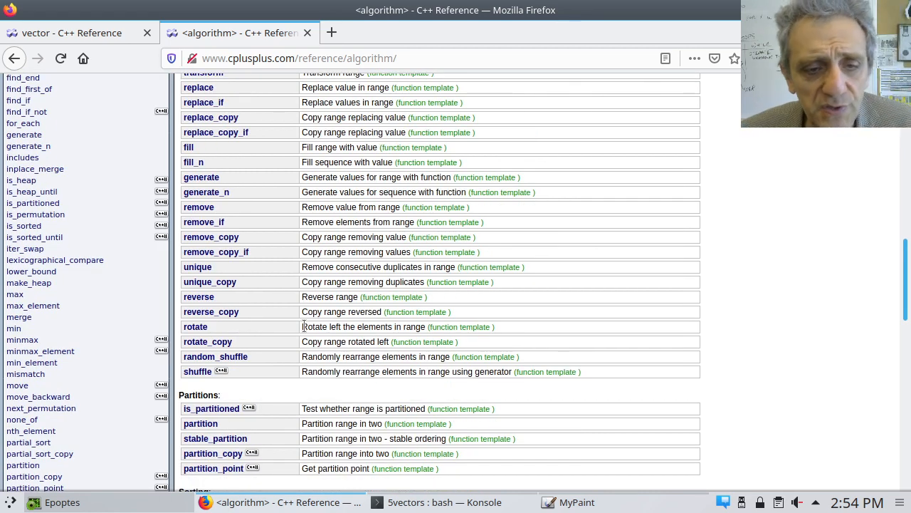
{"action": "scroll", "scroll_direction": "down", "scroll_amount": 3}
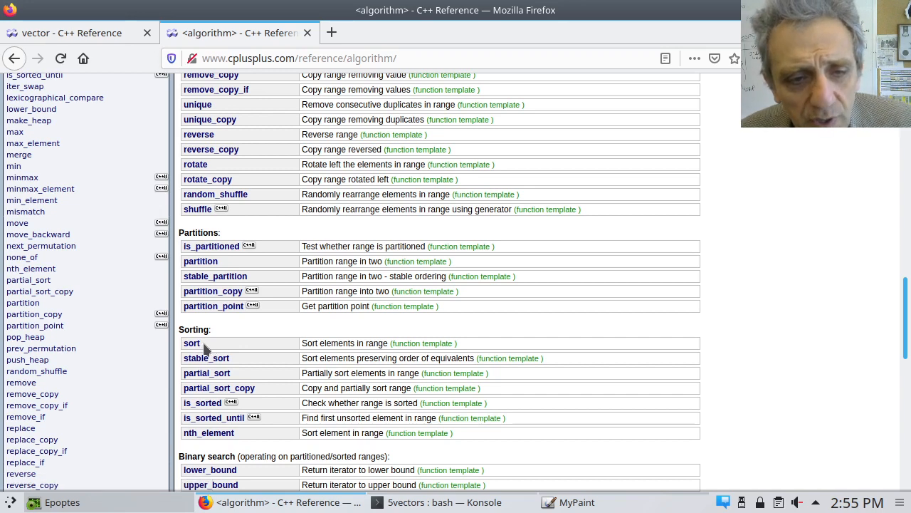
{"action": "left_click", "coordinate": [192, 343]}
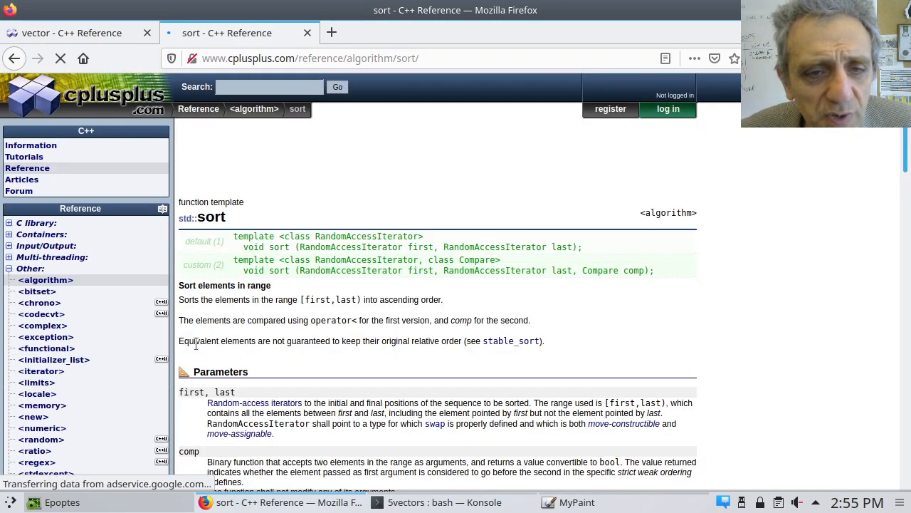
{"action": "scroll", "scroll_direction": "down", "scroll_amount": 3}
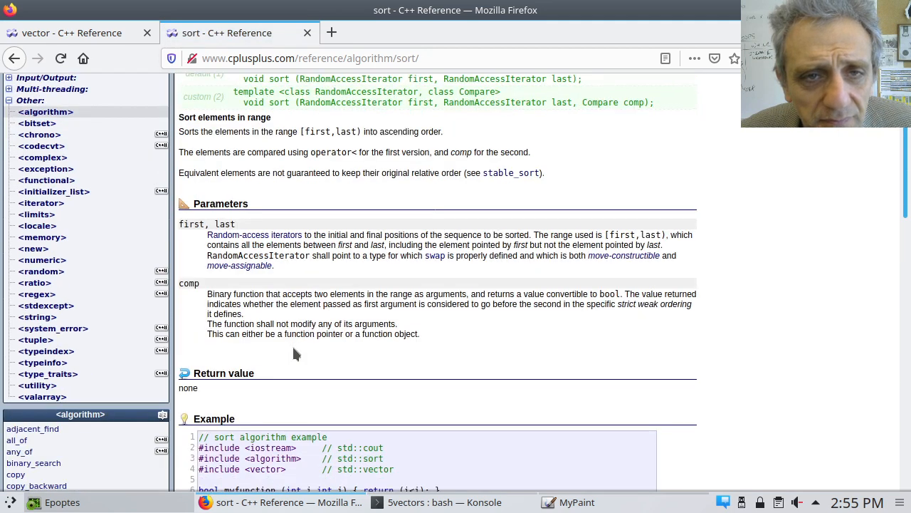
{"action": "scroll", "scroll_direction": "down", "scroll_amount": 3}
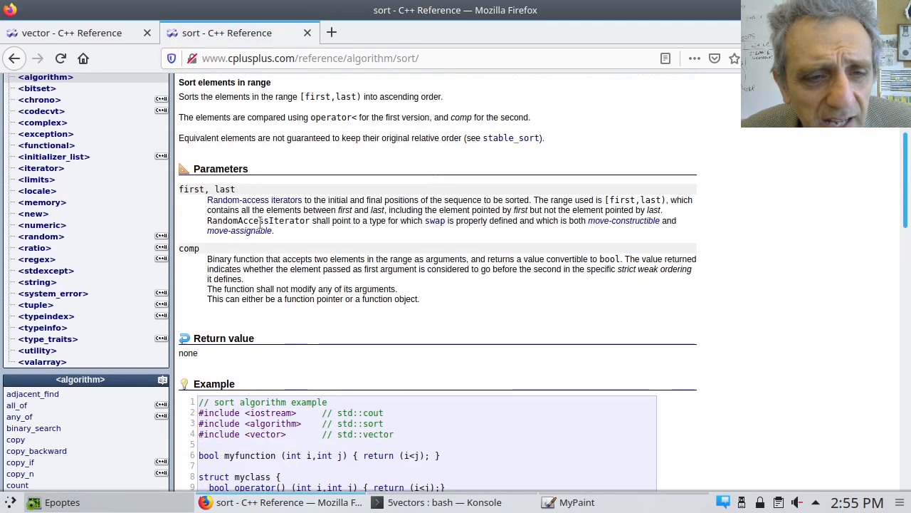
{"action": "scroll", "scroll_direction": "up", "scroll_amount": 3}
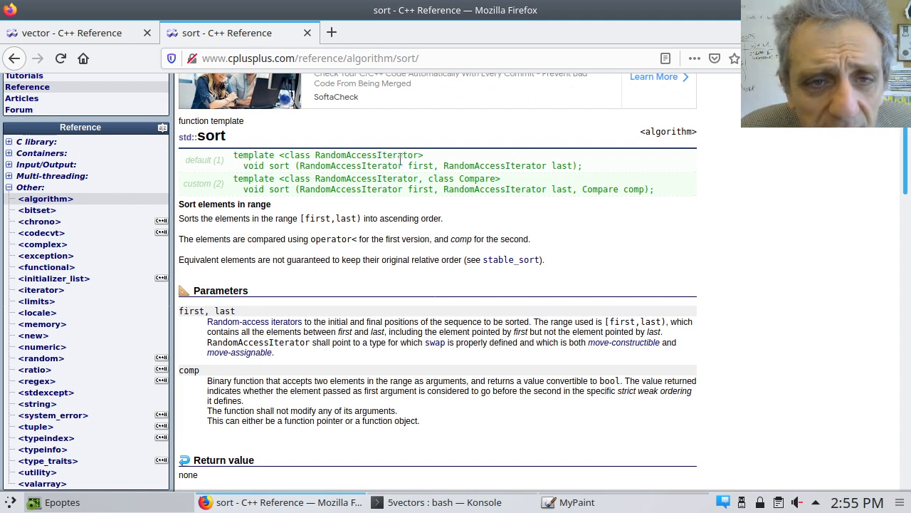
{"action": "mouse_move", "coordinate": [395, 202]}
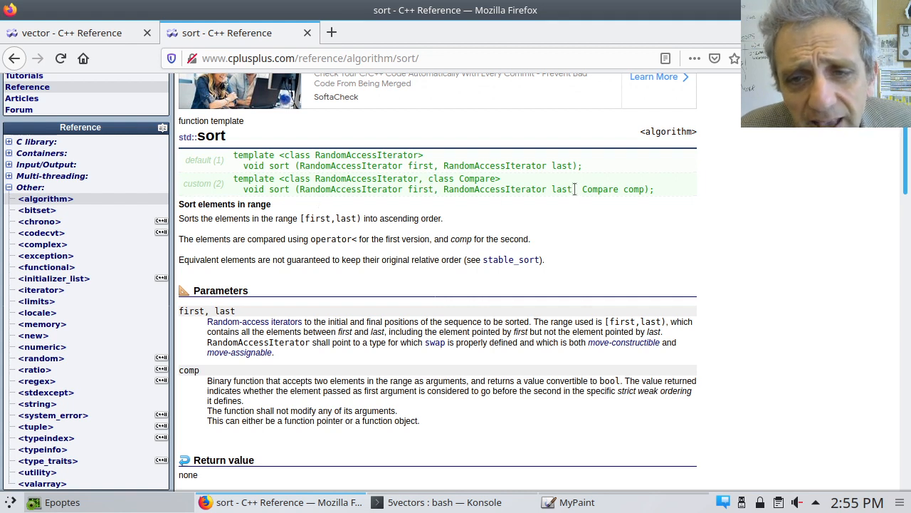
{"action": "double_click", "coordinate": [600, 190]}
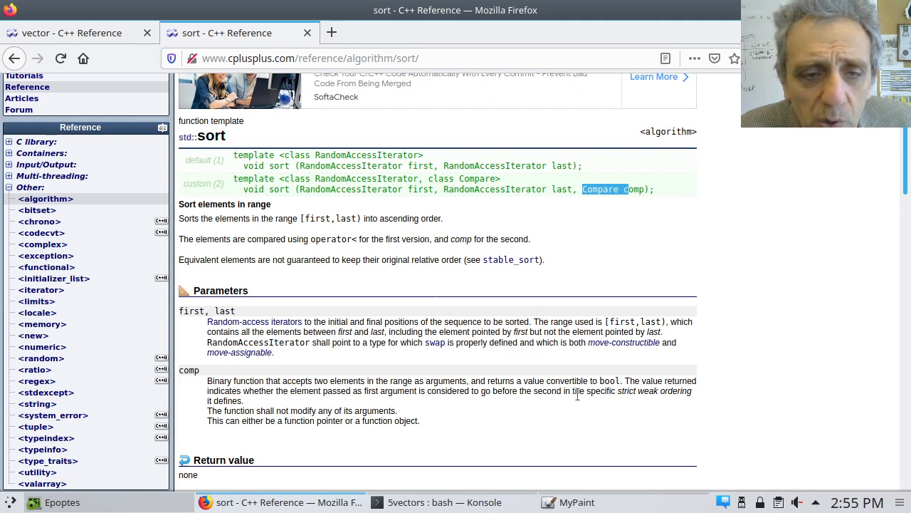
Read the sort page's myfunction/myobject example, then bring Konsole to the front
{"action": "scroll", "scroll_direction": "down", "scroll_amount": 3}
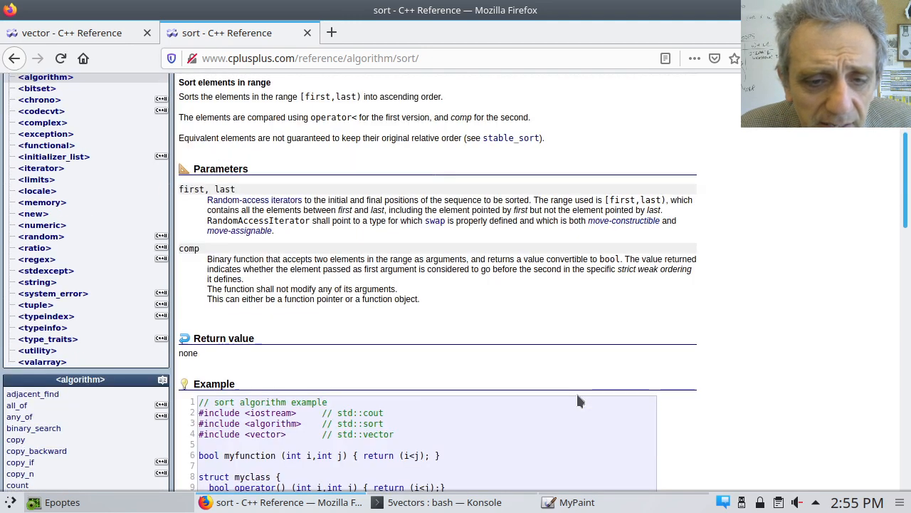
{"action": "scroll", "scroll_direction": "down", "scroll_amount": 3}
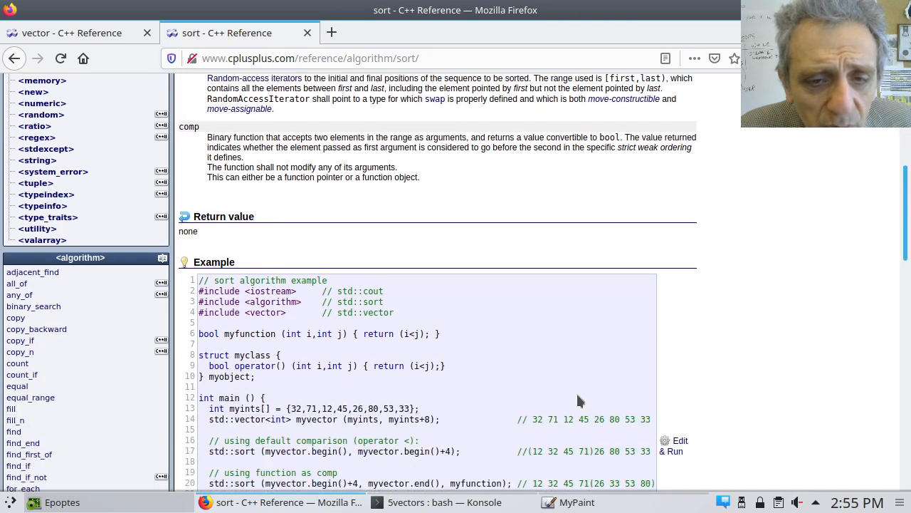
{"action": "mouse_move", "coordinate": [227, 345]}
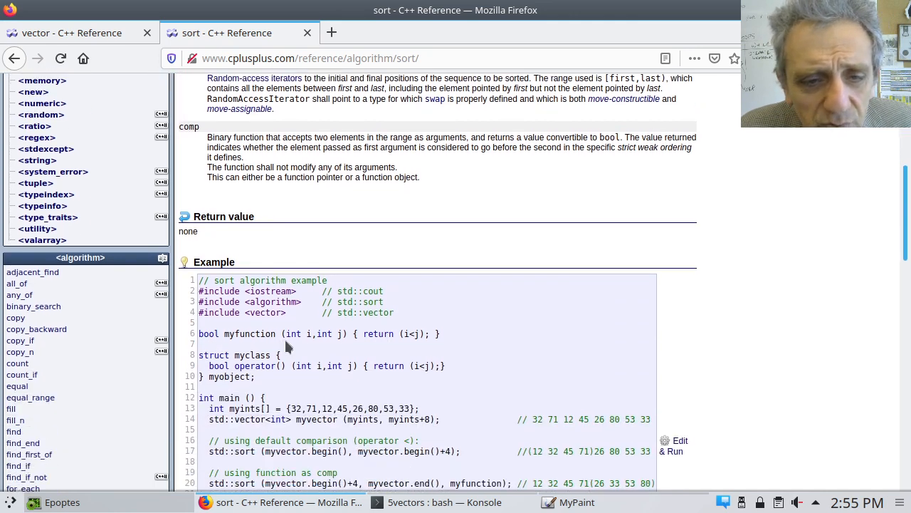
{"action": "mouse_move", "coordinate": [338, 349]}
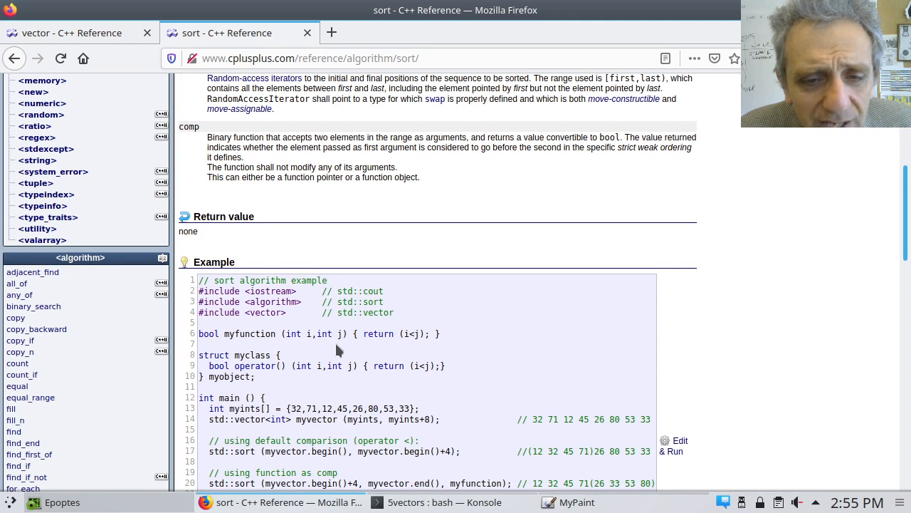
{"action": "mouse_move", "coordinate": [417, 348]}
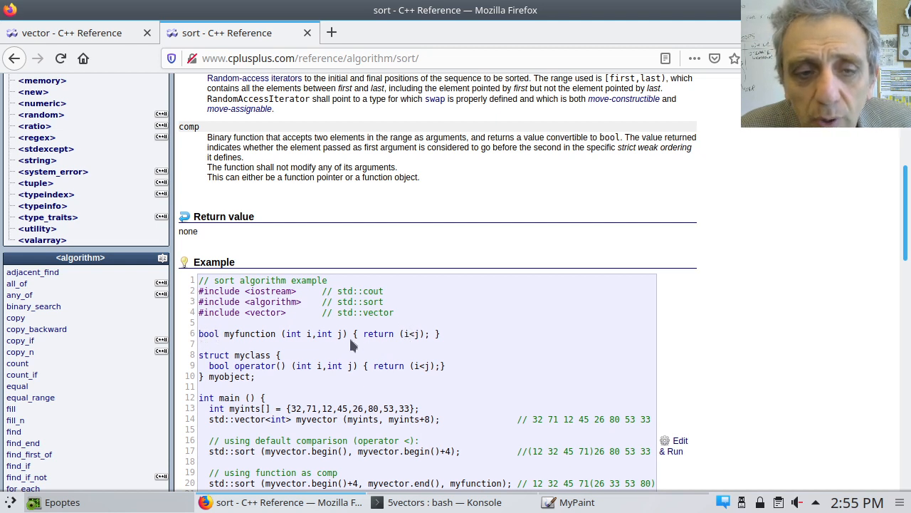
{"action": "mouse_move", "coordinate": [268, 331]}
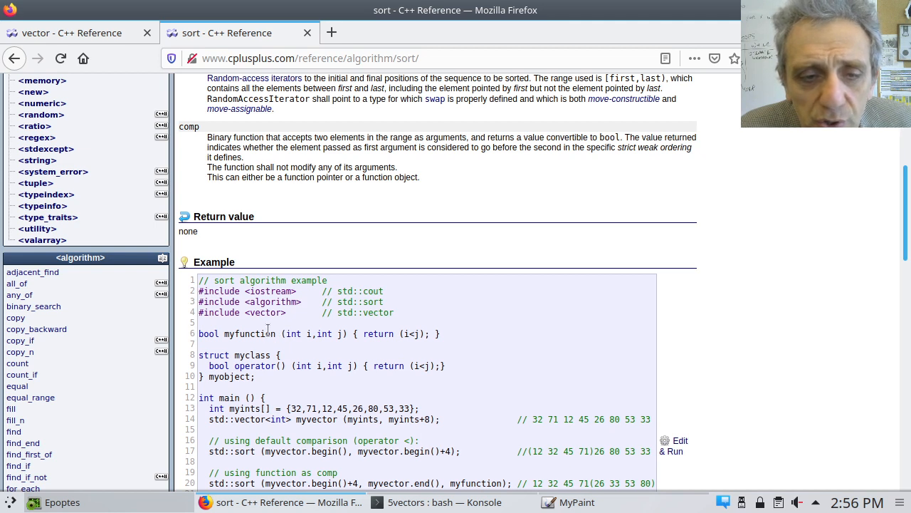
{"action": "mouse_move", "coordinate": [454, 343]}
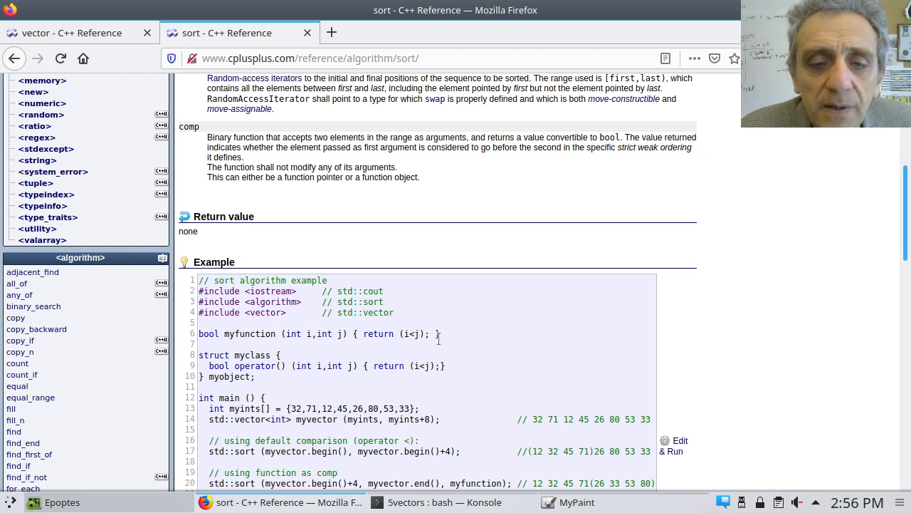
{"action": "mouse_move", "coordinate": [435, 224]}
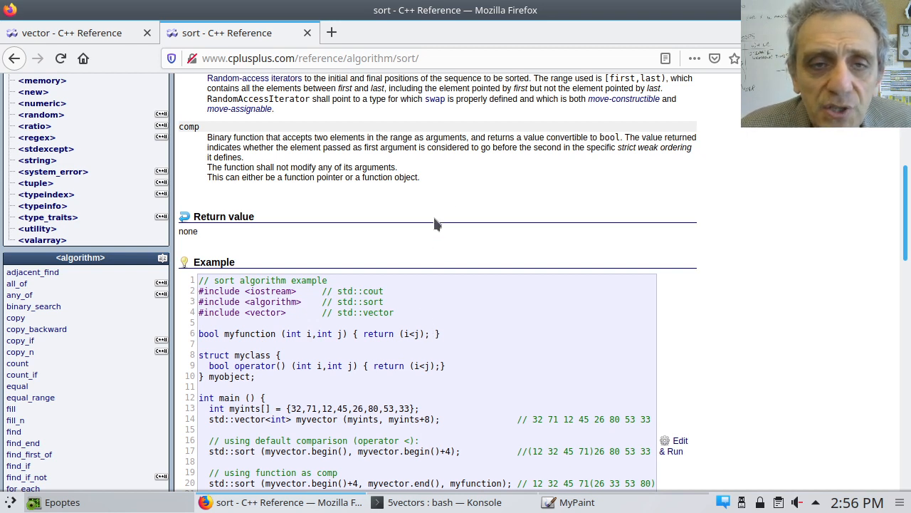
{"action": "mouse_move", "coordinate": [603, 146]}
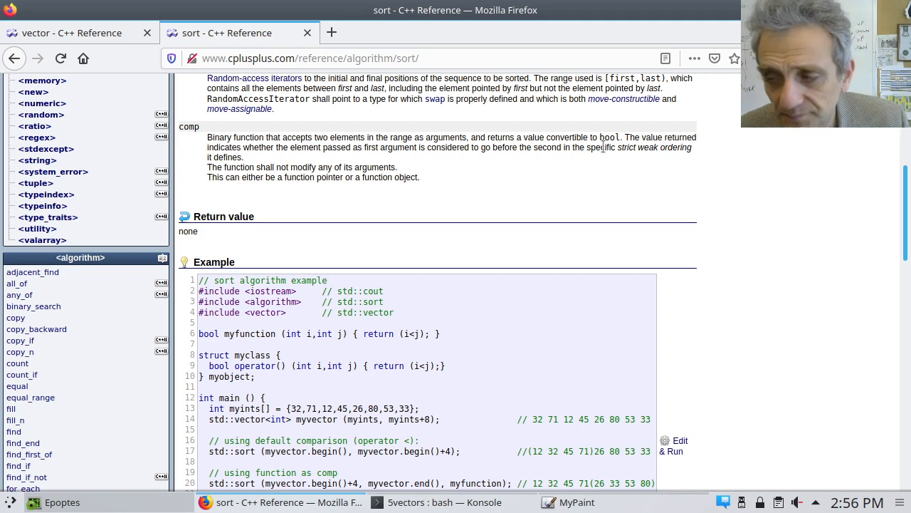
{"action": "left_click", "coordinate": [445, 502]}
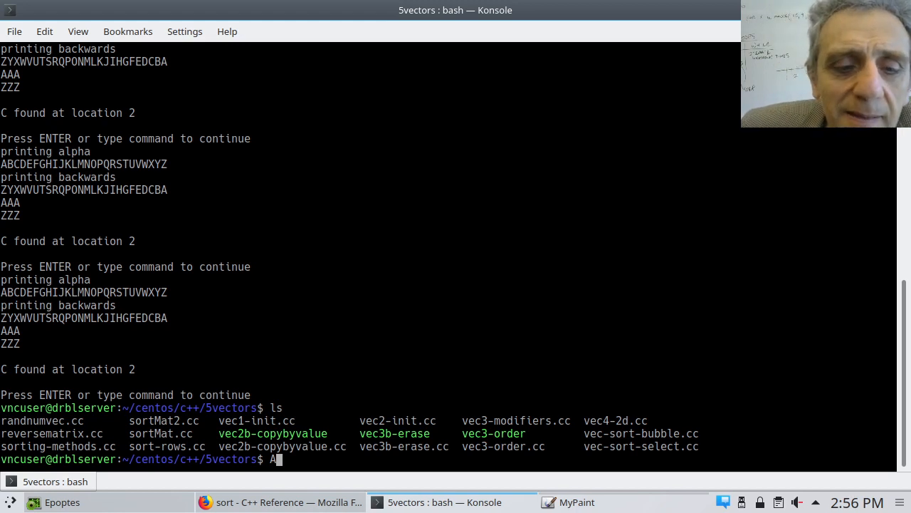
Clear the Konsole screen, leaving only the 5vectors prompt
{"action": "key", "text": "BackSpace"}
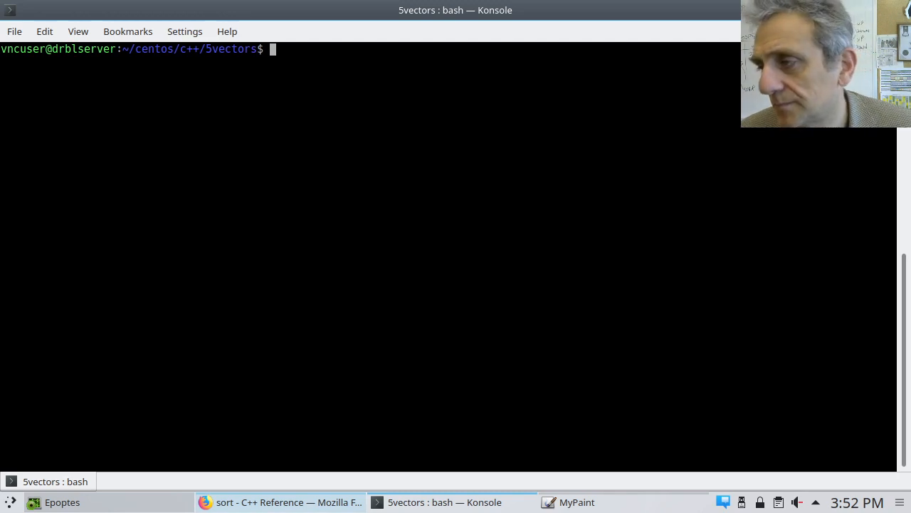
Open vec3c-sort.cc, inspect the random fill and sort call, and run it
{"action": "type", "text": "vim vec3c-sort.cc"}
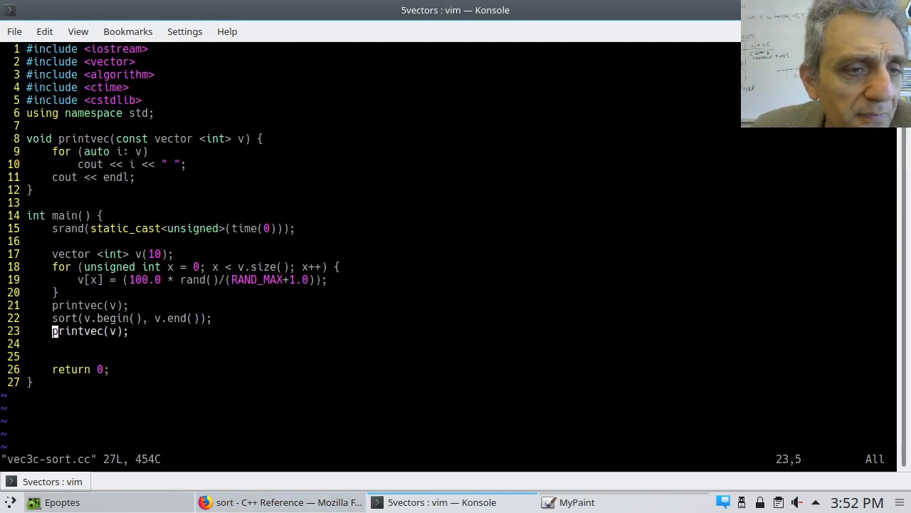
{"action": "key", "text": "Up"}
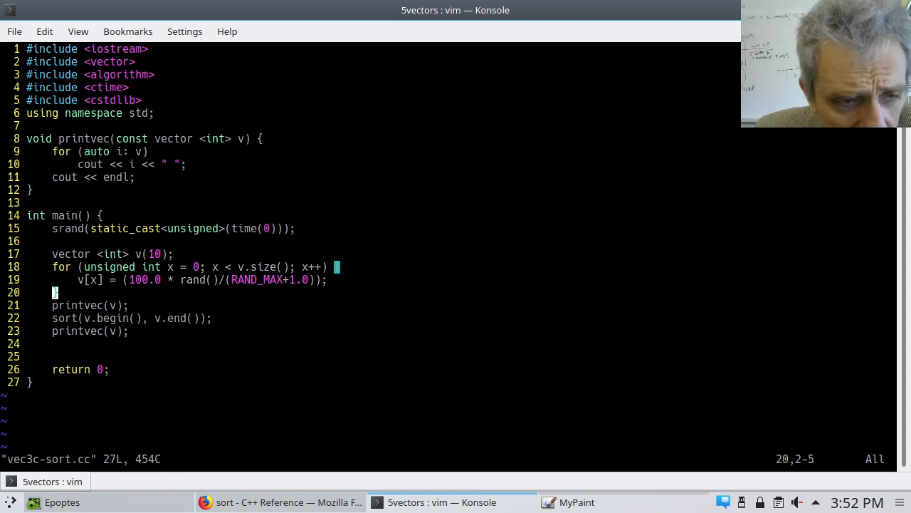
{"action": "key", "text": "Up"}
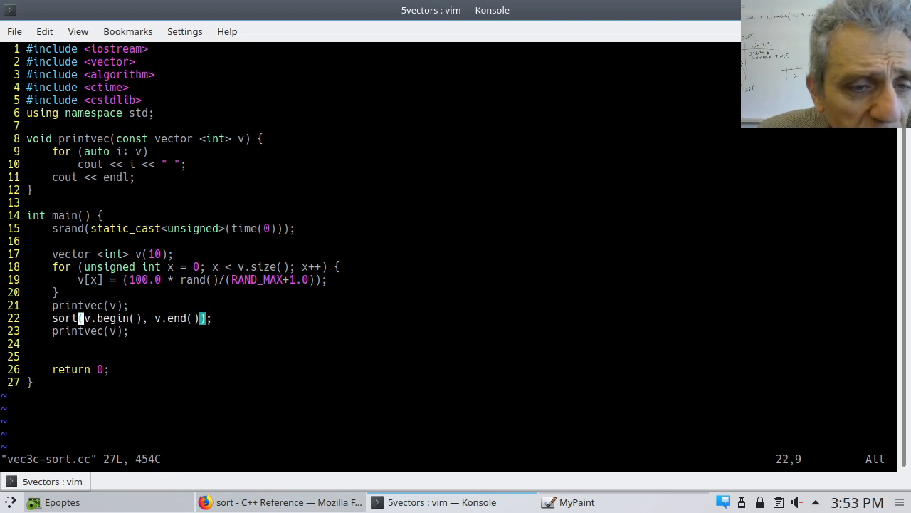
{"action": "key", "text": "j"}
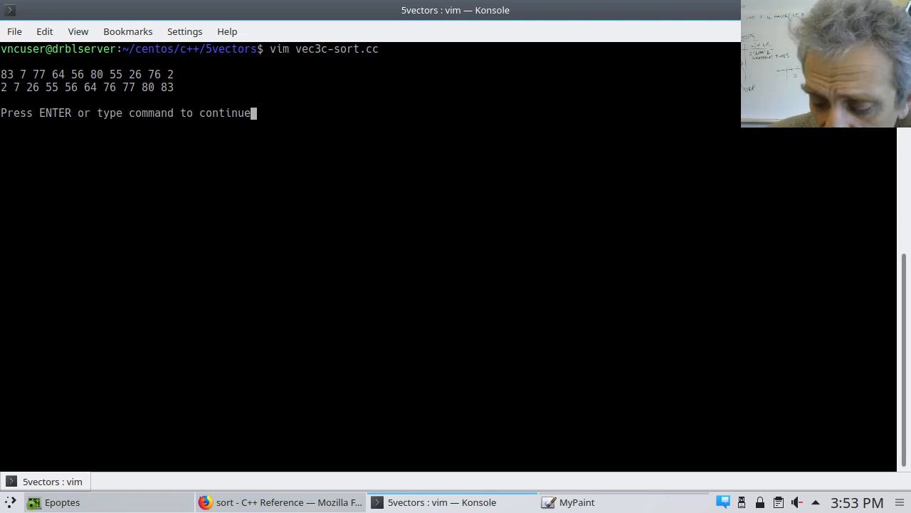
{"action": "key", "text": "Return"}
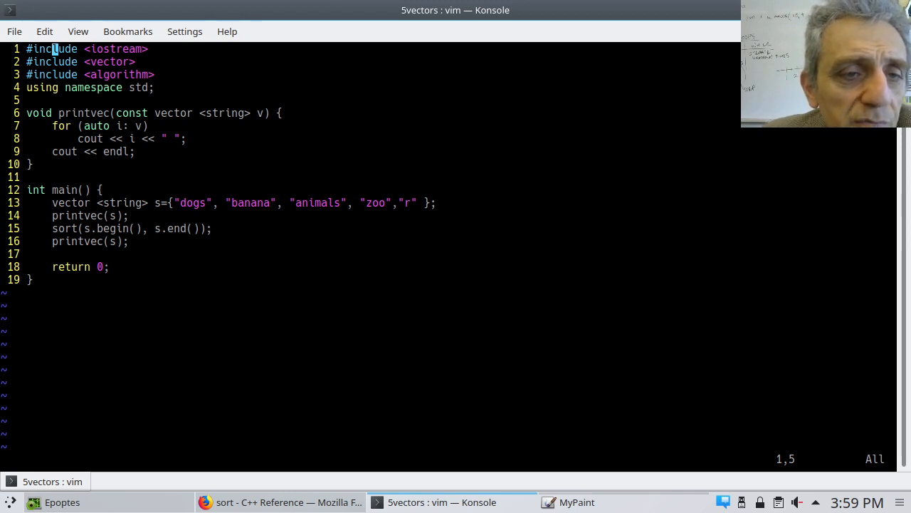
Run the string-sort program, printing dogs banana animals zoo r, then animals banana dogs r zoo
{"action": "key", "text": "j"}
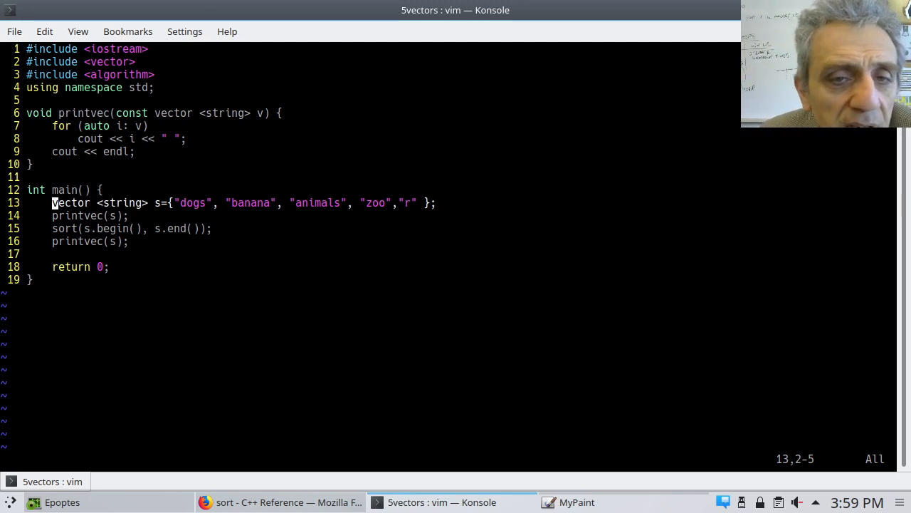
{"action": "key", "text": "j"}
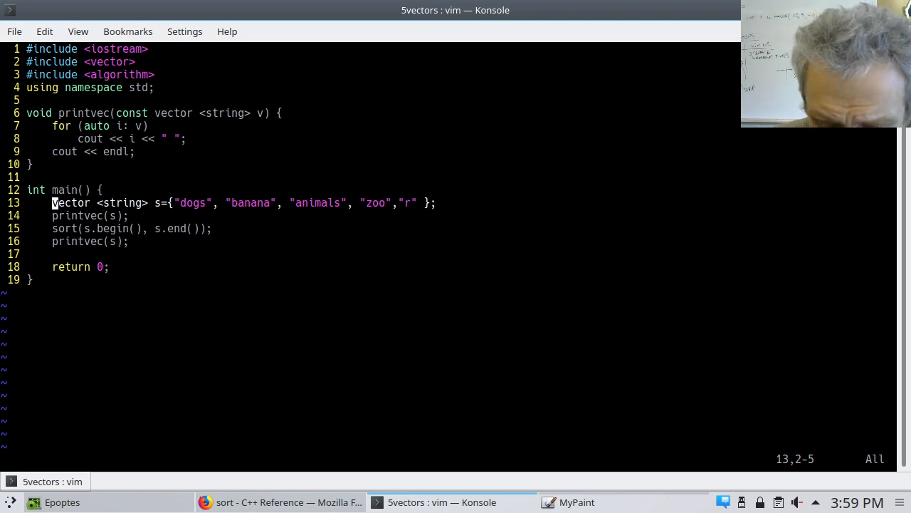
{"action": "key", "text": "Return"}
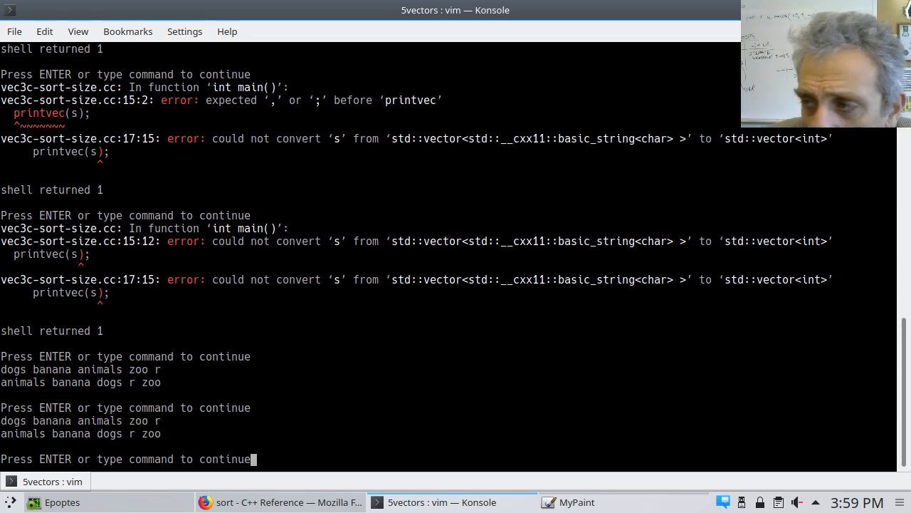
Return to Vim and rerun the program, printing the unsorted then alphabetically sorted words
{"action": "key", "text": "Return"}
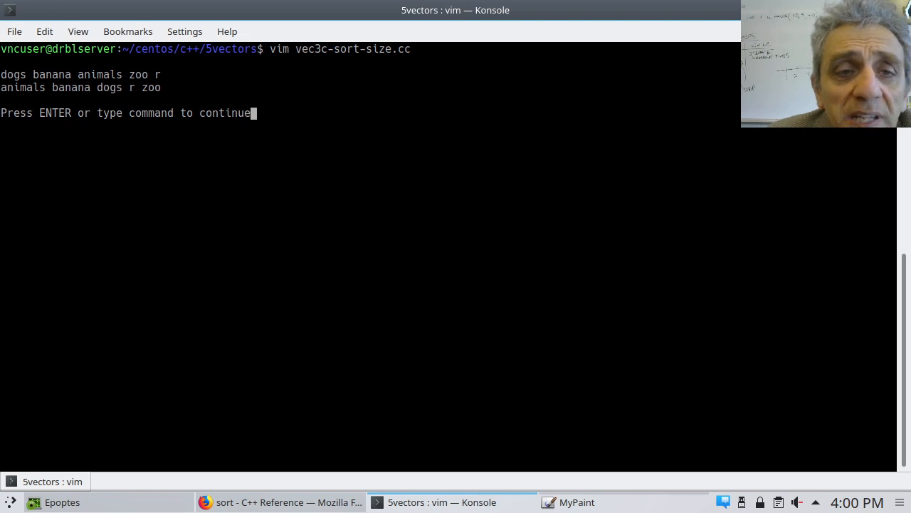
Dismiss the output screen to go back to editing vec3c-sort-size.cc
{"action": "key", "text": "Return"}
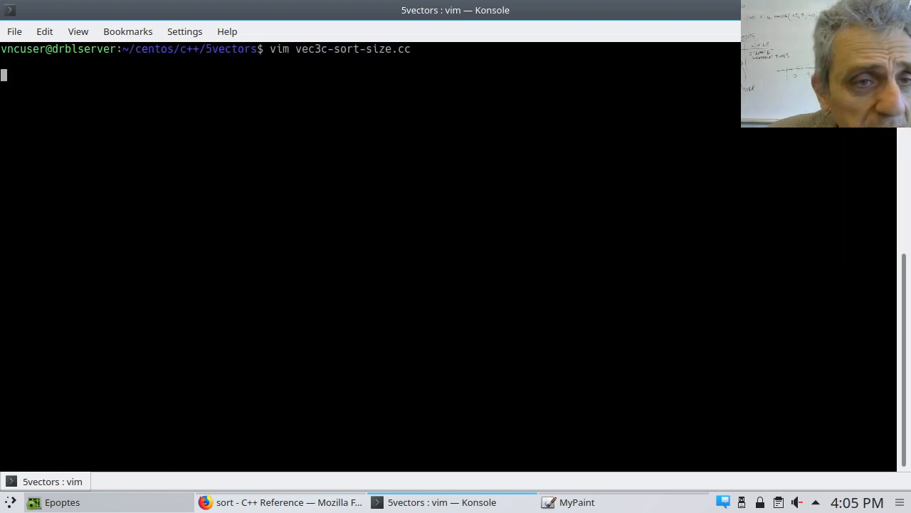
Run the length-sorting build, view output 'r zoo dogs banana animals', and return to the source
{"action": "key", "text": "Return"}
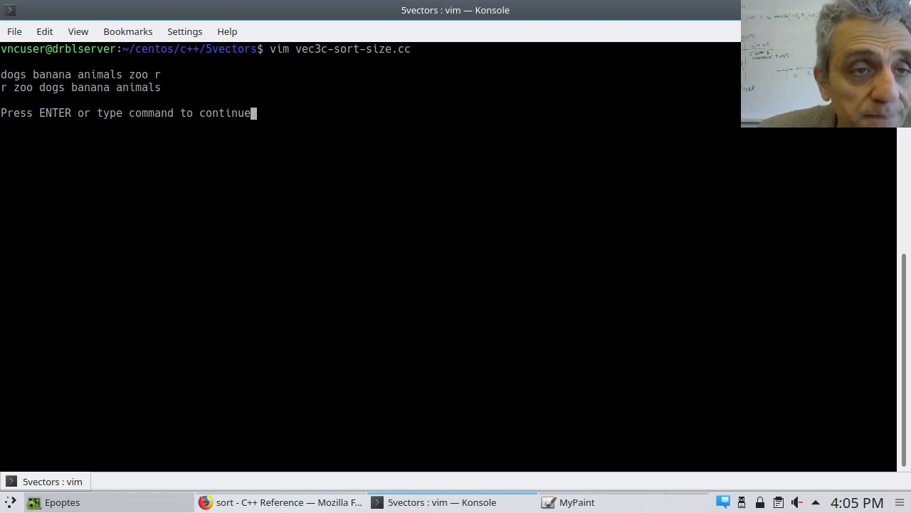
{"action": "key", "text": "Return"}
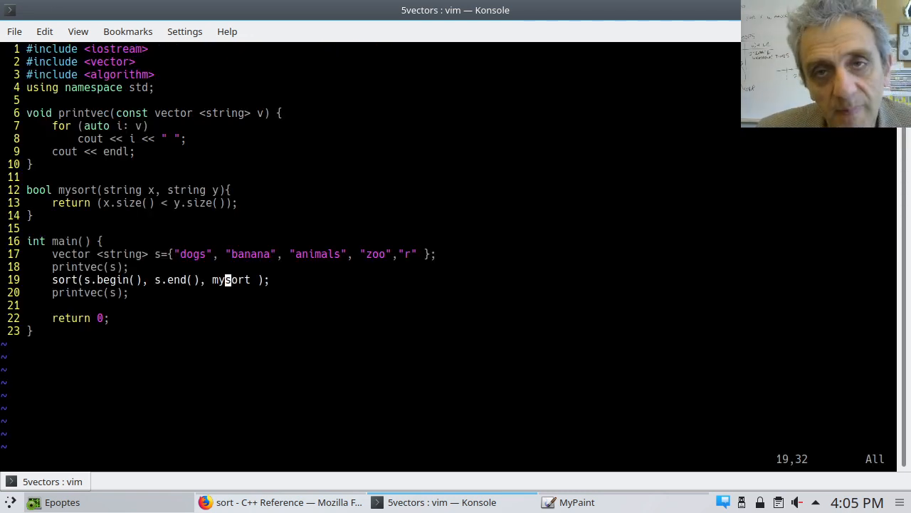